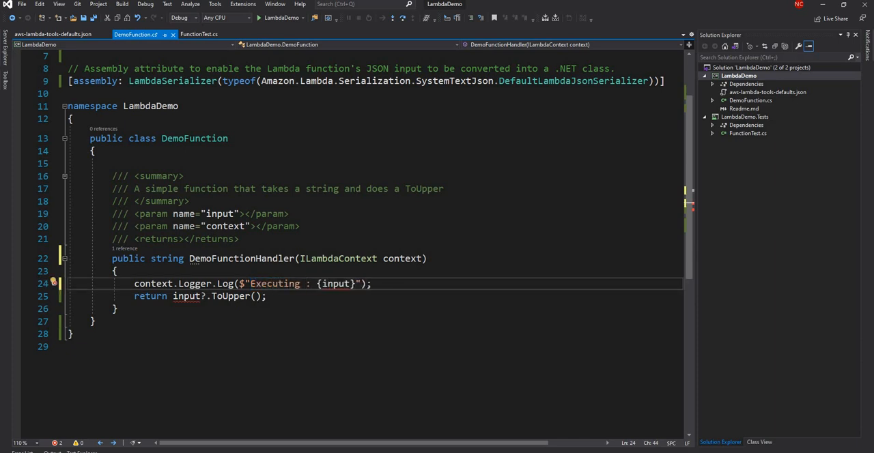
Change the log message to "Executing API Agetway" and return the string "Hello World".
type("API Agetway")
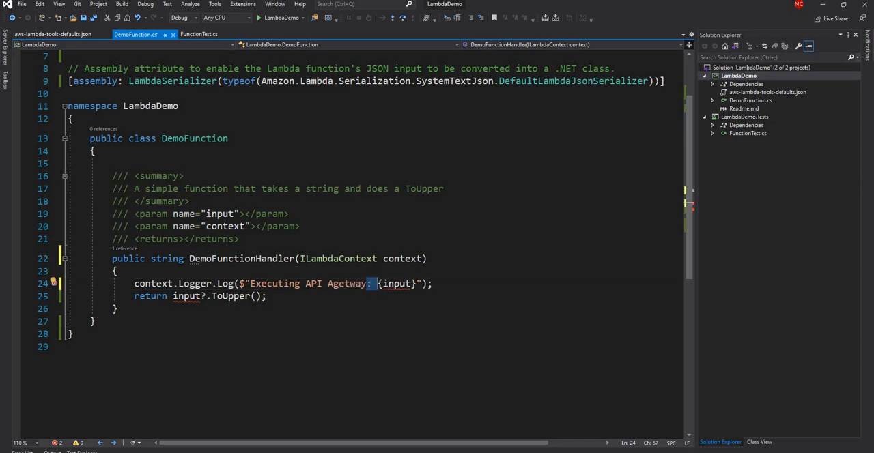
key("Delete")
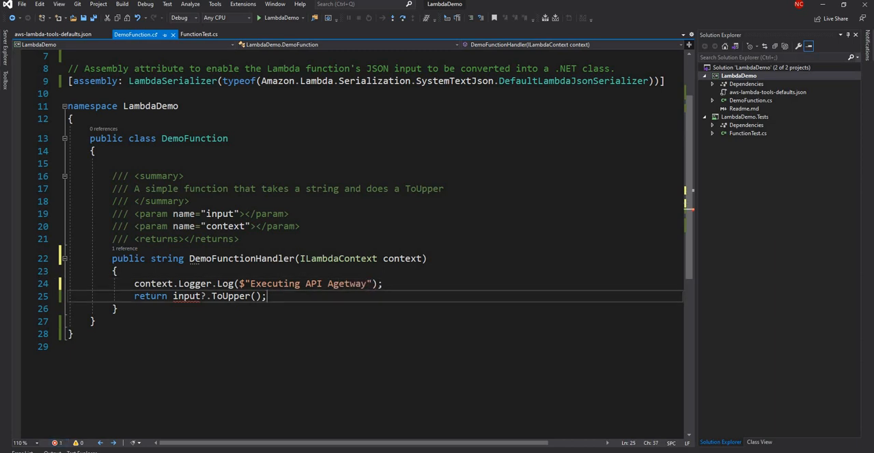
double_click(189, 295)
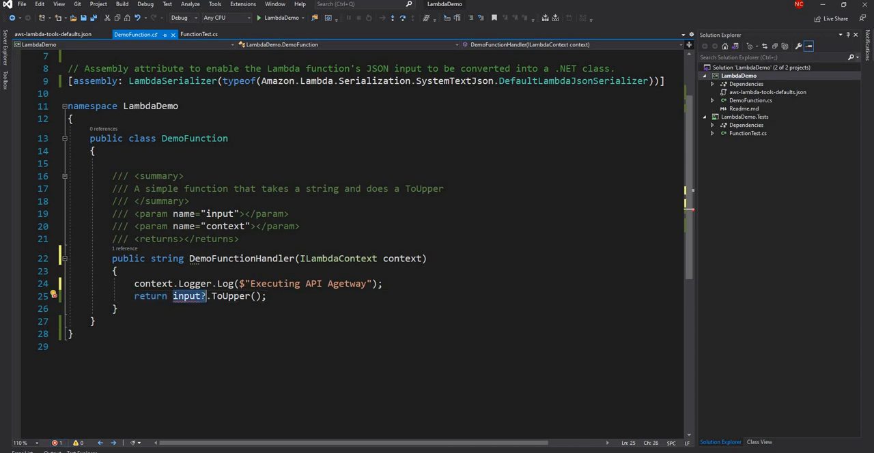
type("\"\";")
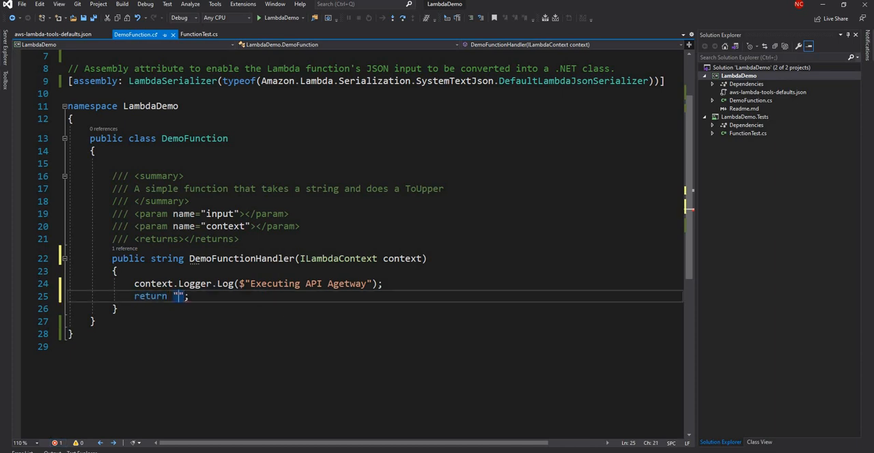
type("Hello Wor")
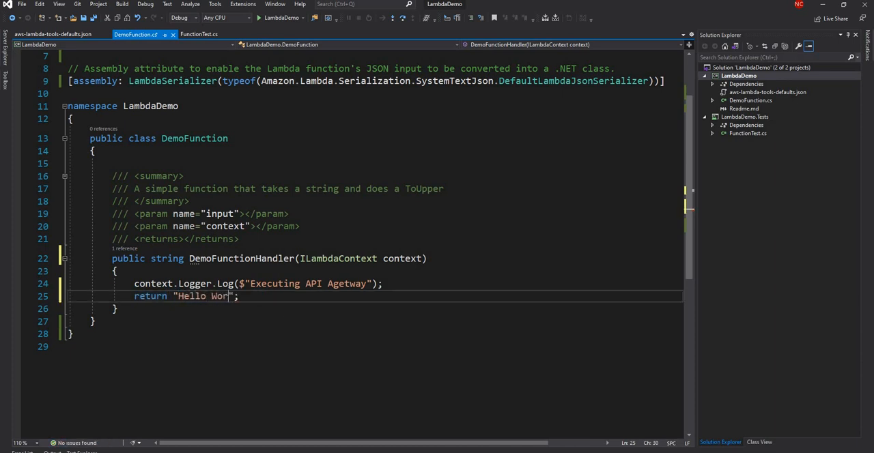
type("ld")
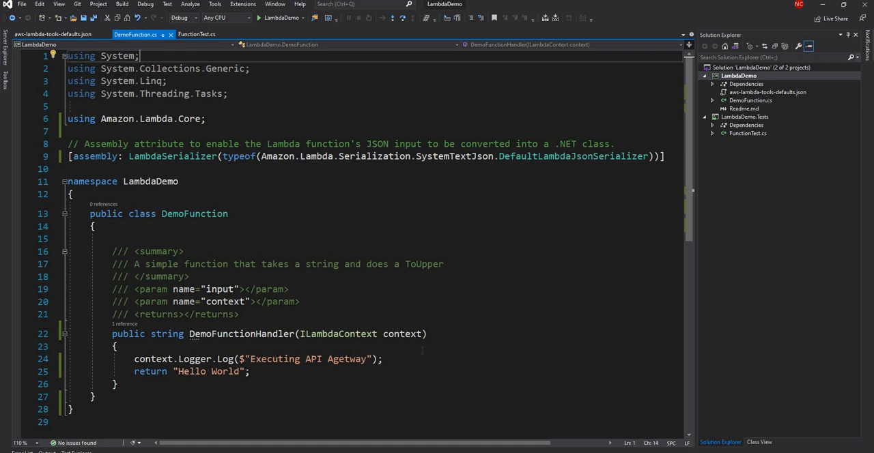
scroll("down", 3)
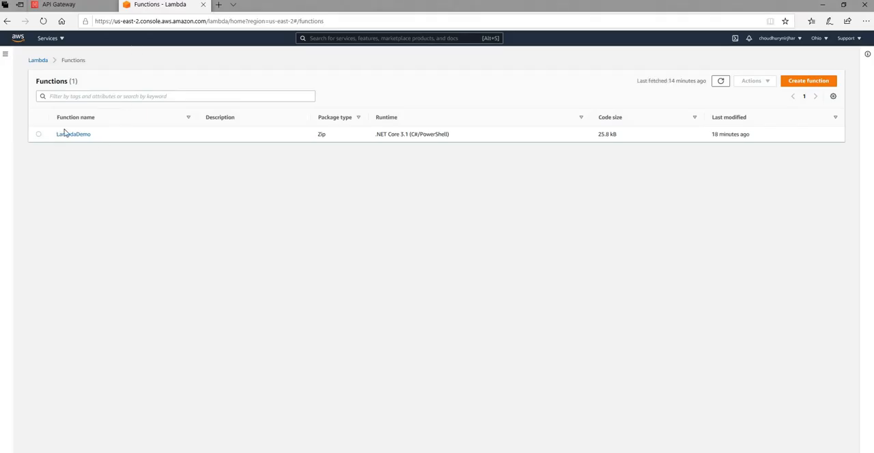
Open the LambdaDemo function's Test tab, then head to the API Gateway console.
left_click(74, 134)
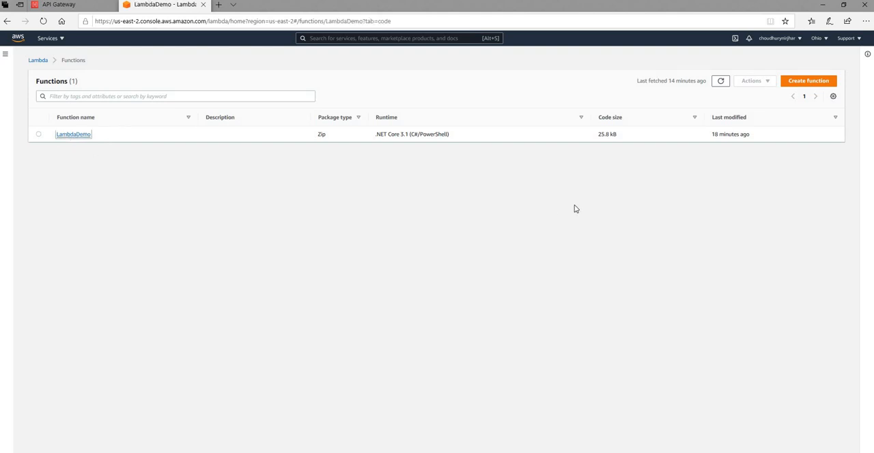
left_click(74, 134)
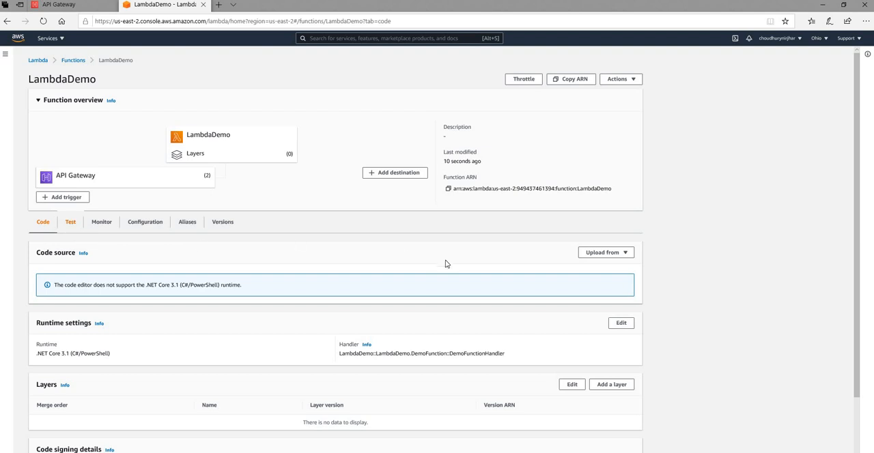
left_click(70, 222)
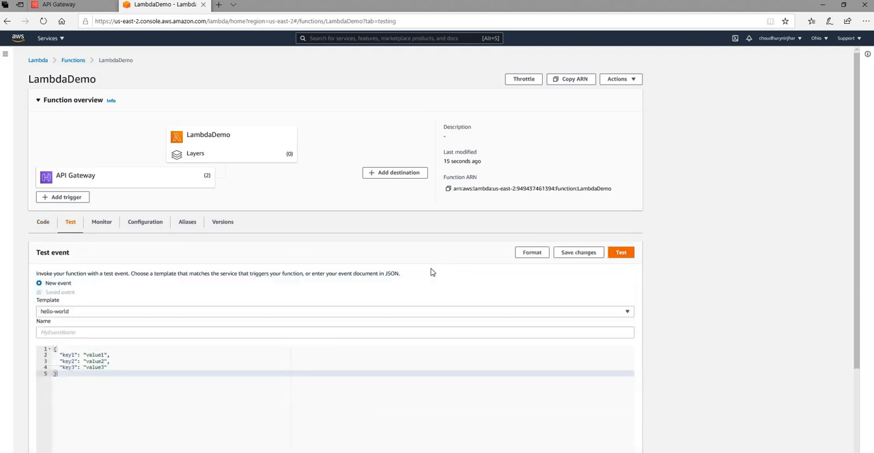
left_click(620, 252)
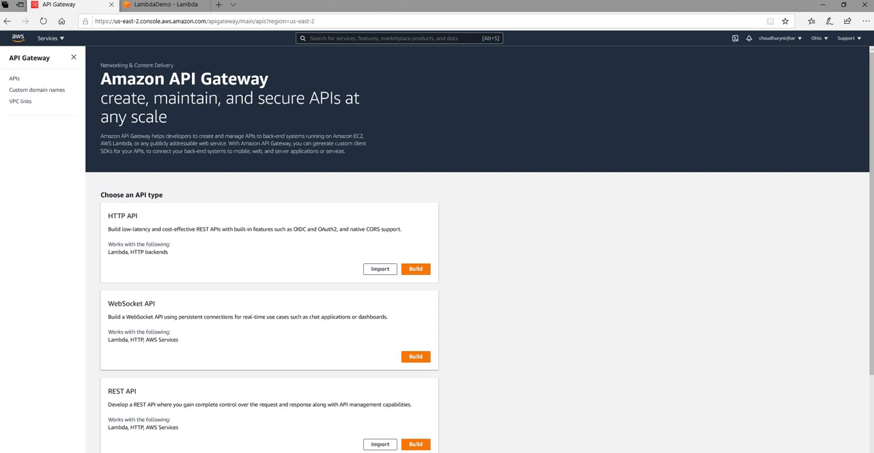
mouse_move(591, 271)
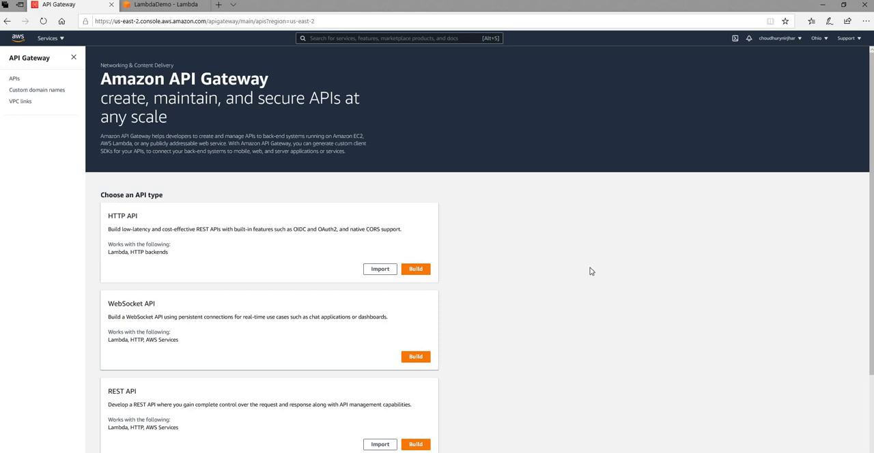
mouse_move(589, 268)
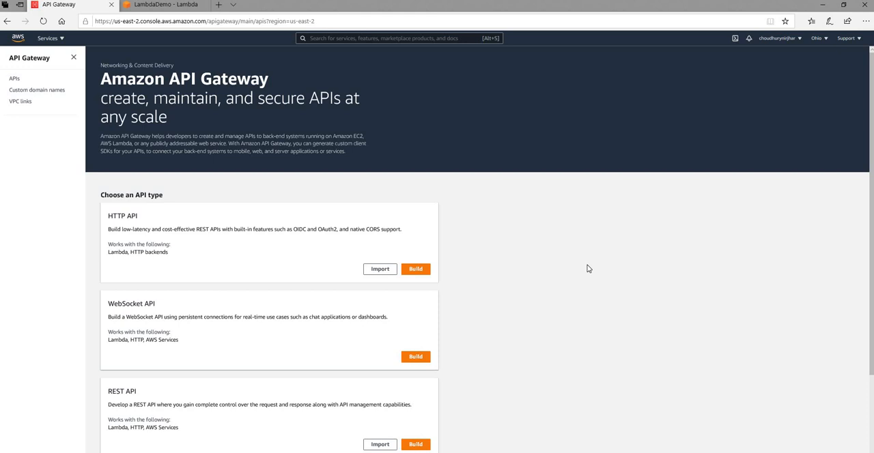
Begin building a new REST API and name it test-api.
scroll("down", 3)
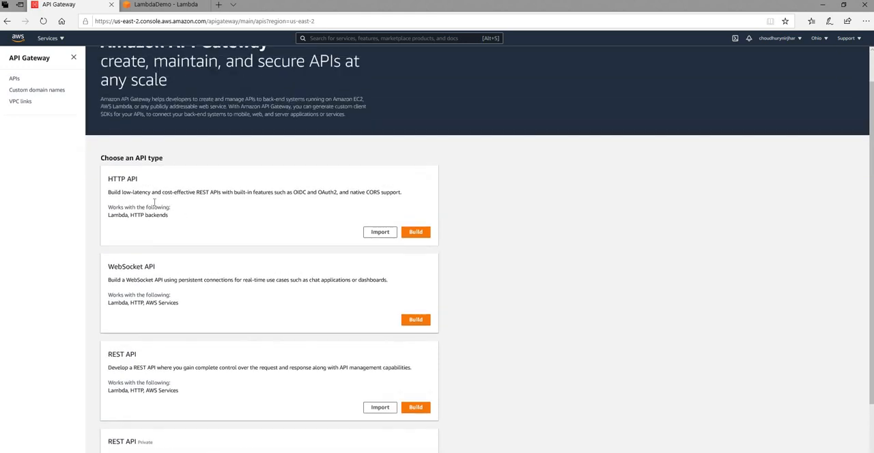
scroll("down", 3)
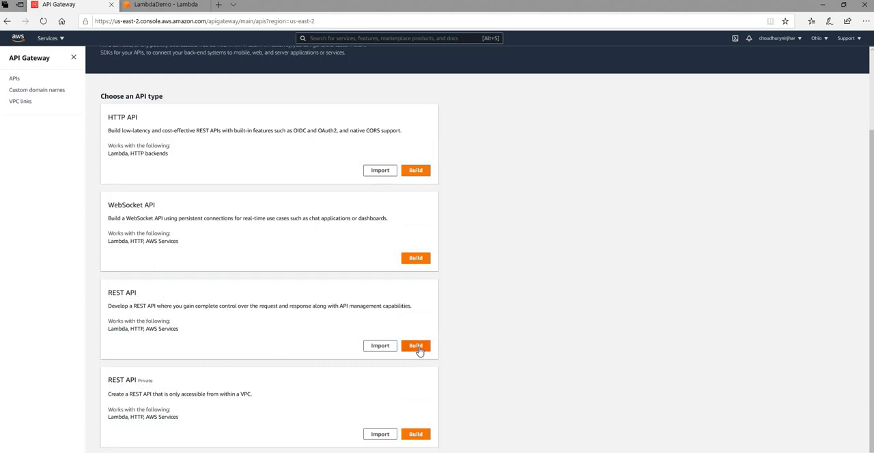
left_click(416, 346)
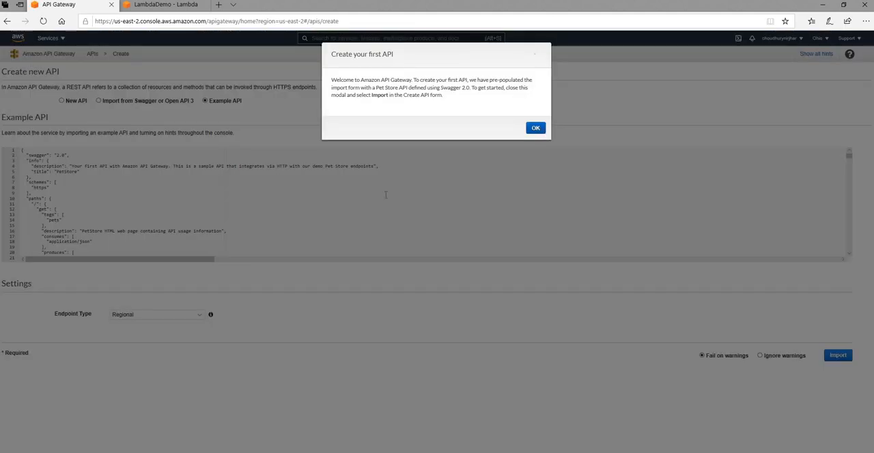
left_click(535, 129)
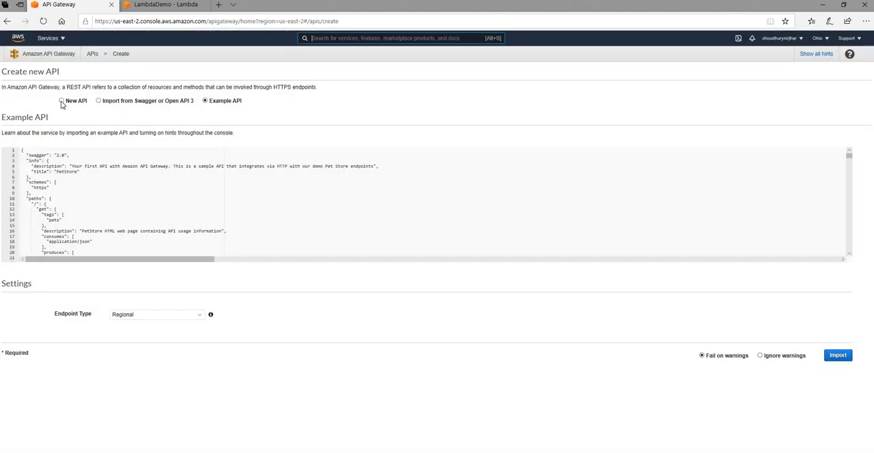
left_click(61, 101)
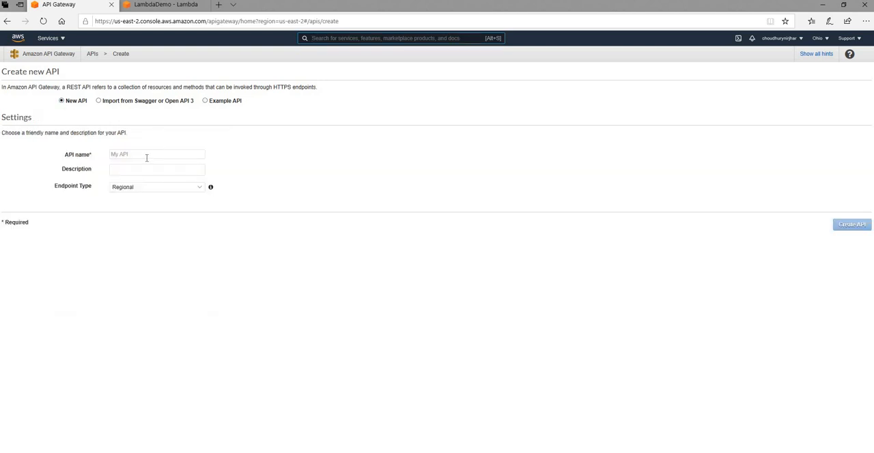
type("test-api")
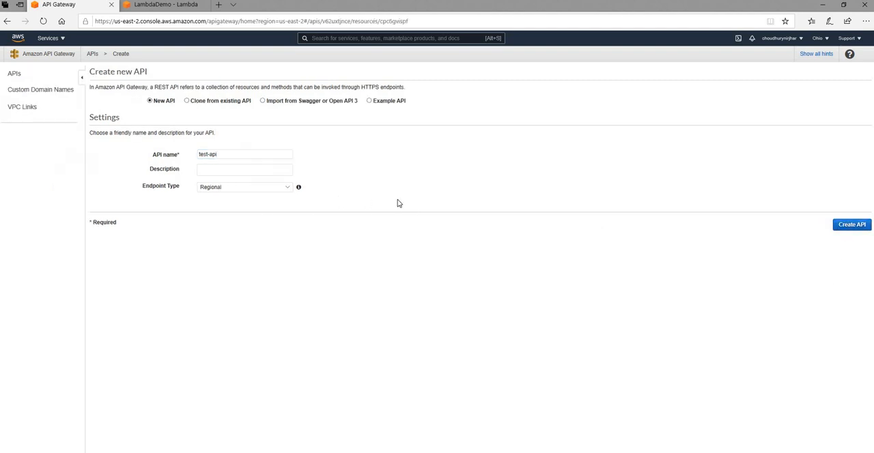
Create test-api and add a GET method on the root resource.
left_click(852, 224)
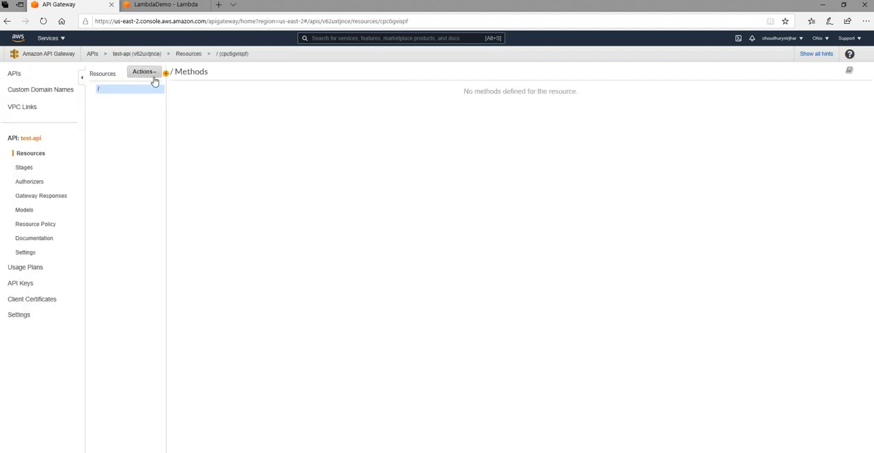
left_click(143, 71)
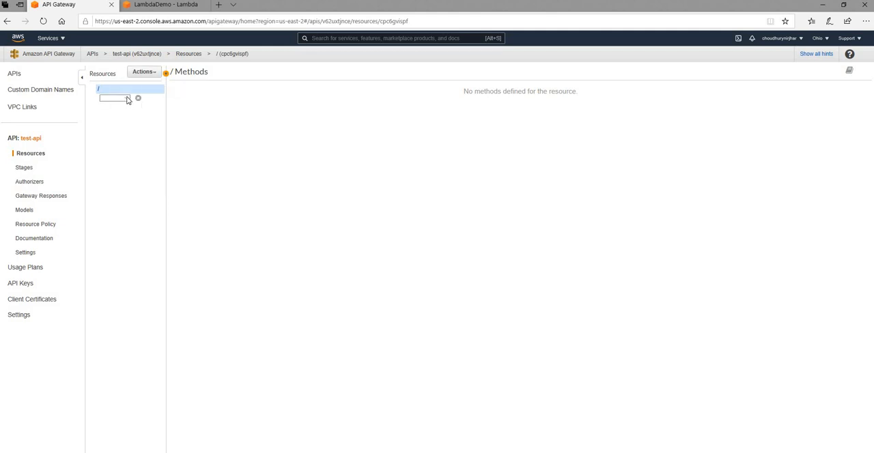
left_click(115, 98)
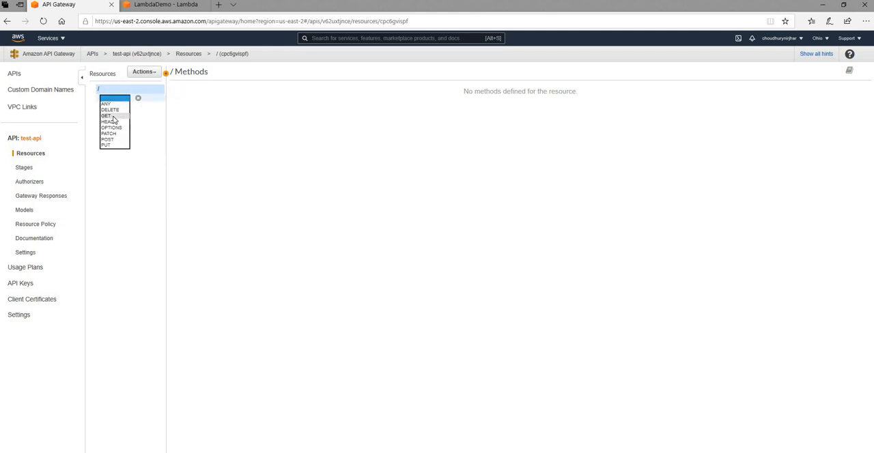
left_click(107, 115)
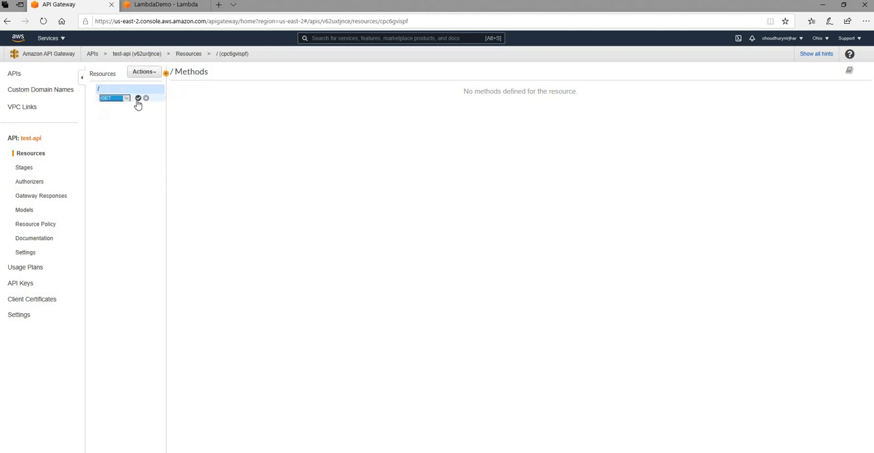
left_click(137, 98)
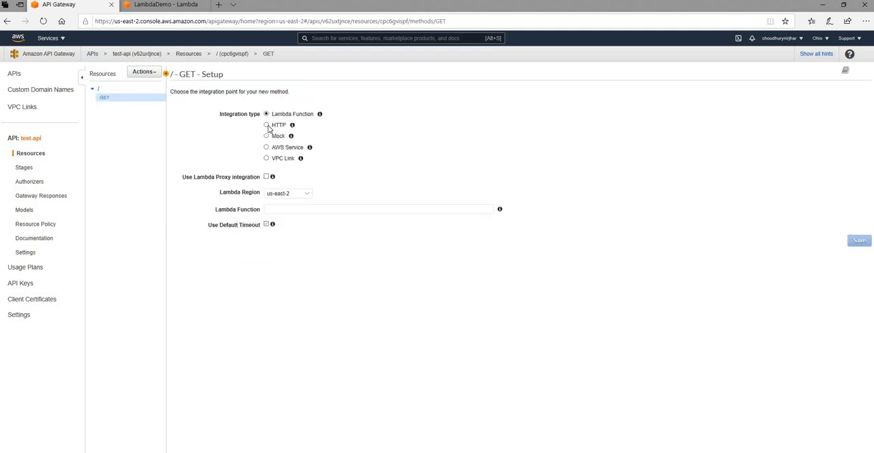
Set the GET integration type to Lambda Function and choose LambdaDemo.
left_click(267, 126)
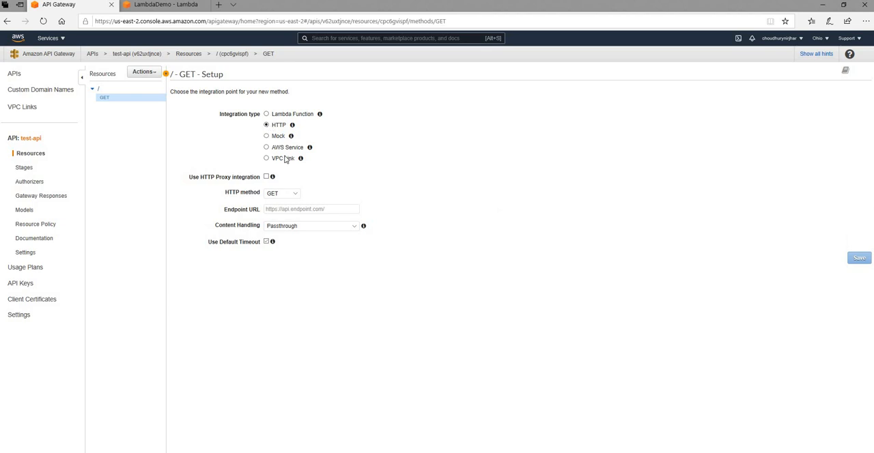
left_click(267, 137)
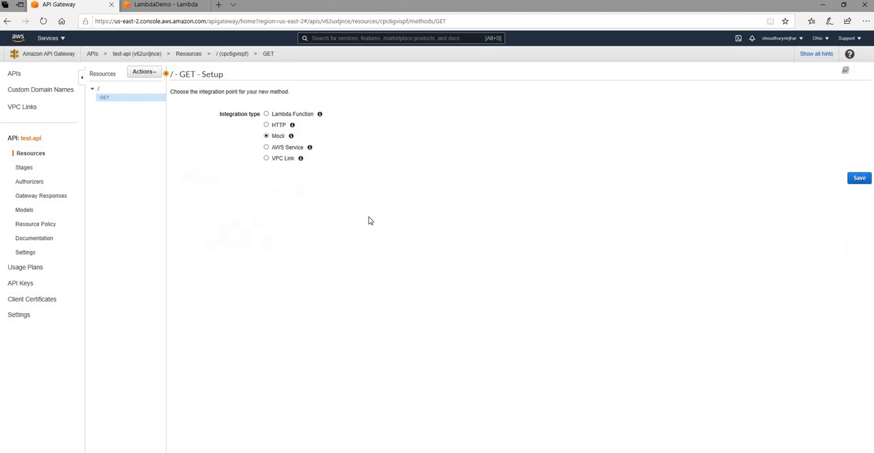
left_click(266, 115)
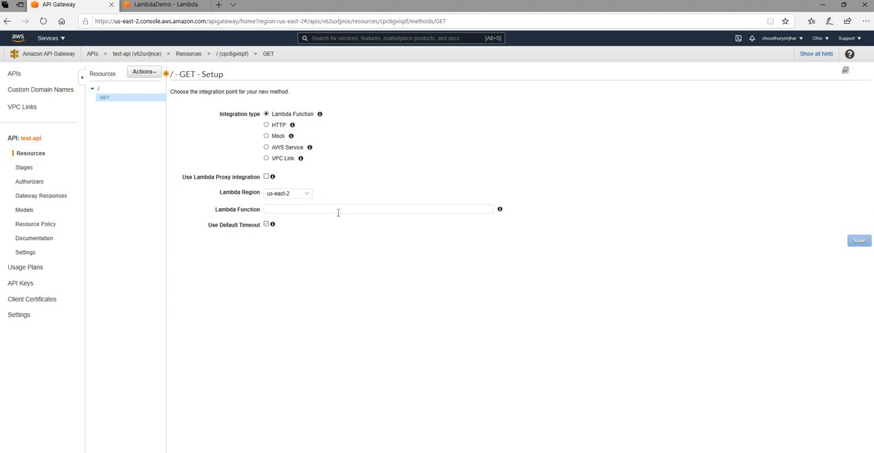
left_click(379, 209)
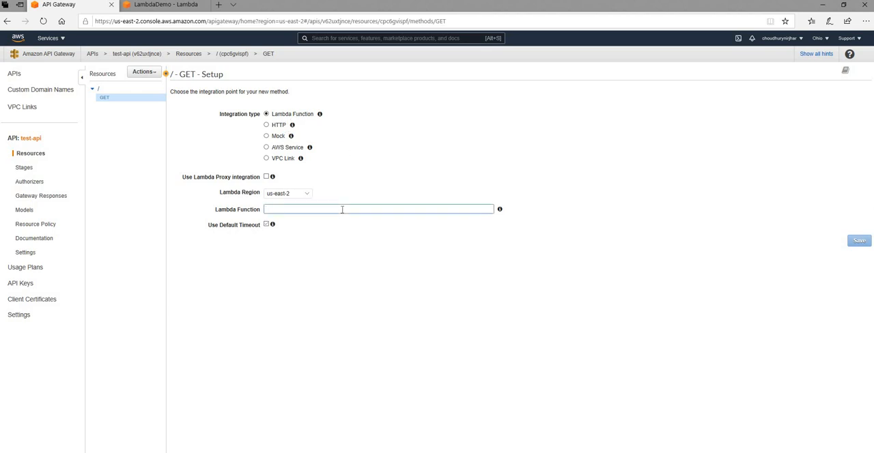
type("La")
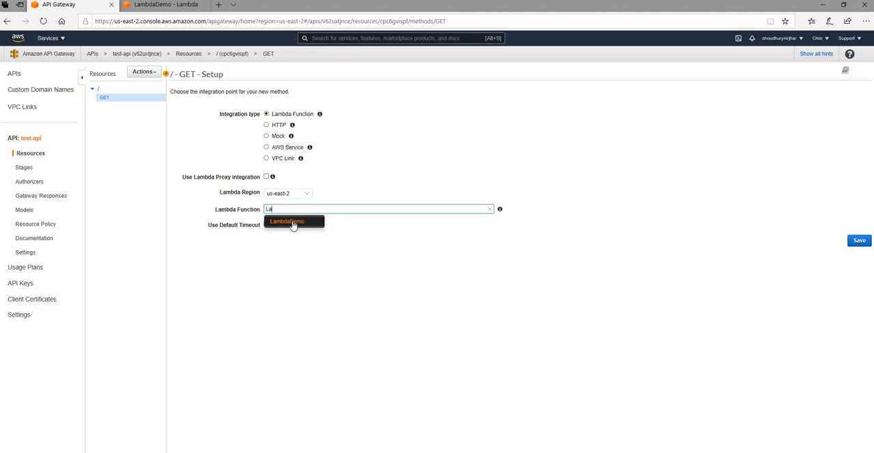
left_click(286, 222)
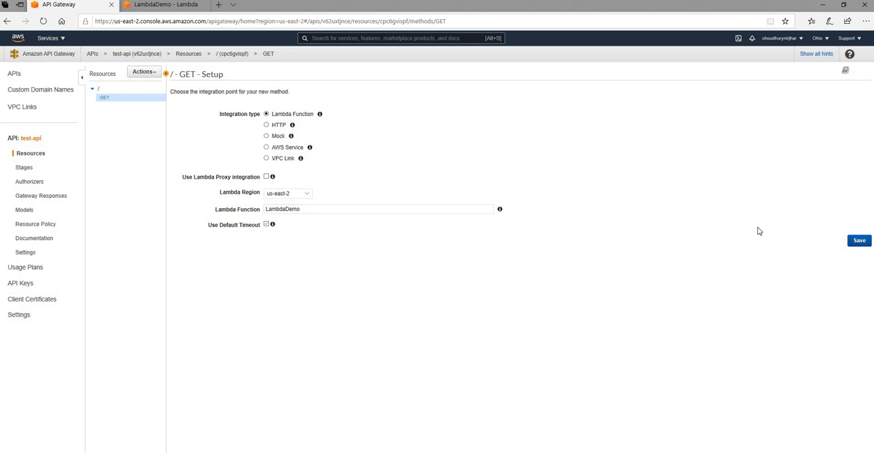
Save the GET integration and grant API Gateway permission to invoke LambdaDemo.
left_click(860, 240)
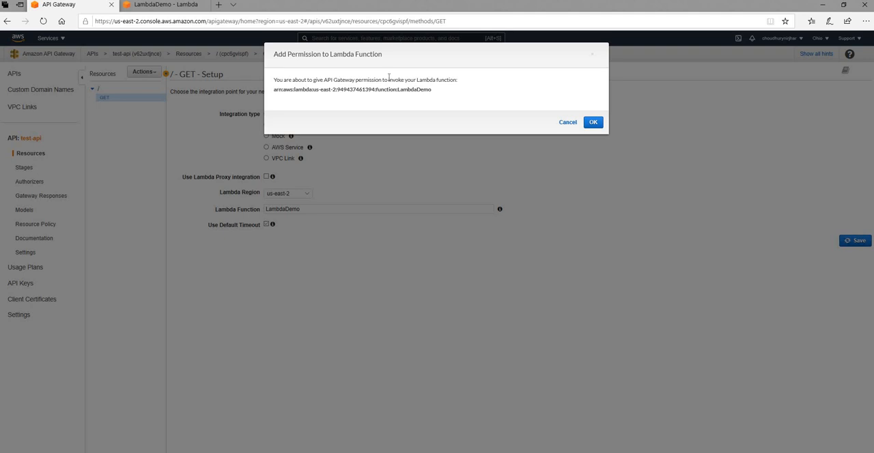
mouse_move(306, 90)
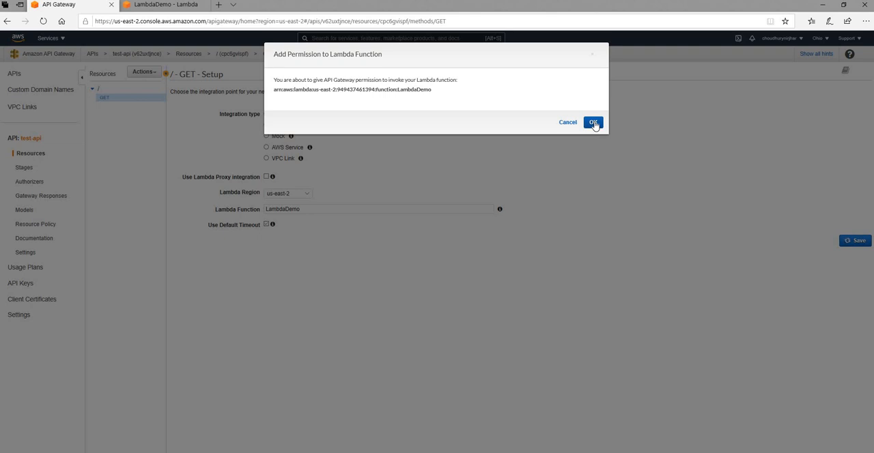
left_click(593, 122)
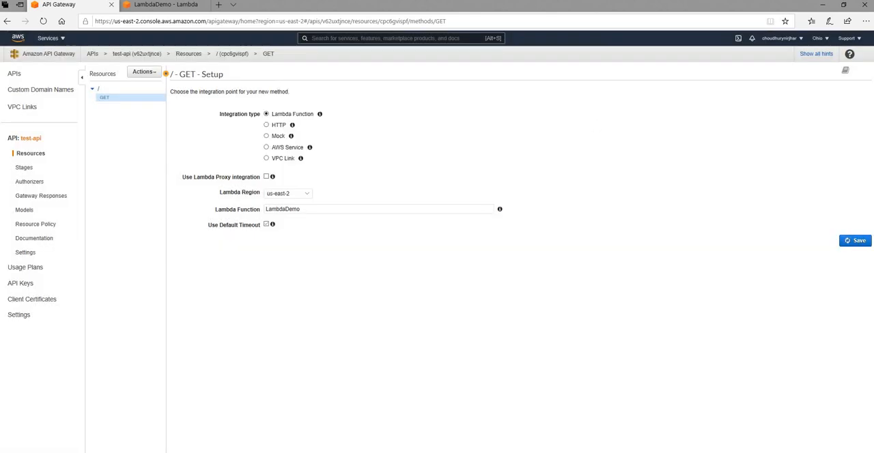
left_click(855, 241)
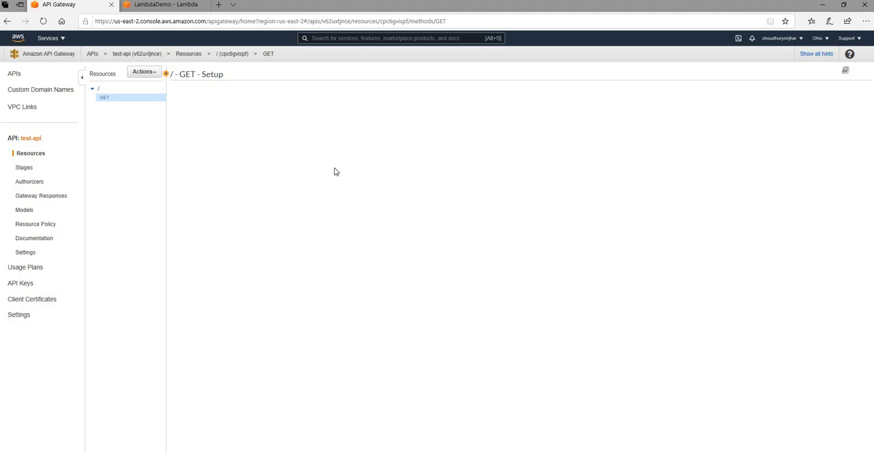
Run a test call on GET and see status 200 with body "Hello World".
left_click(103, 97)
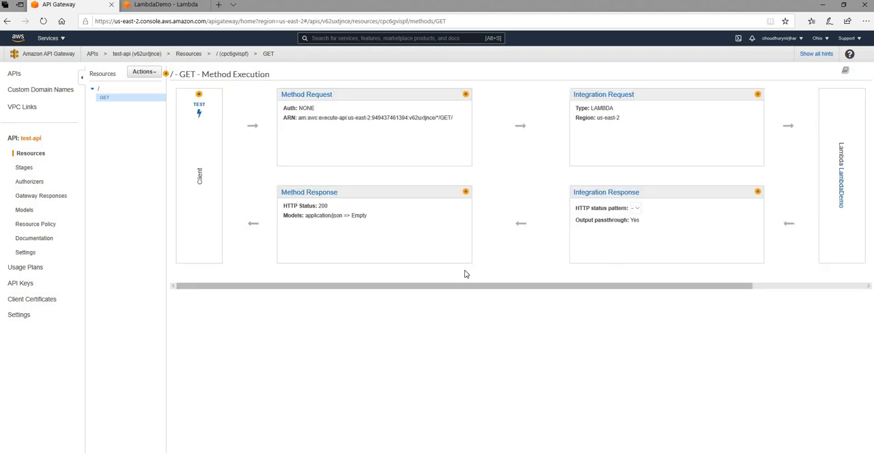
mouse_move(246, 227)
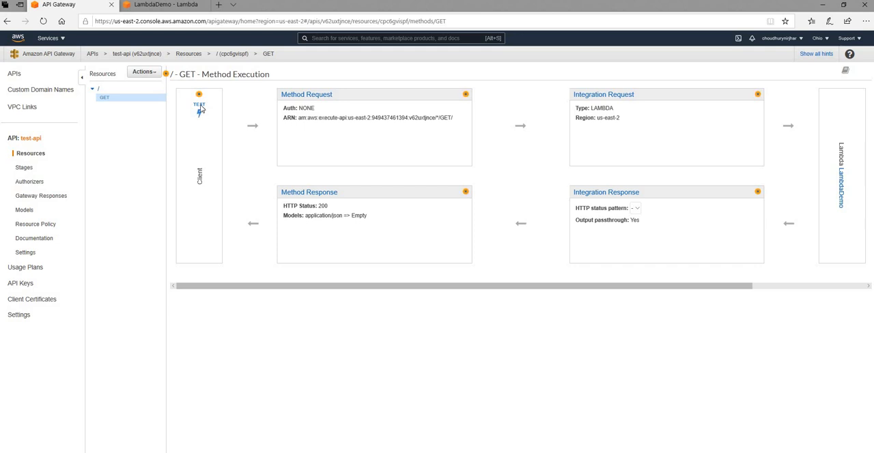
left_click(199, 108)
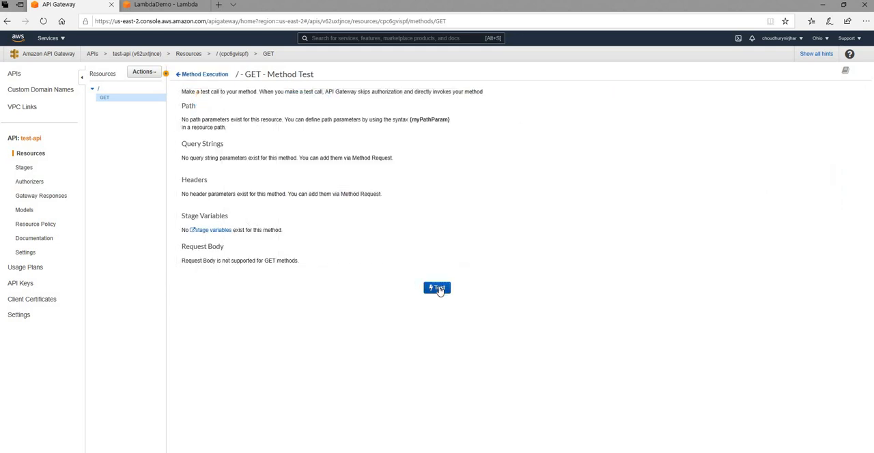
left_click(437, 287)
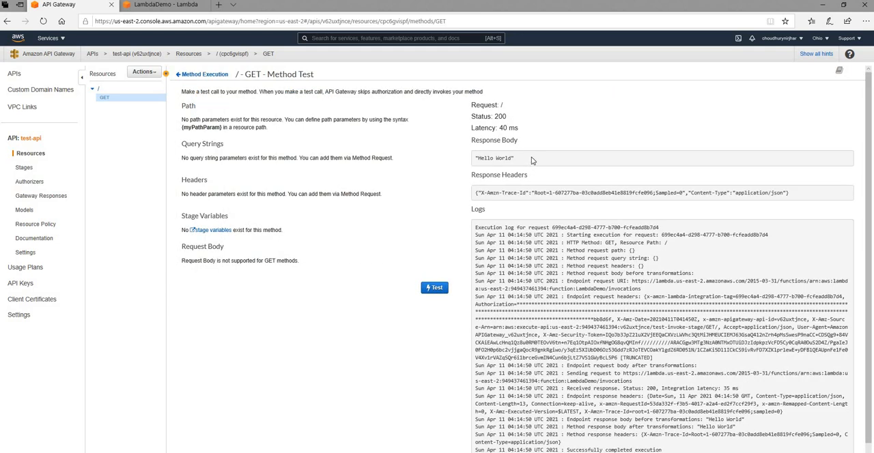
double_click(493, 159)
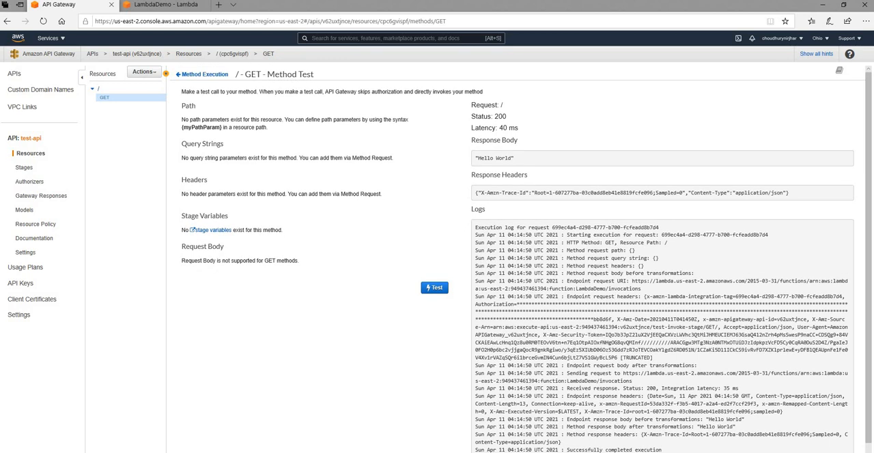
mouse_move(102, 139)
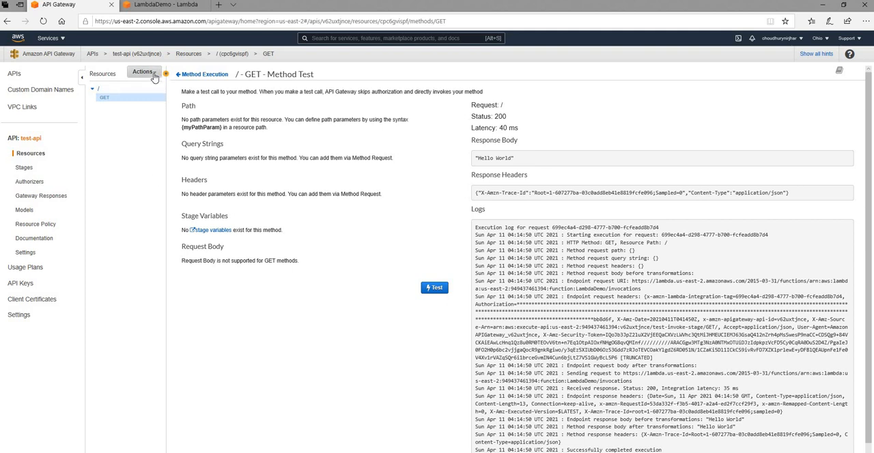
Deploy the API via Actions > Deploy API to a new stage named prod.
left_click(145, 71)
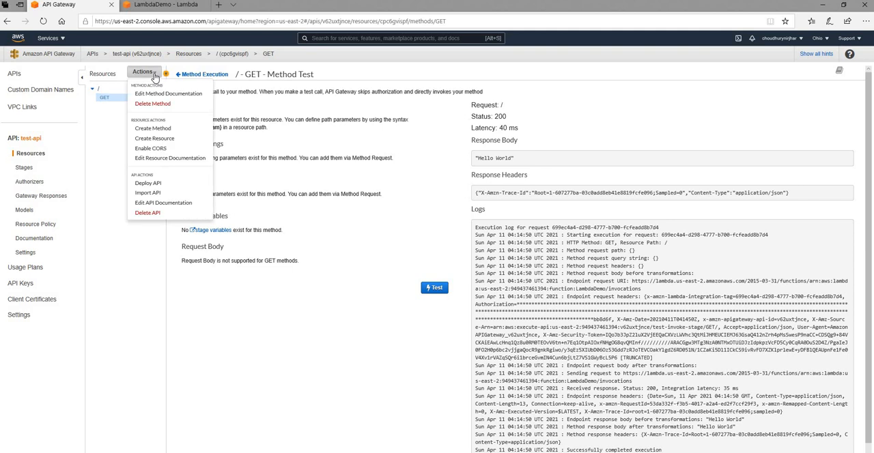
mouse_move(147, 183)
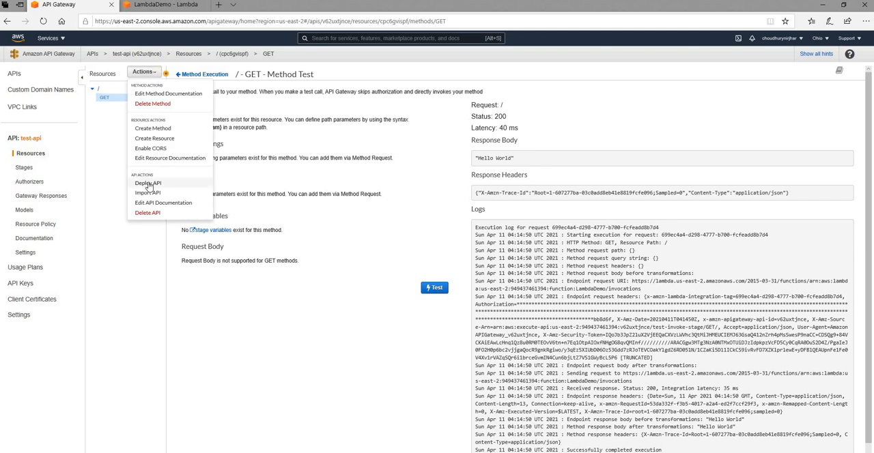
left_click(147, 183)
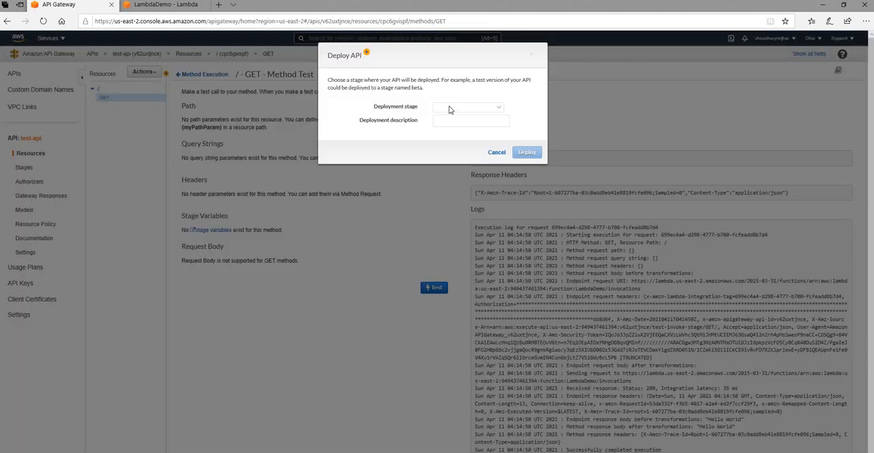
left_click(470, 107)
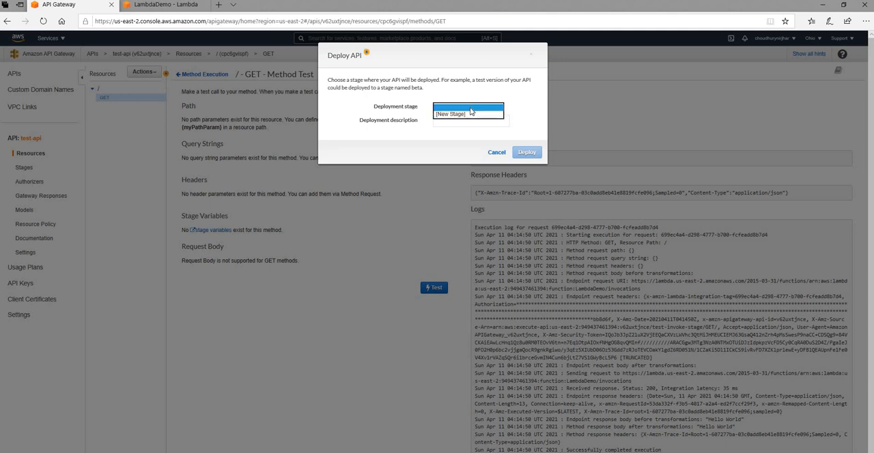
left_click(469, 109)
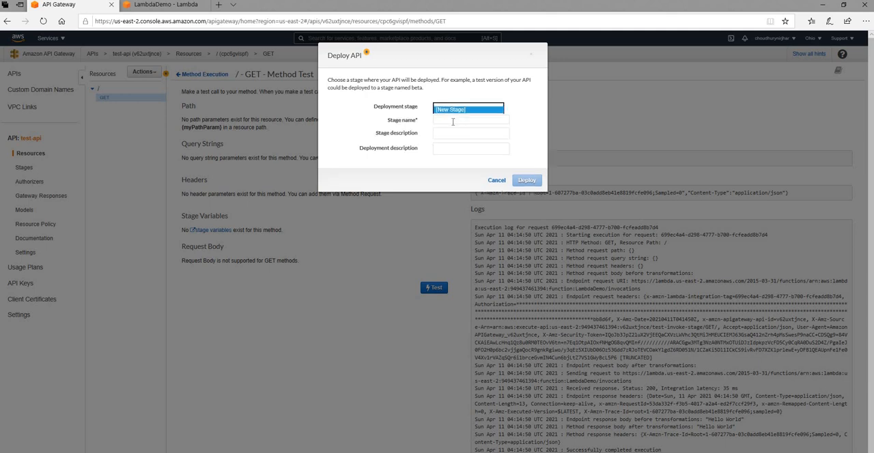
left_click(470, 120)
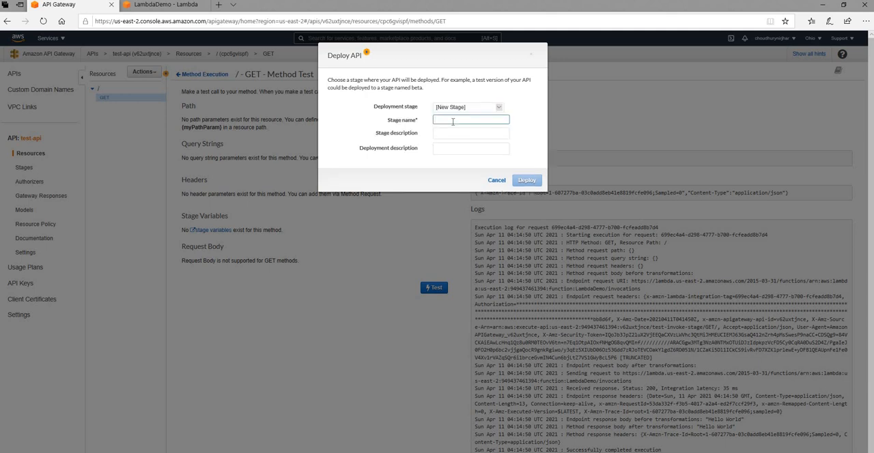
type("prod")
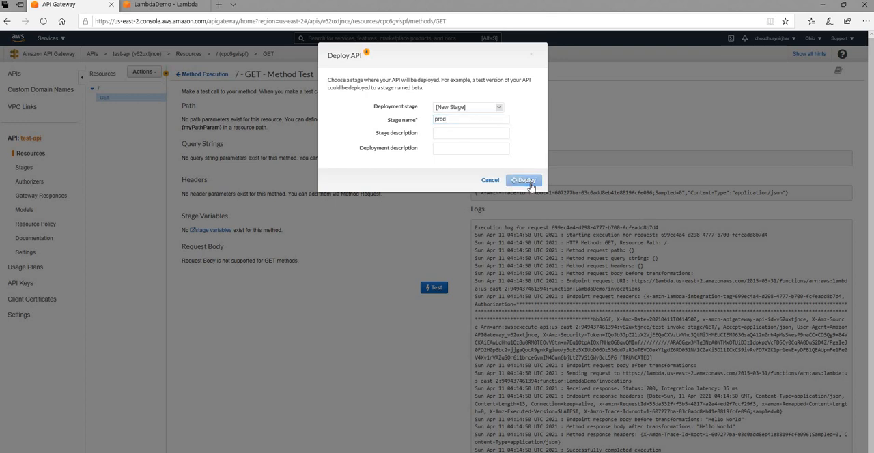
left_click(524, 180)
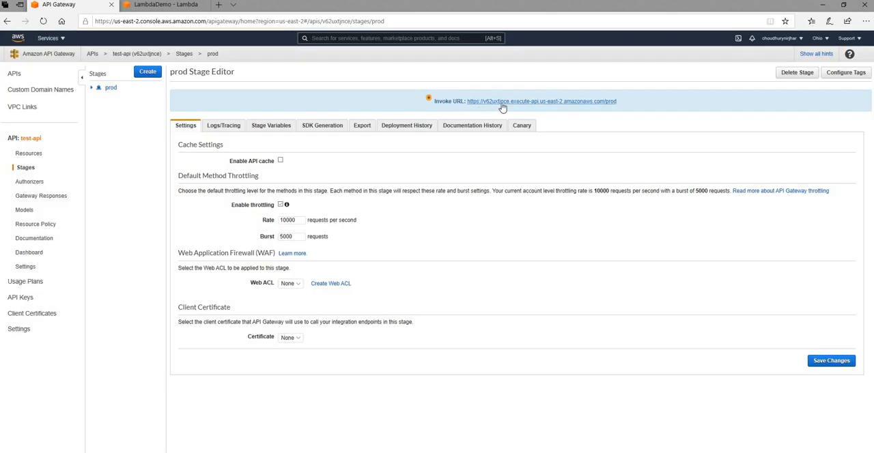
mouse_move(202, 112)
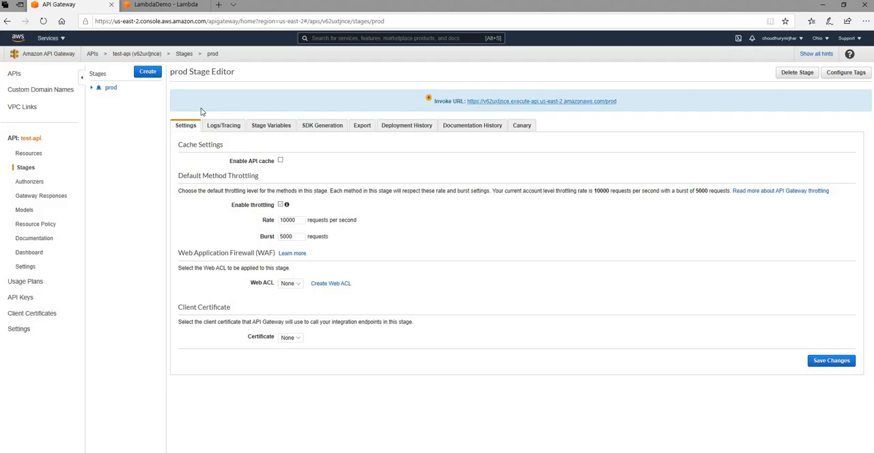
mouse_move(502, 104)
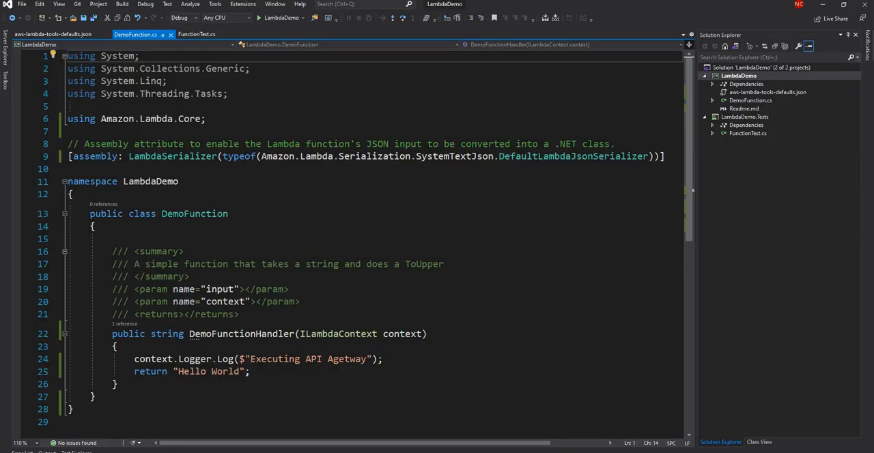
Bring up Manage NuGet Packages from the LambdaDemo Dependencies context menu.
left_click(112, 238)
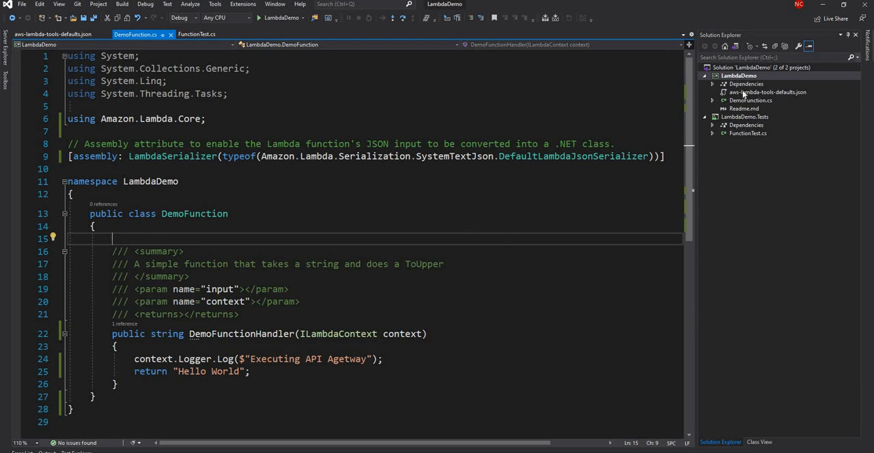
right_click(739, 75)
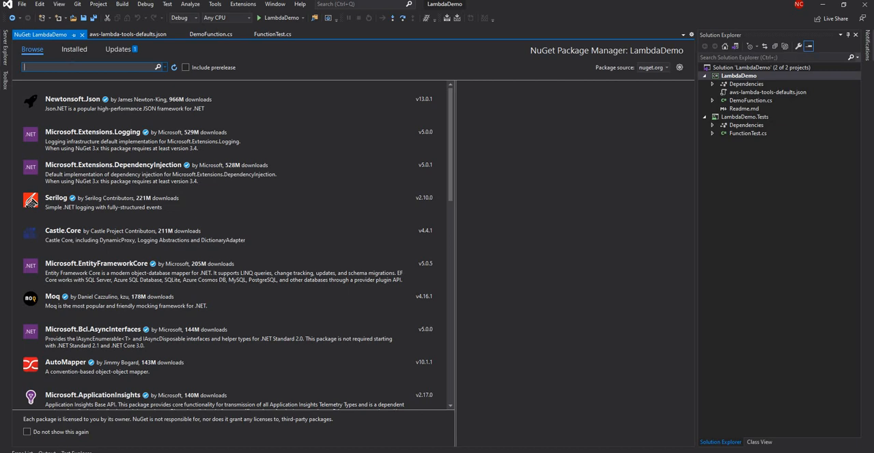
Install Amazon.Lambda.APIGatewayEvents 2.4.0 and return to DemoFunction.cs.
type("Lambda.API")
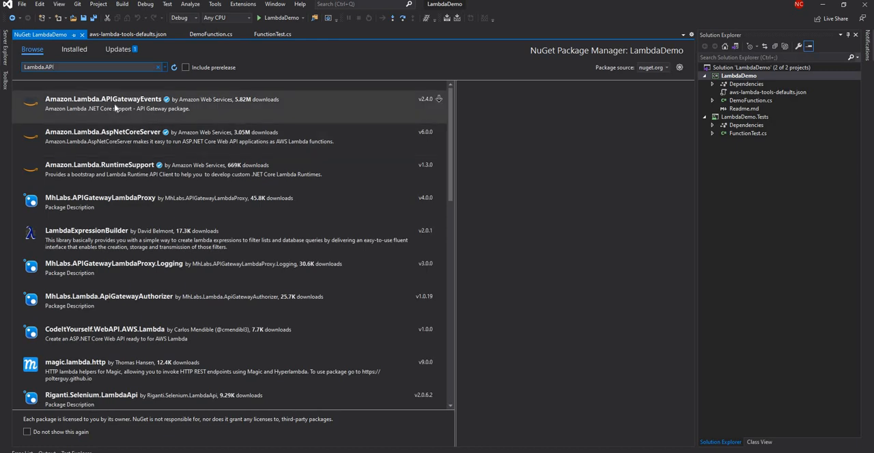
left_click(102, 98)
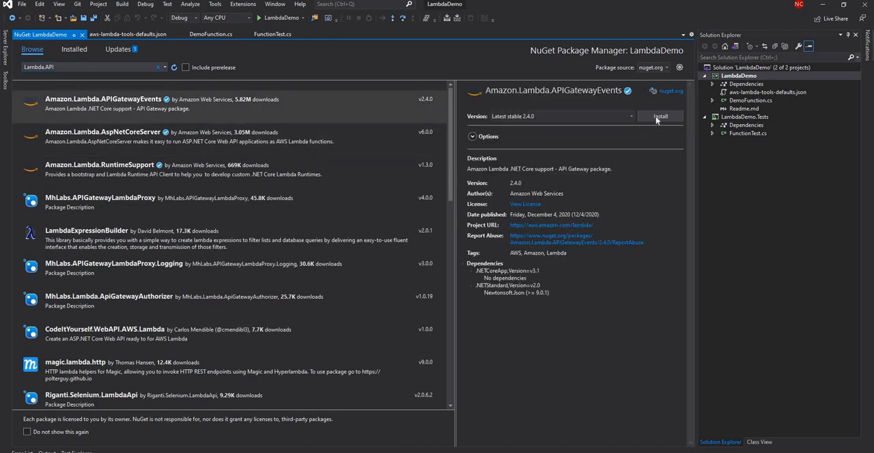
left_click(661, 116)
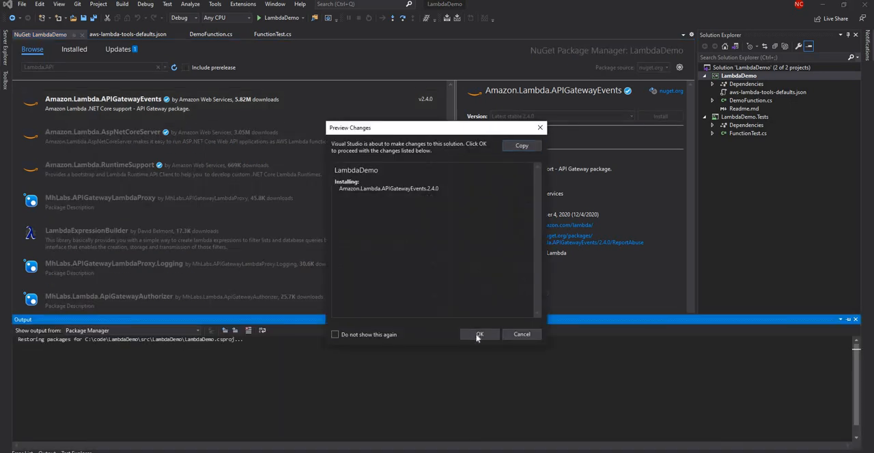
left_click(478, 335)
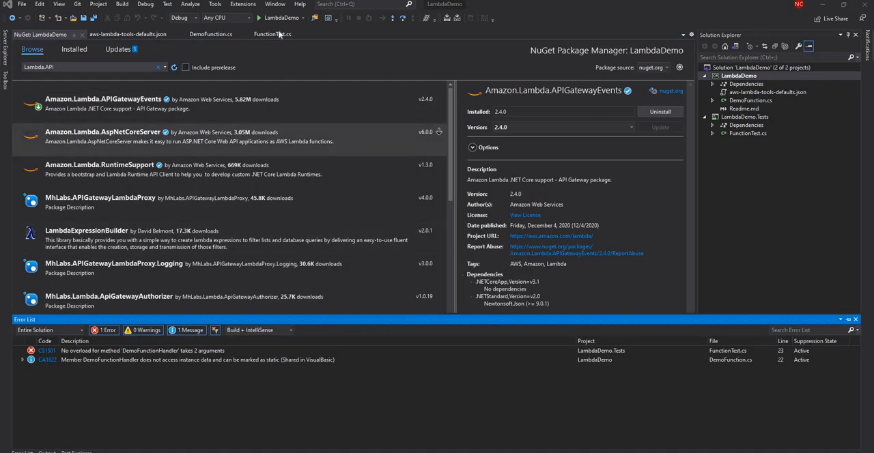
left_click(210, 34)
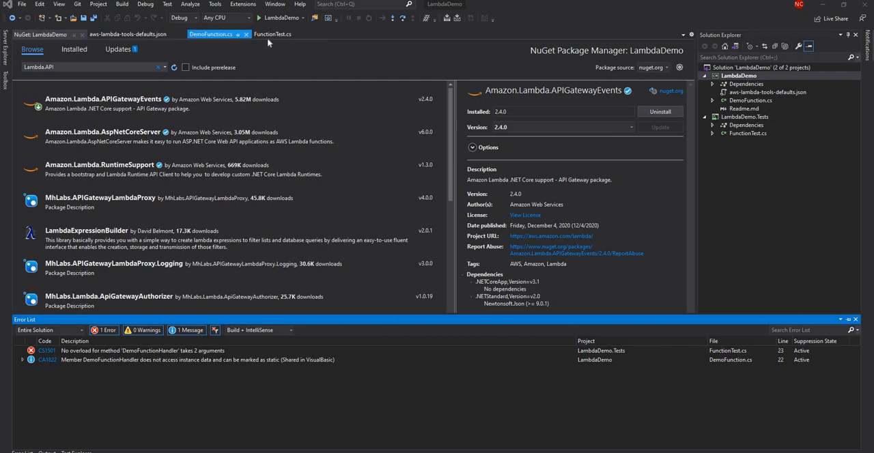
left_click(273, 34)
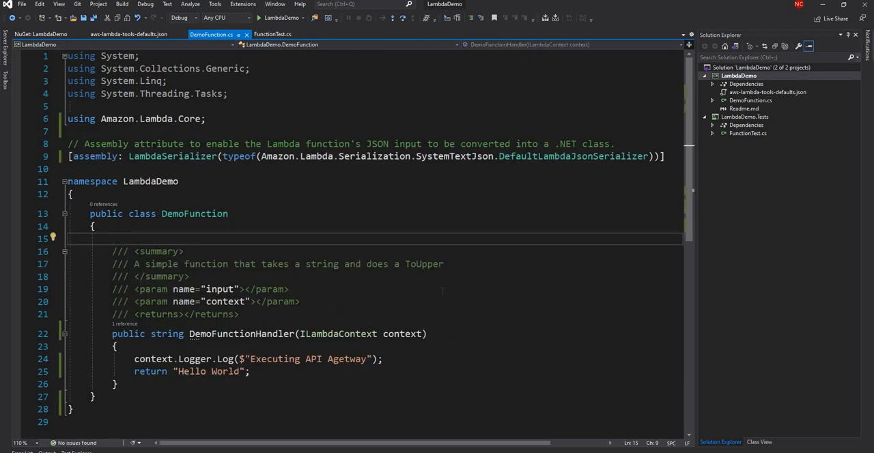
Add using Amazon.Lambda.APIGatewayEvents and give the handler APIGatewayProxyRequest request / APIGatewayProxyResponse types.
type("using Amazon")
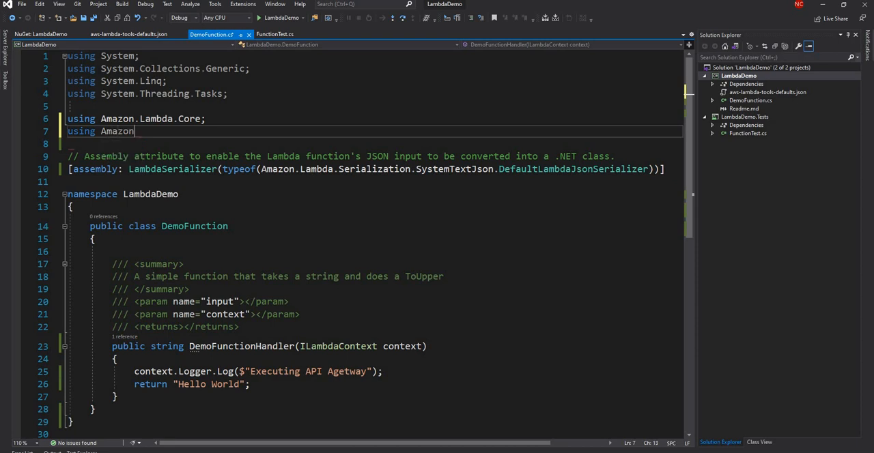
type(".Lambda")
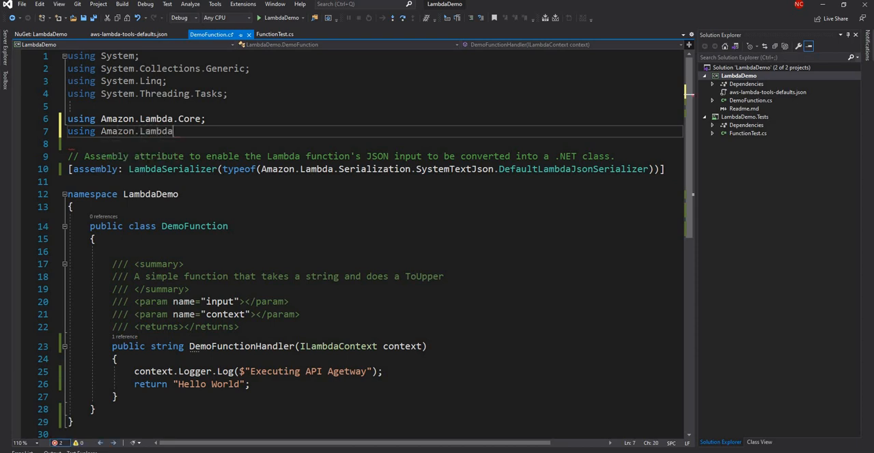
type(".")
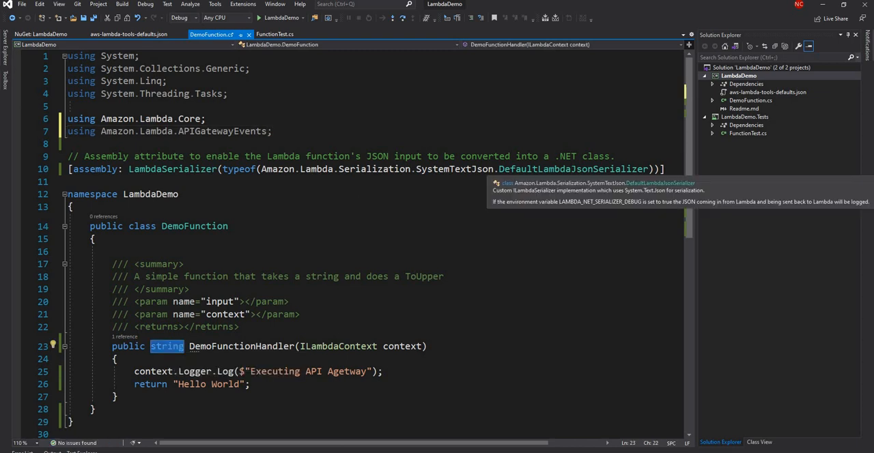
type("APIGatewayProxyResponse")
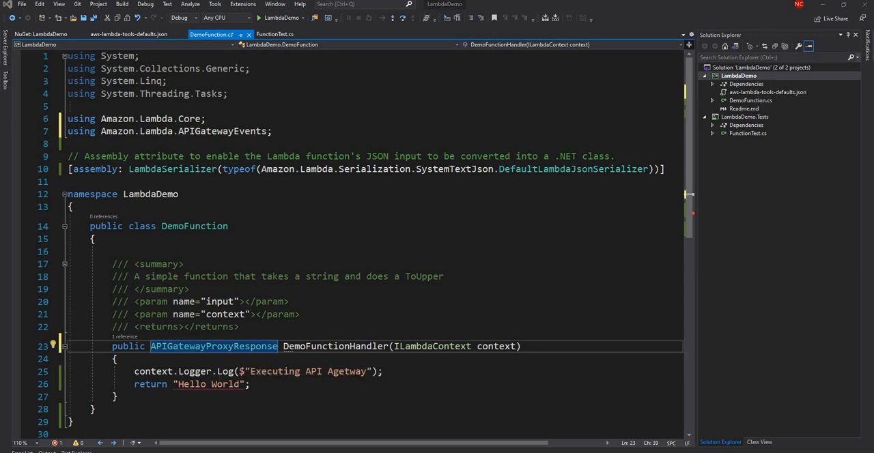
mouse_move(213, 346)
type("APIGatewayProxyRequest ")
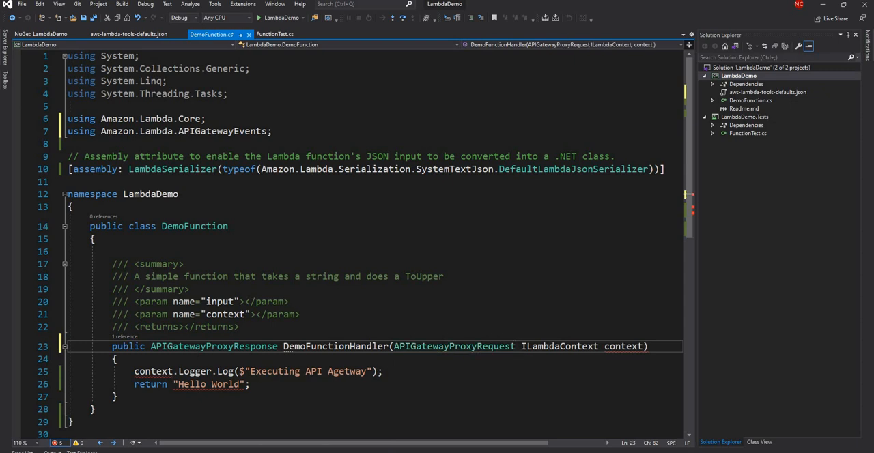
type("request,")
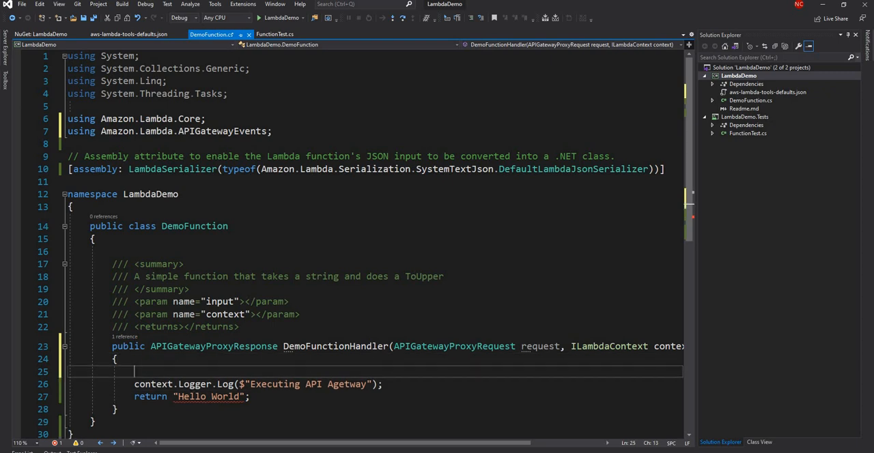
Name the parameter request and add an if checking QueryStringParameters is non-null and ContainsKey("name").
type("request.")
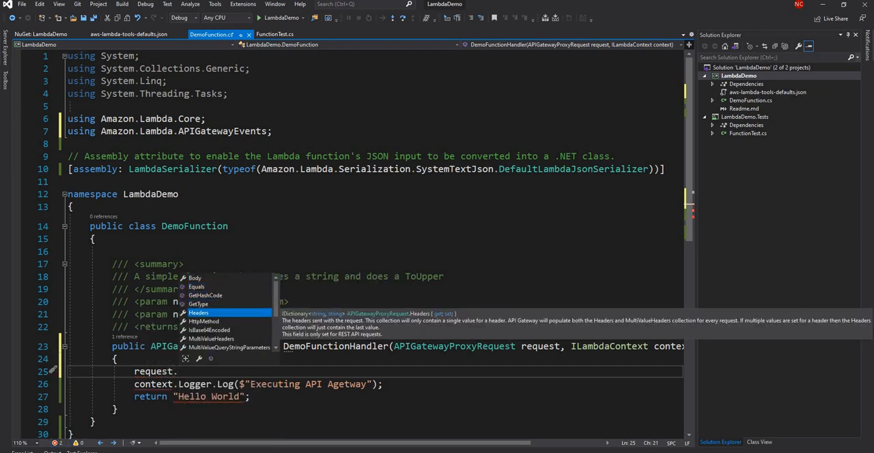
type("q")
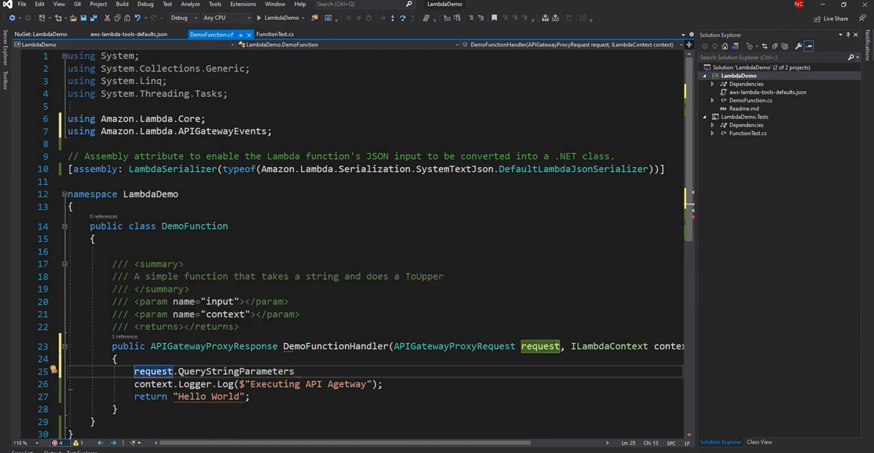
type("if(")
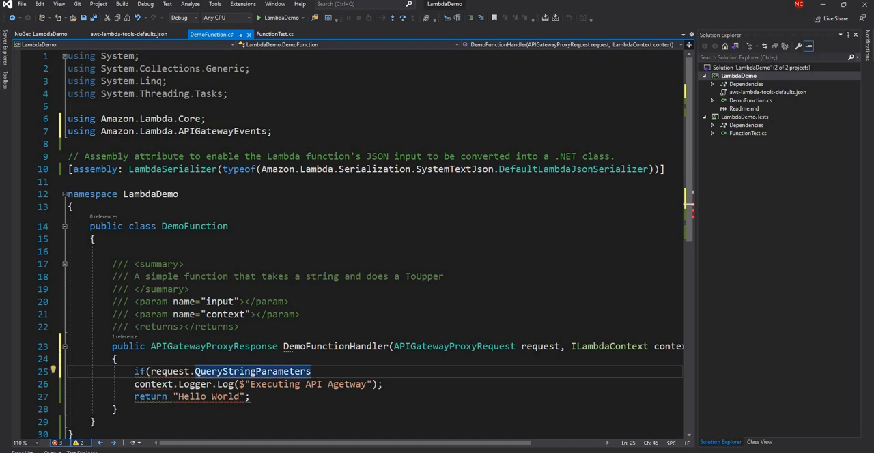
type("!=")
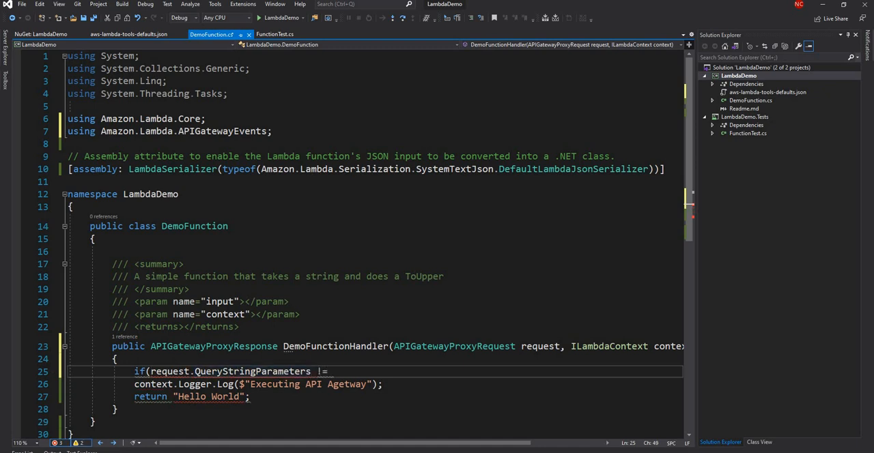
type("null) { }")
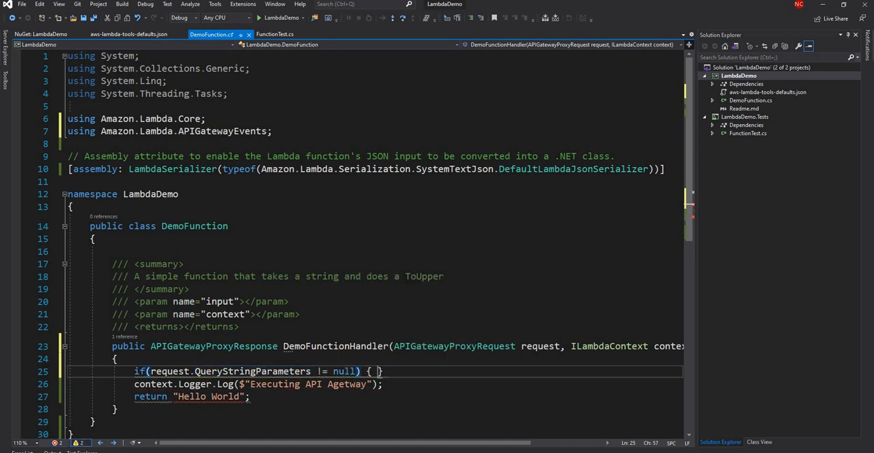
type("&&")
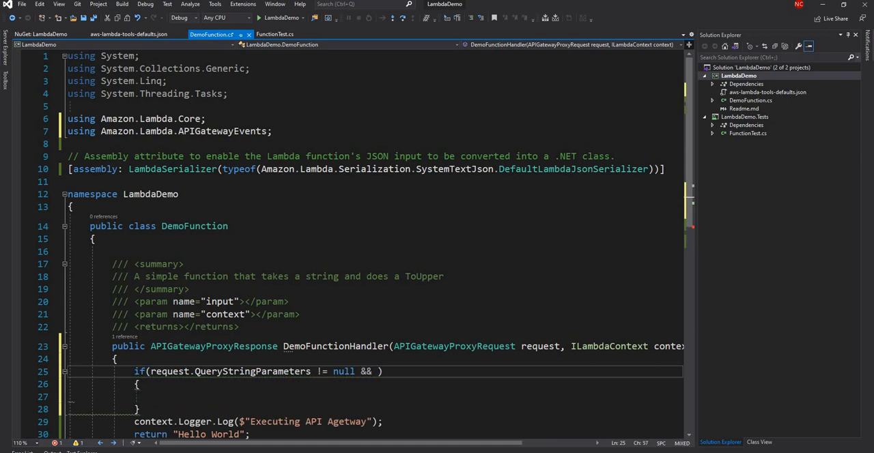
type("request.q")
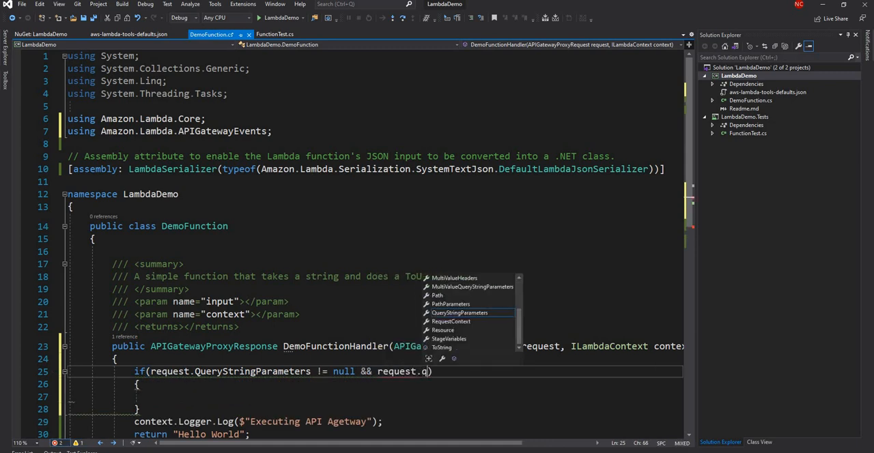
type("QueryStringParameters.c")
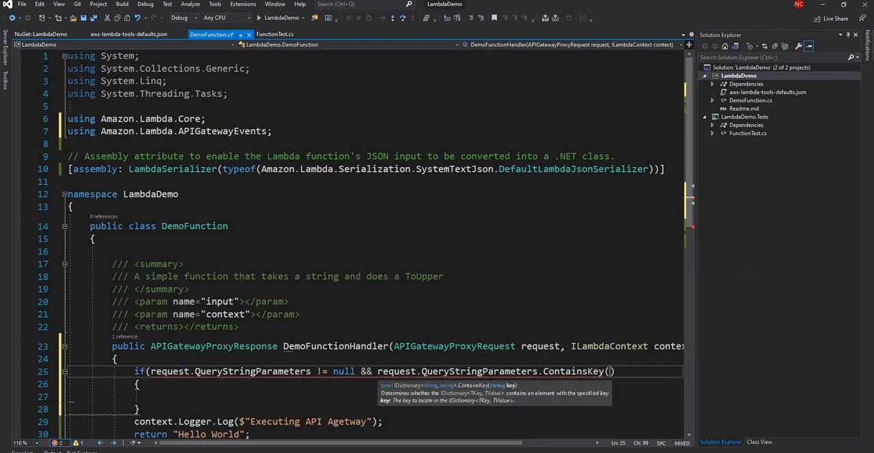
type("\"name\"")
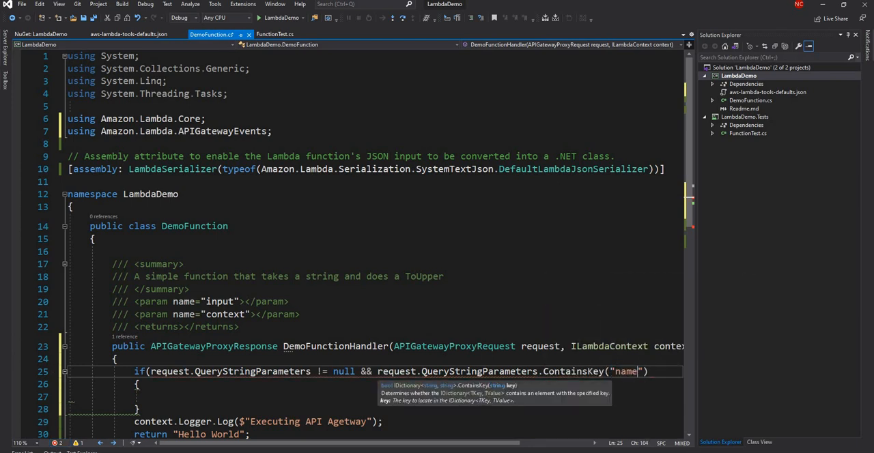
type("))")
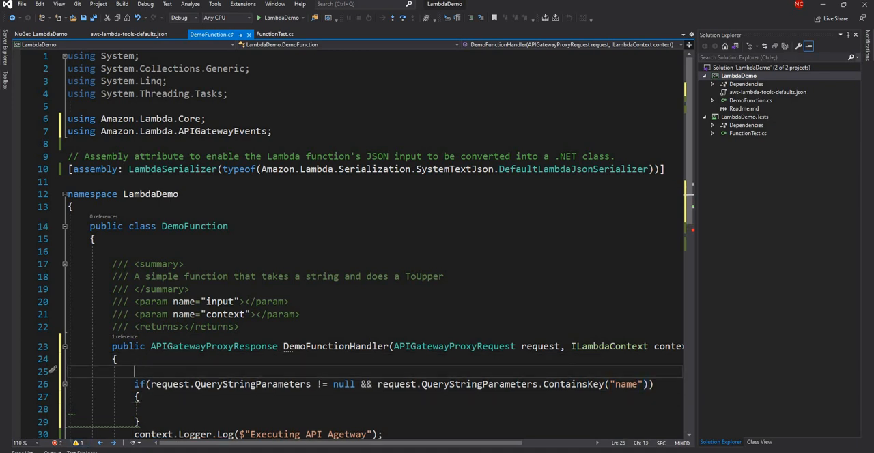
Declare string name = "No Name", assign it from request.QueryStringParameters["name"], and begin the "Got name" log.
type("string name =")
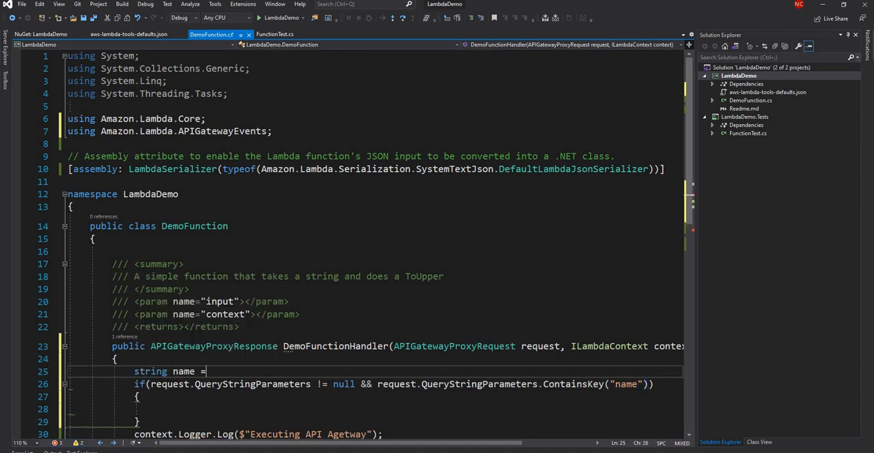
type("\"No Name\";")
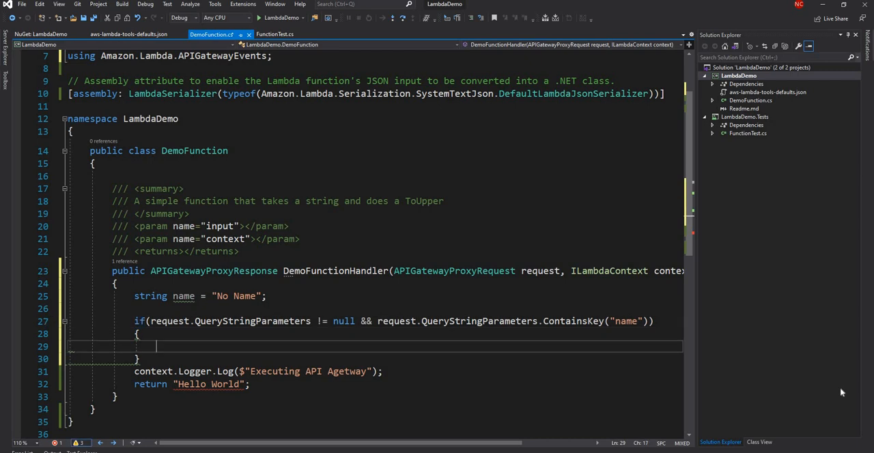
type("name")
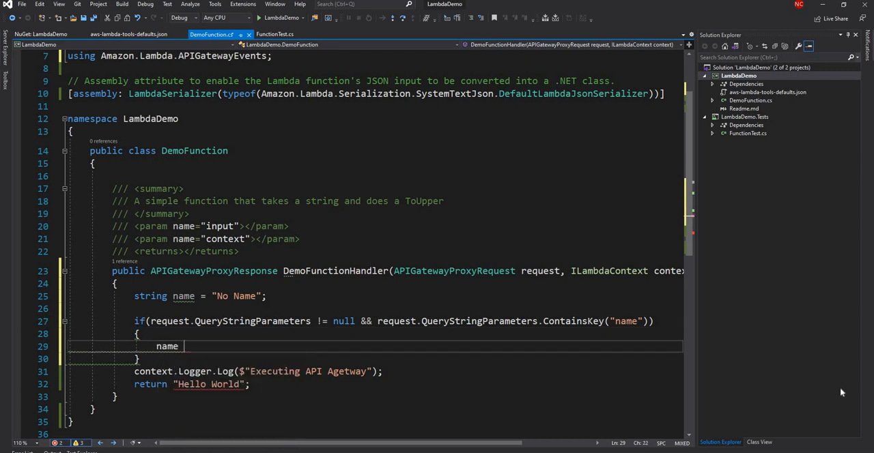
type("= r")
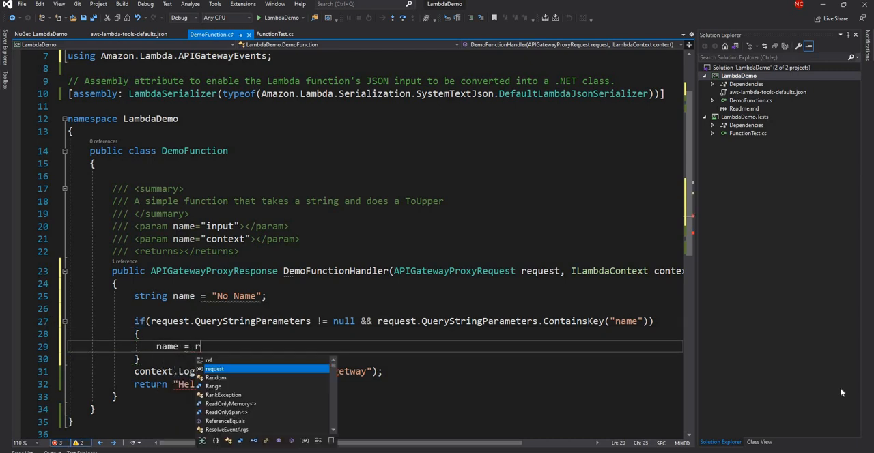
type("equest.q")
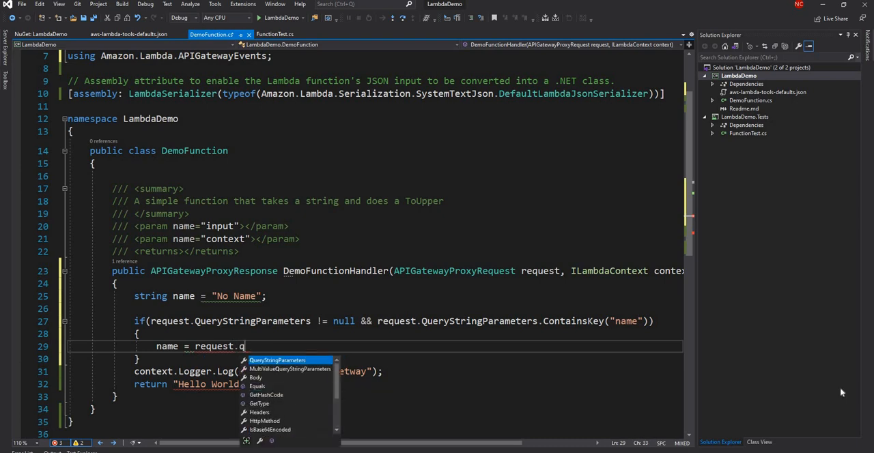
type("QueryStringParameters[\"name\"];")
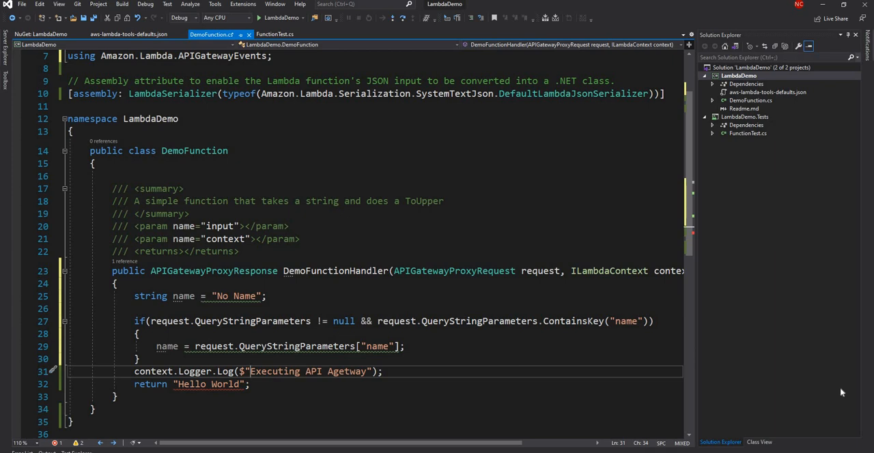
type("Got name:")
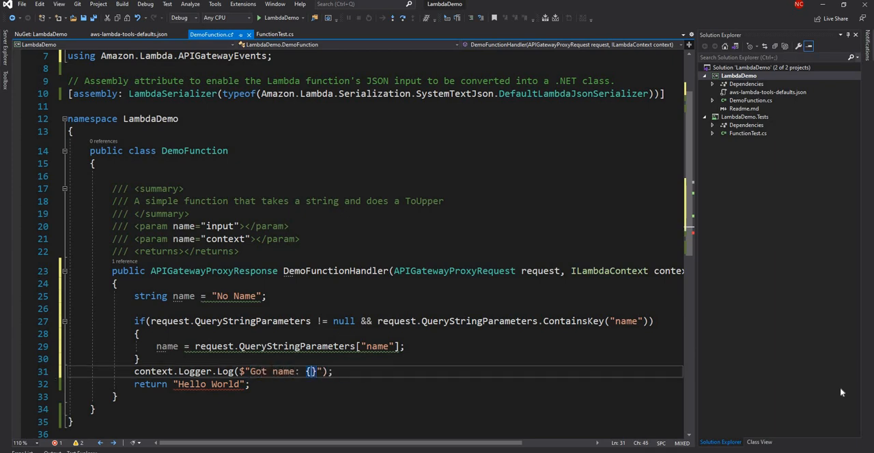
Finish the "Got name" log and replace the return with a new APIGatewayProxyResponse having StatusCode = 200.
type("name")
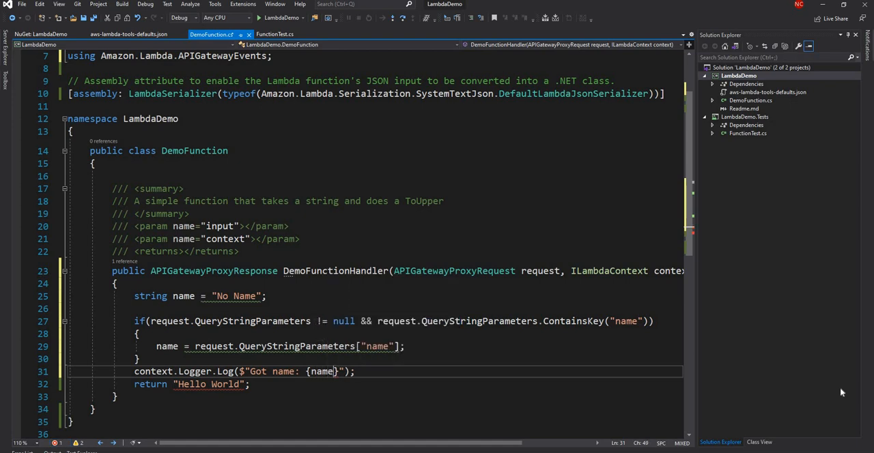
double_click(207, 385)
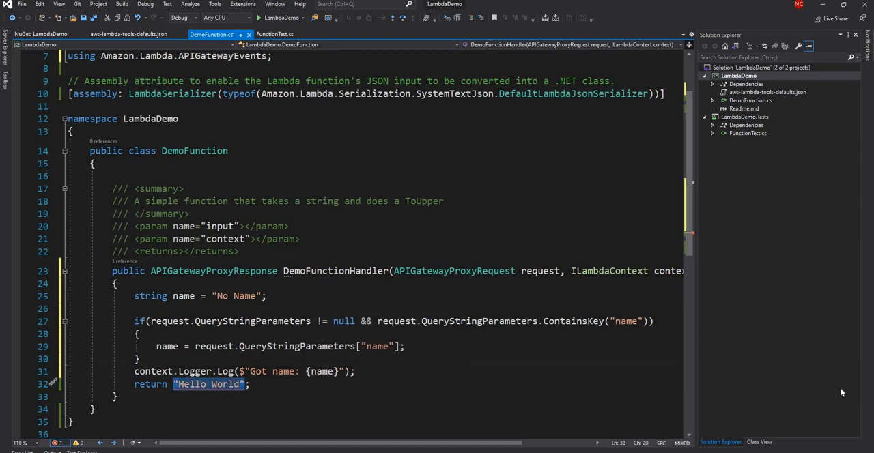
type("n n;")
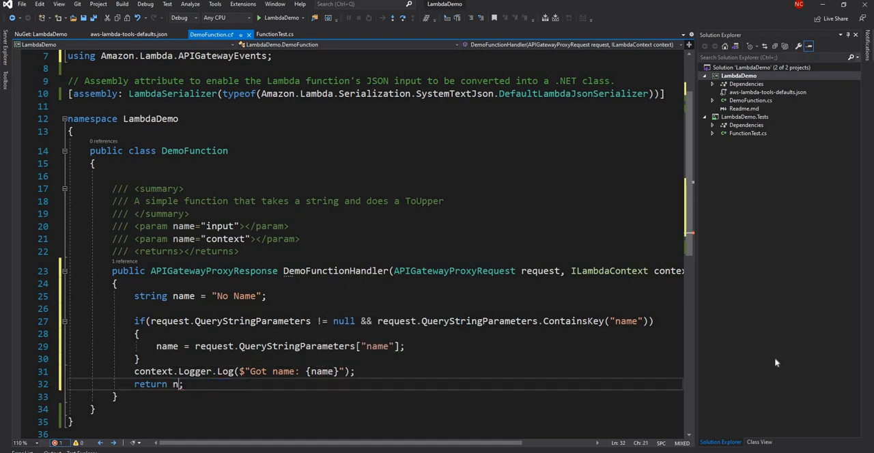
type("ew APIGatewayProxyResponse")
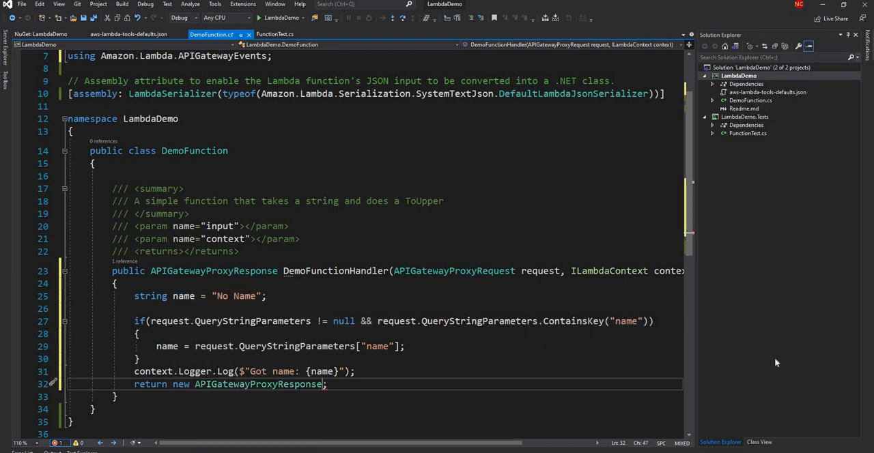
type("{")
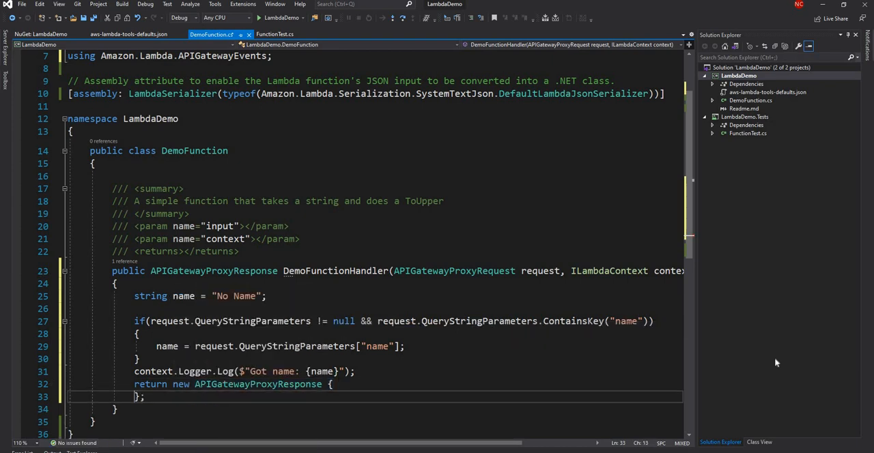
type("StatusCode =")
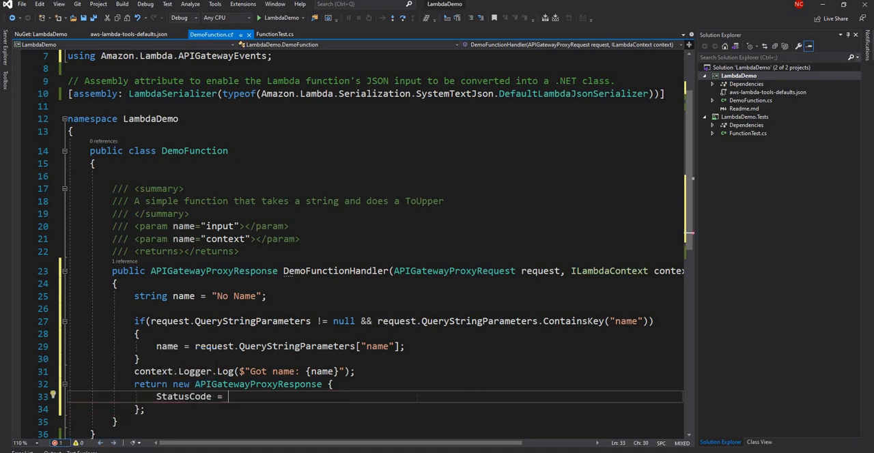
type("200,")
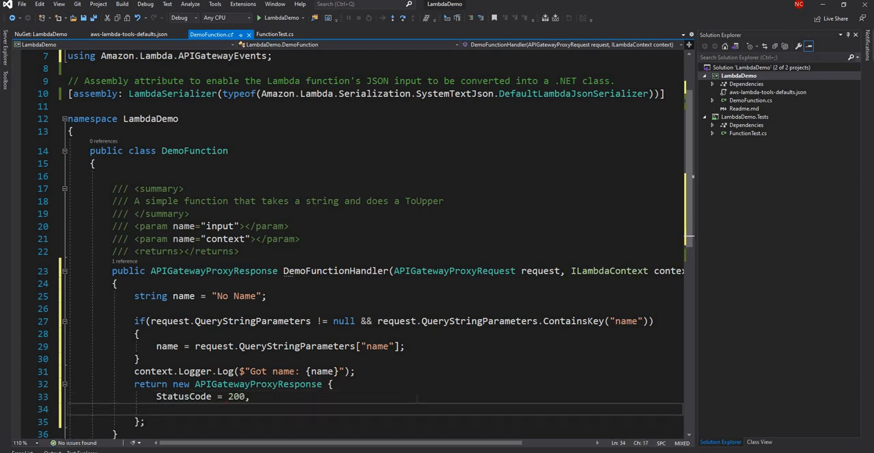
Set the response Body to $"User name passed: {name}".
type("Body =")
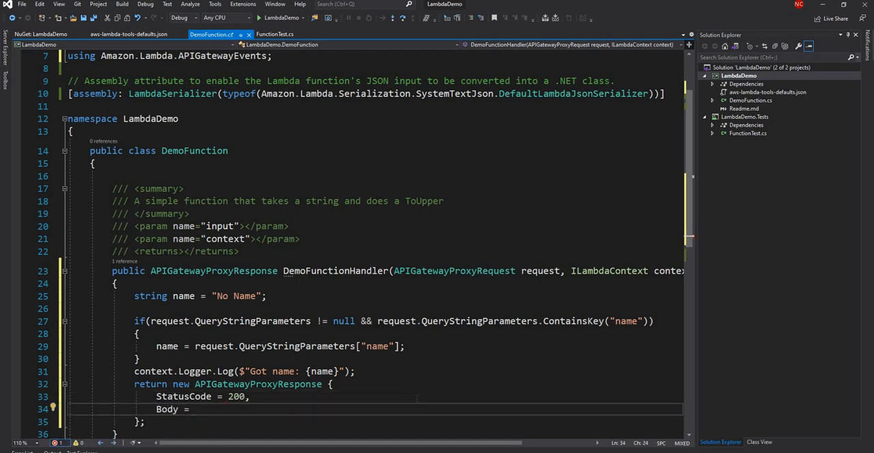
type("$\"User n")
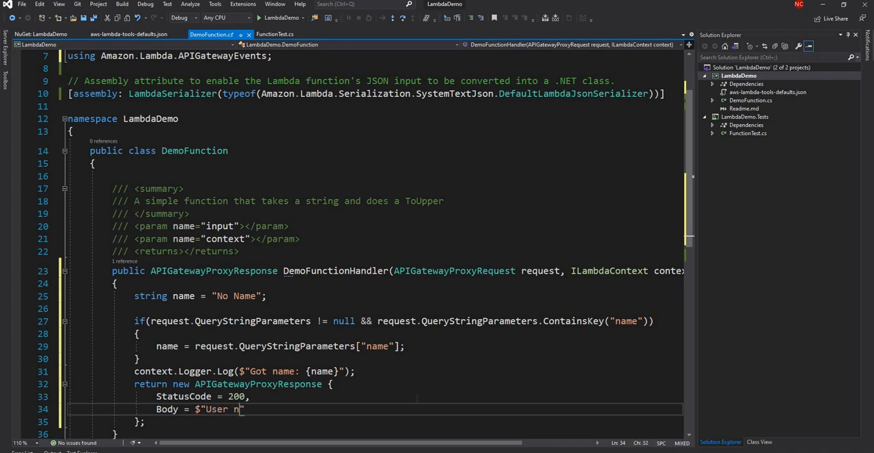
type("ame pa")
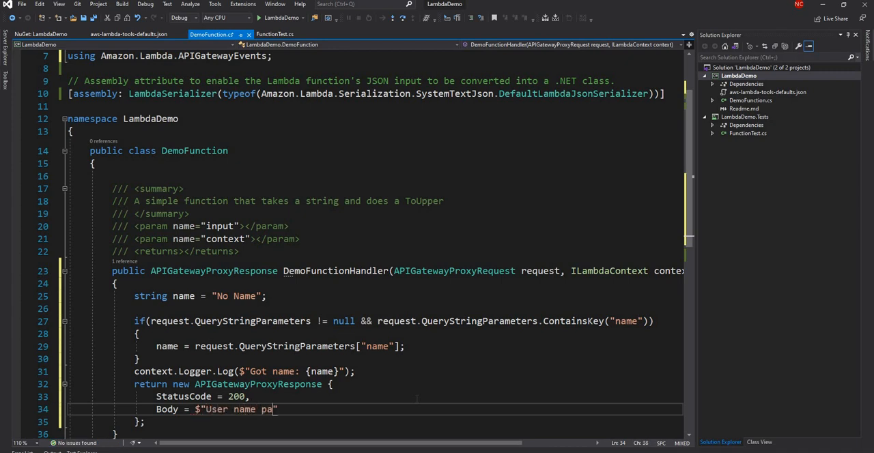
type("ssed: {}")
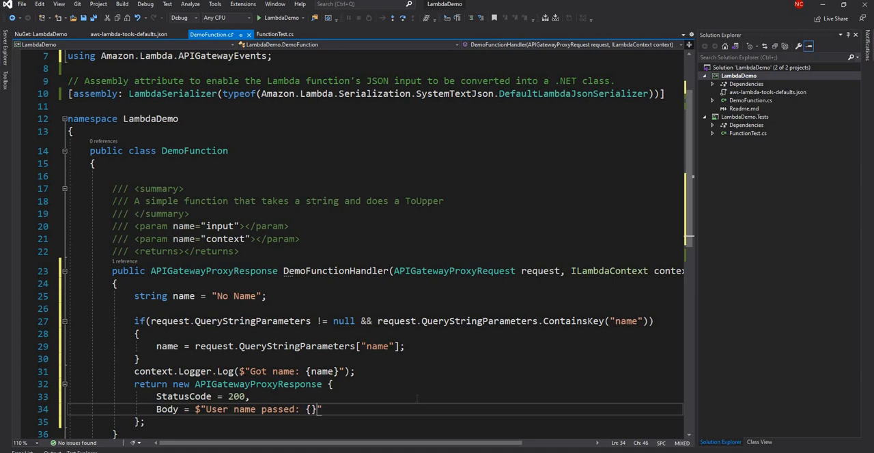
type("name")
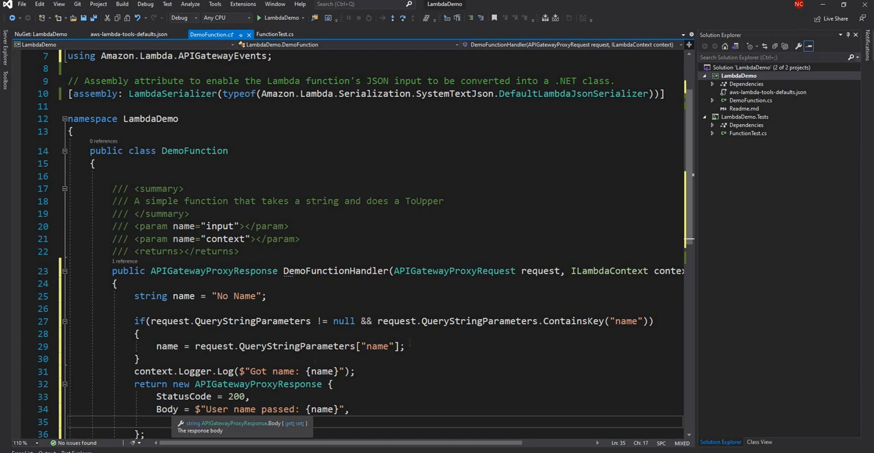
scroll("down", 3)
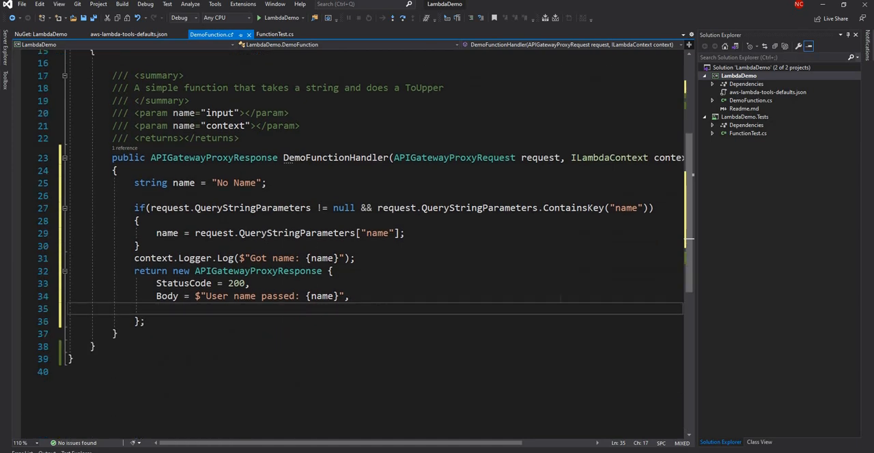
Save the edited DemoFunctionHandler file.
key("Enter")
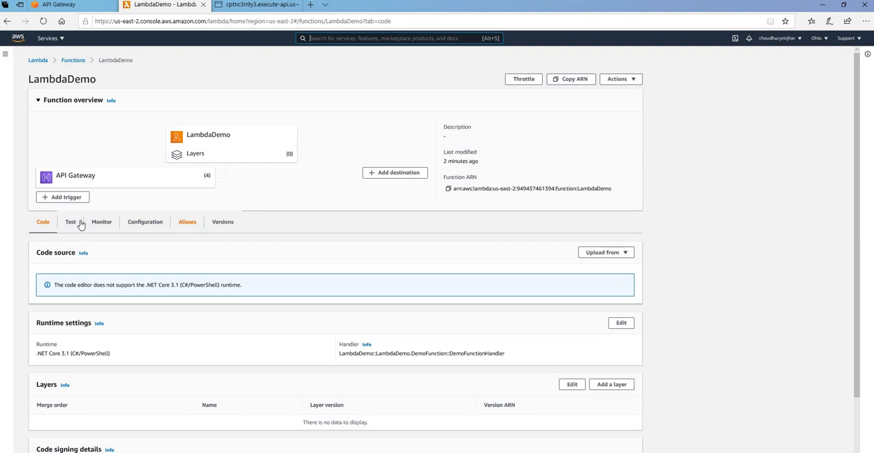
From LambdaDemo's Monitor view, go to its logs in CloudWatch.
left_click(101, 221)
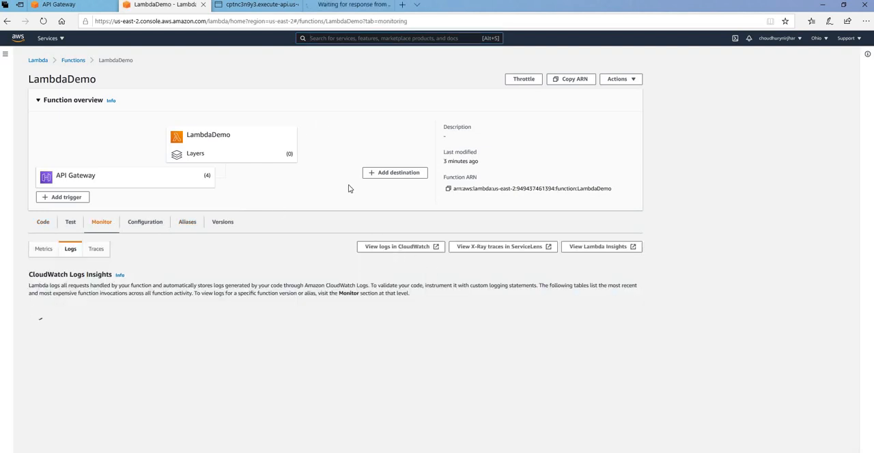
left_click(396, 246)
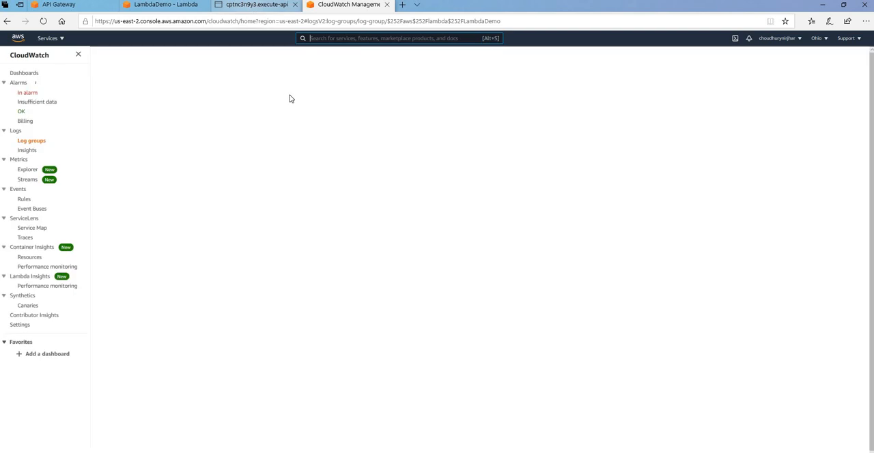
View the newest log stream's "Got name: No Name" event, then return to the API Gateway tab.
left_click(32, 141)
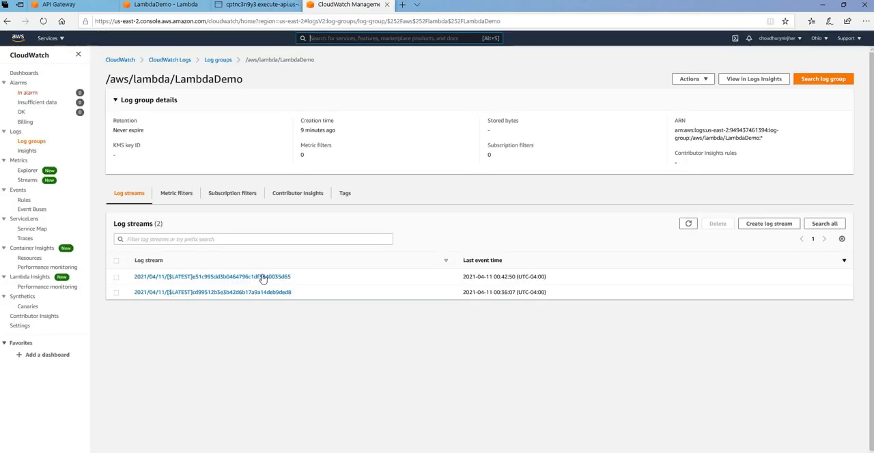
left_click(212, 276)
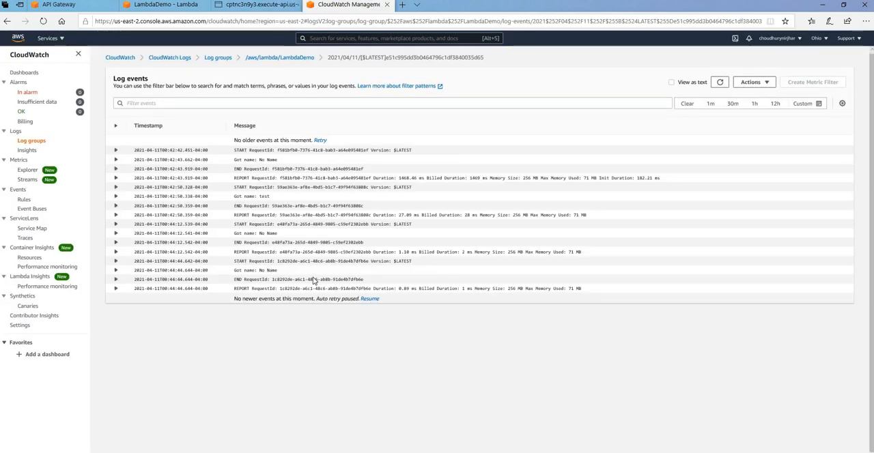
double_click(254, 271)
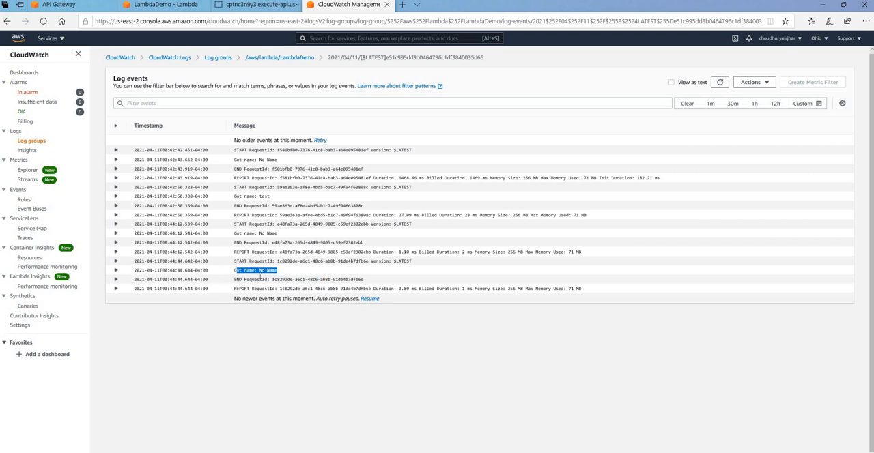
left_click(116, 261)
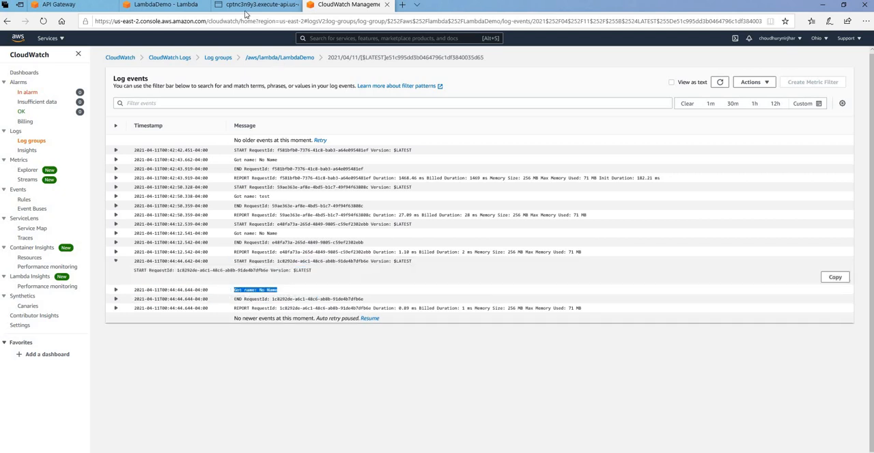
left_click(58, 4)
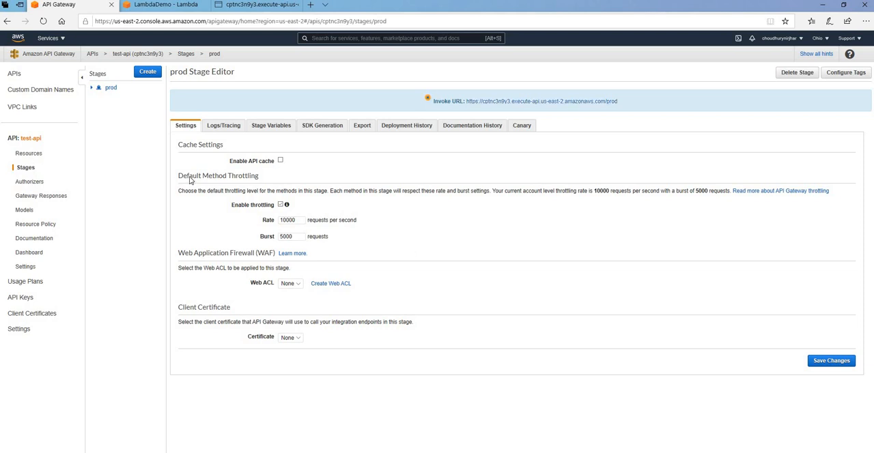
From test-api's Resources, choose Delete API to bring up the deletion confirmation.
left_click(29, 153)
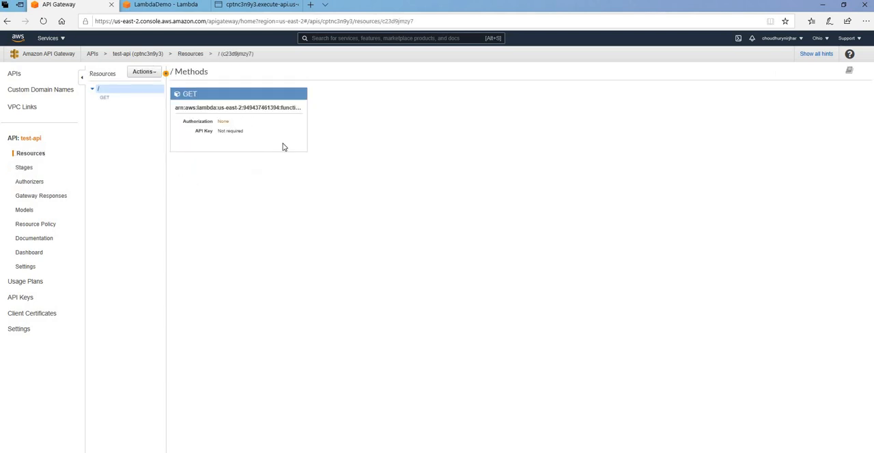
mouse_move(350, 210)
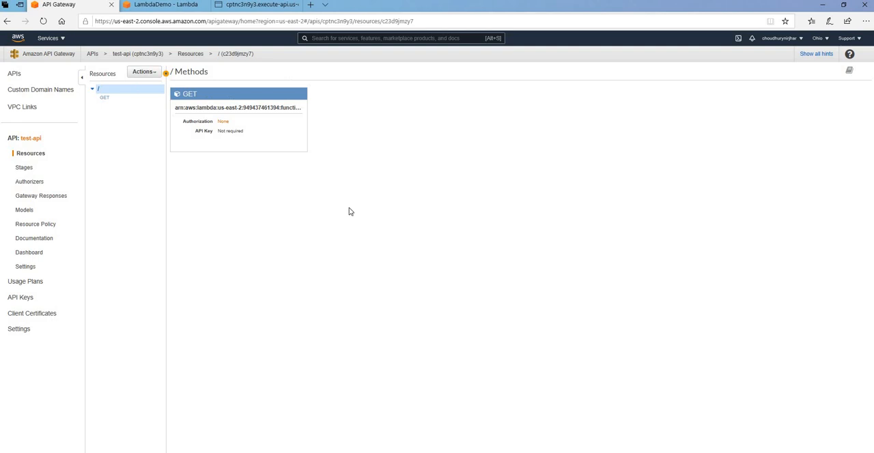
mouse_move(153, 82)
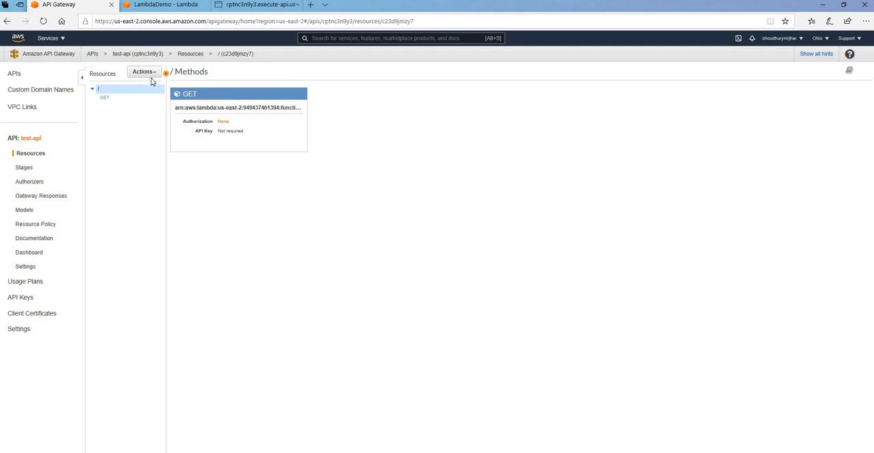
mouse_move(309, 421)
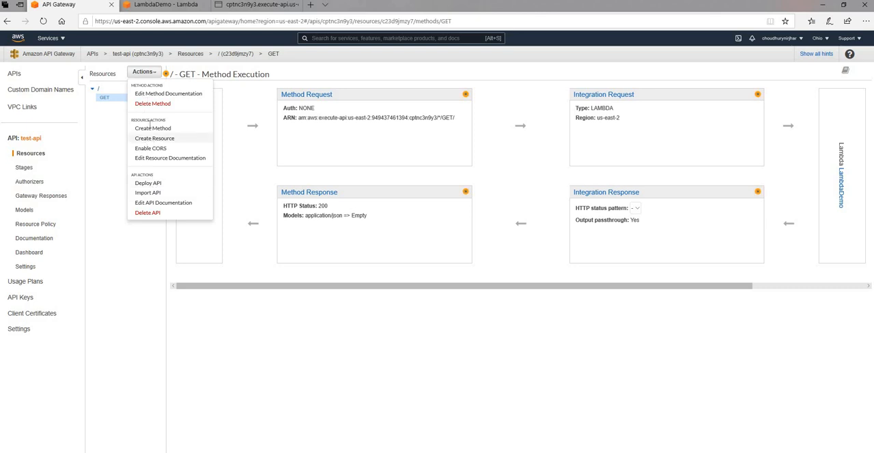
mouse_move(169, 158)
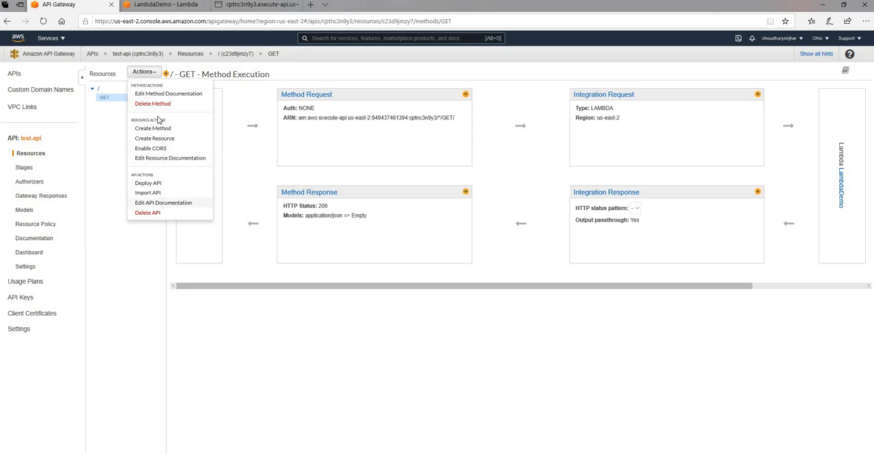
mouse_move(147, 219)
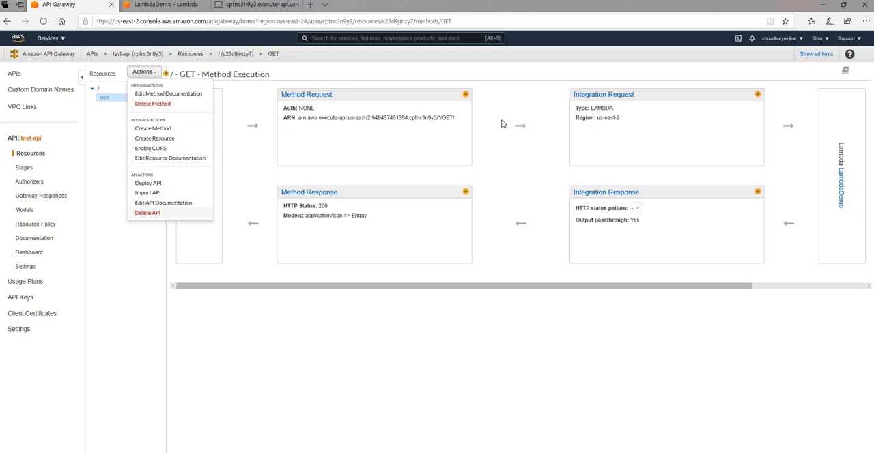
left_click(148, 213)
type("test-api")
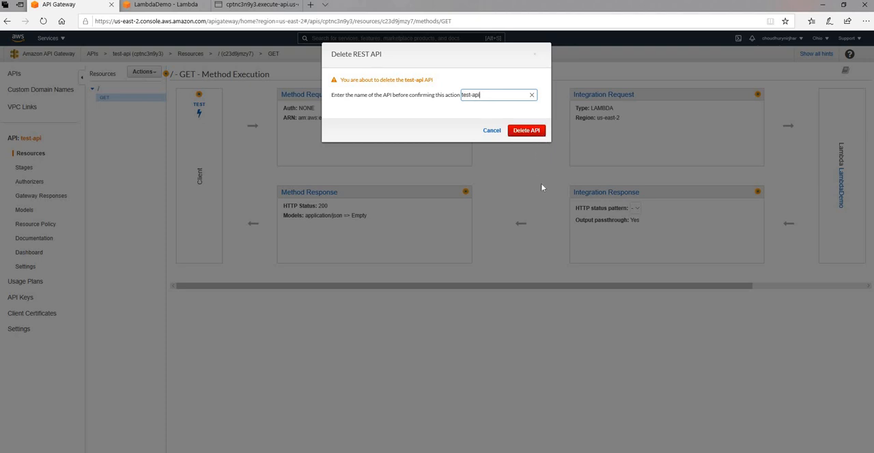
Confirm deleting test-api and create a brand-new REST API named test-api.
left_click(526, 131)
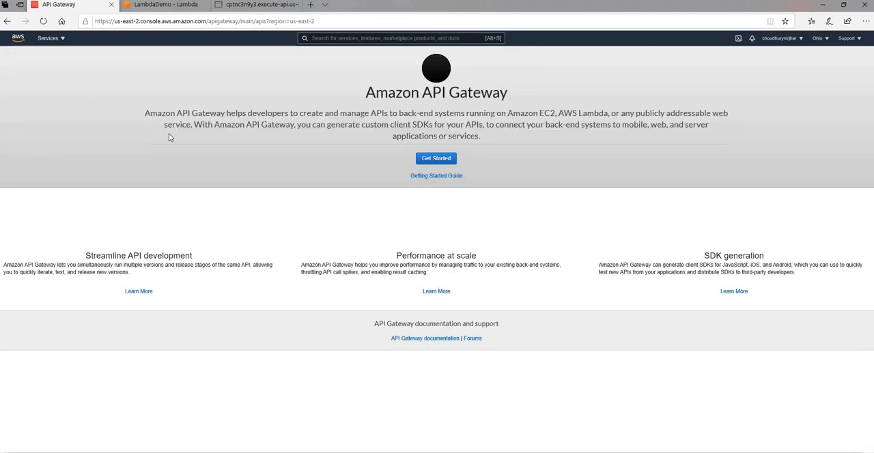
left_click(436, 158)
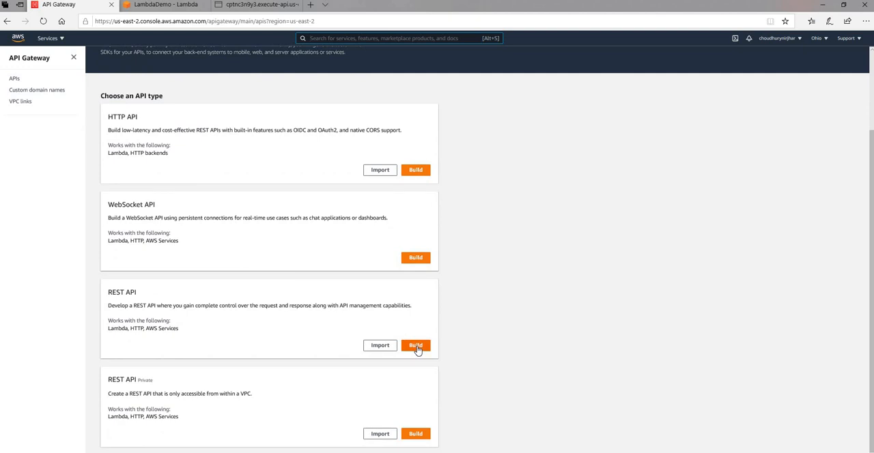
left_click(416, 344)
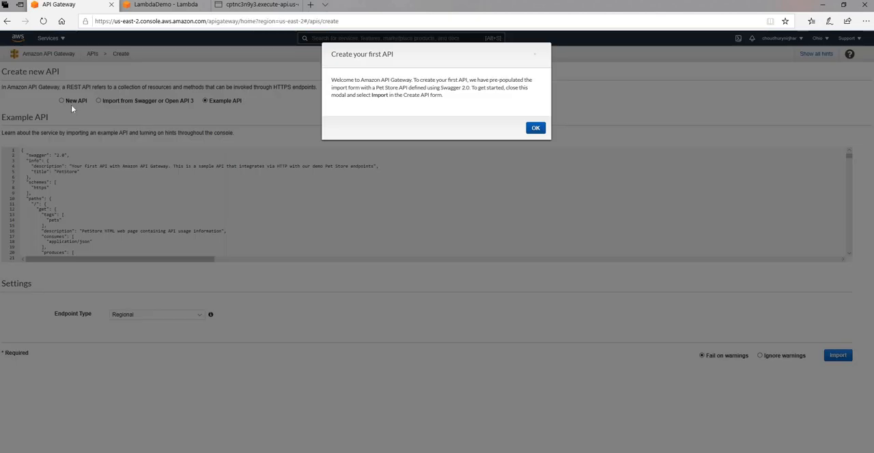
left_click(536, 128)
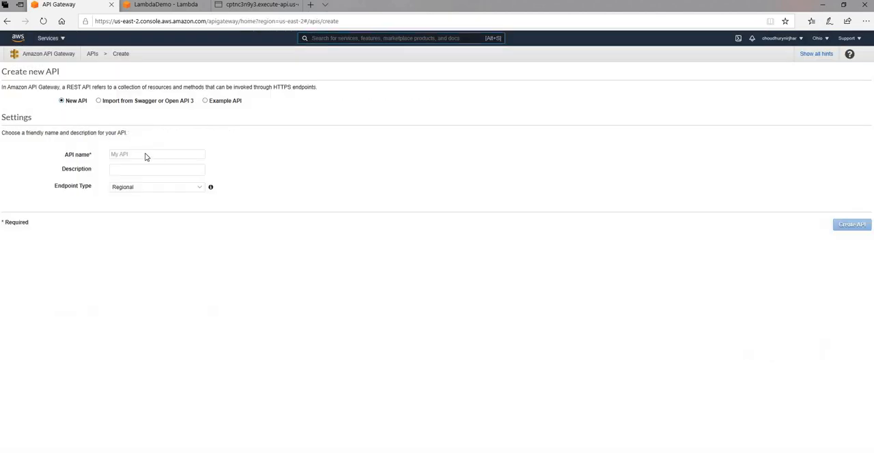
left_click(156, 153)
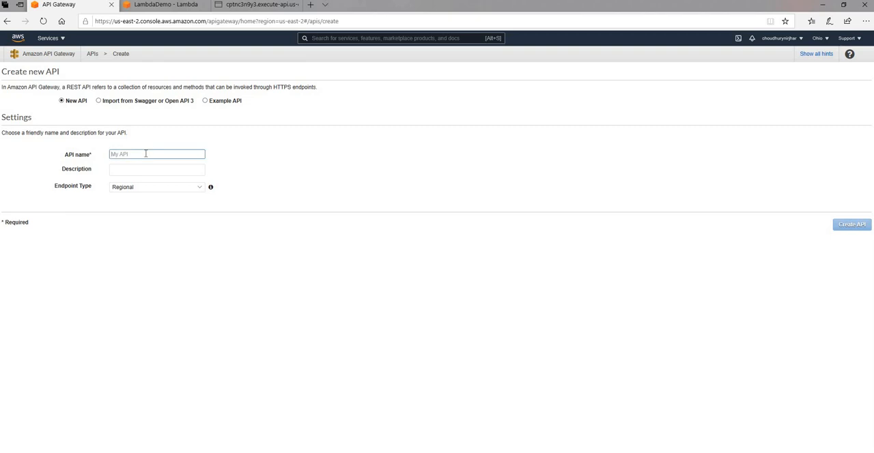
type("test-api")
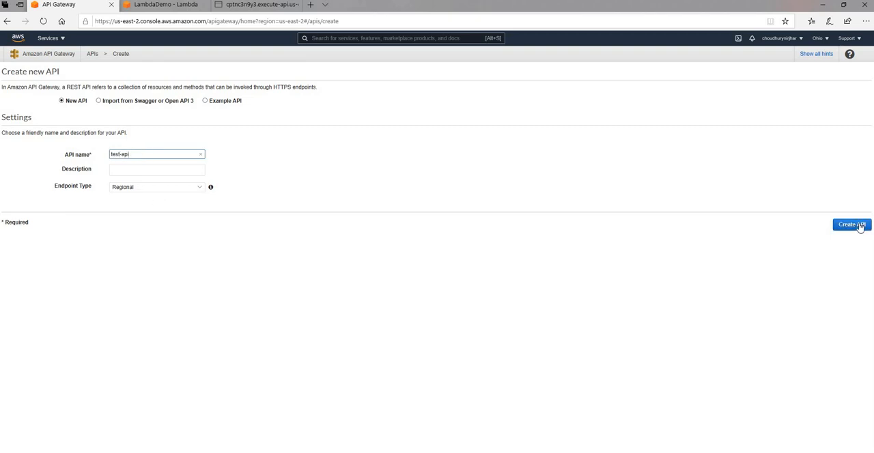
On the root / resource, create a new method and choose GET.
left_click(853, 224)
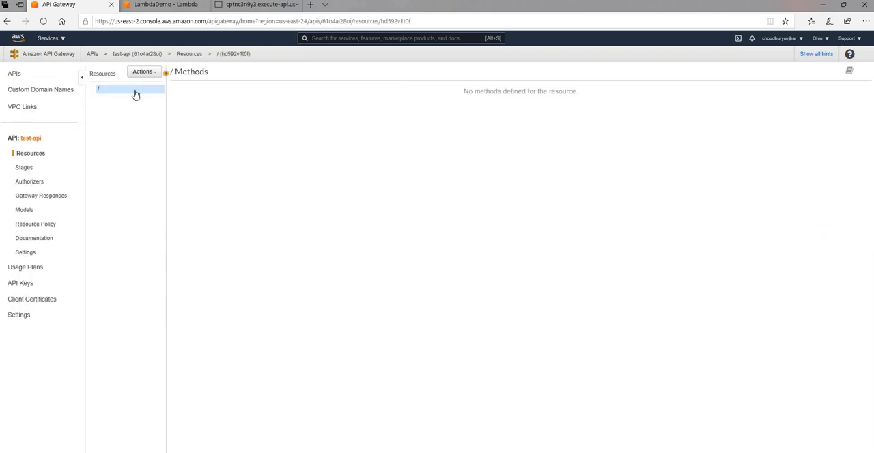
left_click(143, 71)
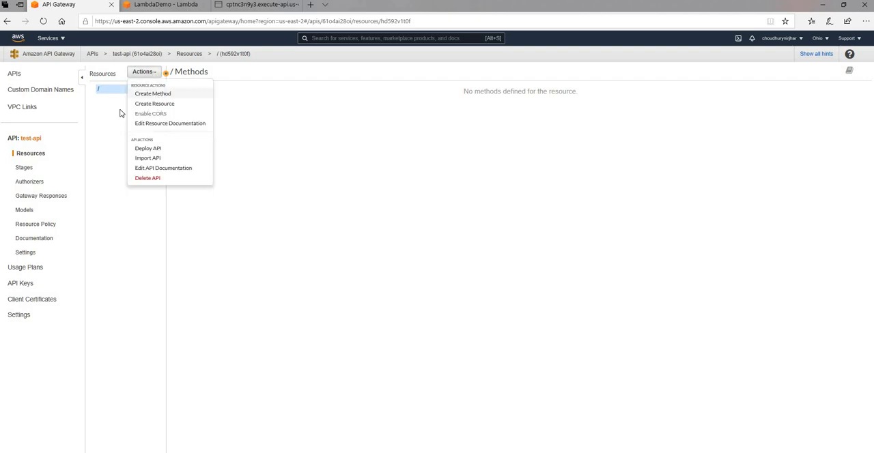
left_click(153, 93)
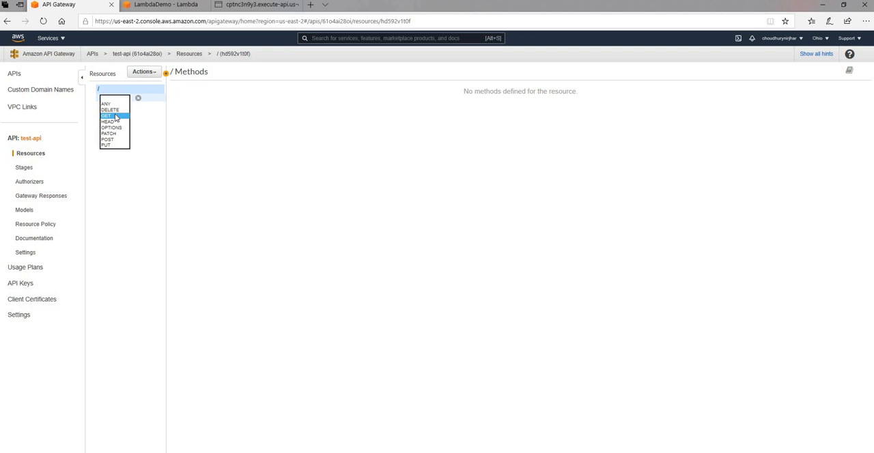
left_click(107, 114)
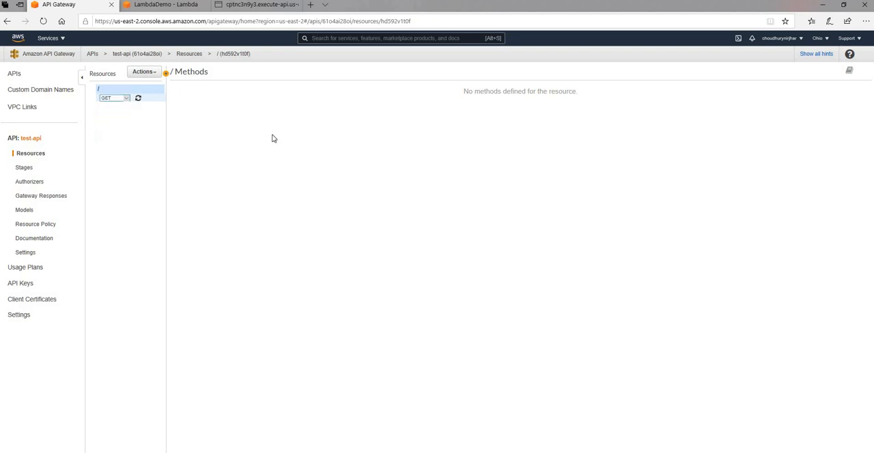
Confirm GET, target the LambdaDemo function with Lambda proxy integration, and save the method.
left_click(138, 98)
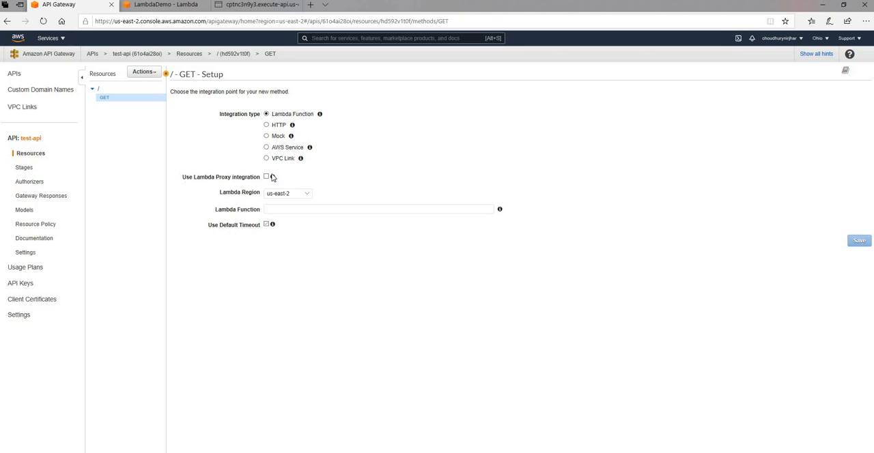
mouse_move(271, 194)
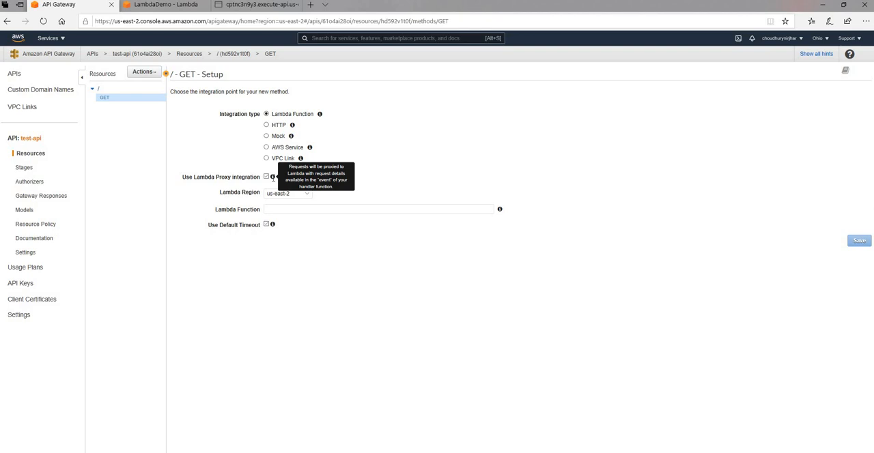
mouse_move(354, 236)
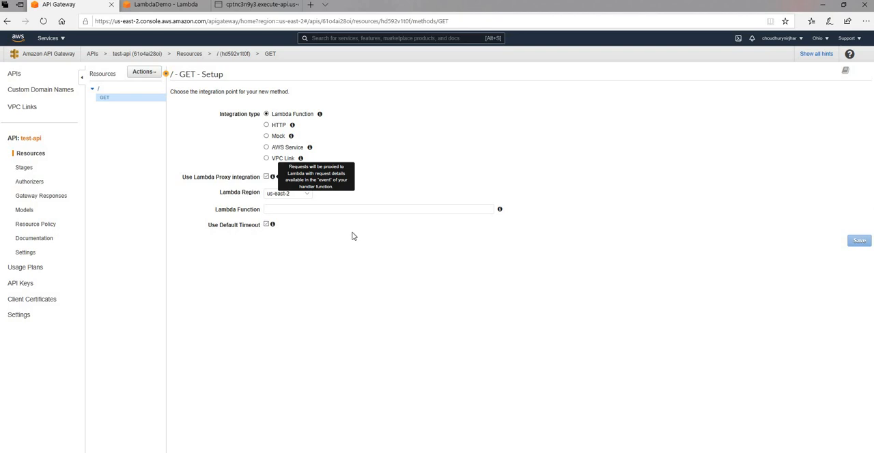
left_click(380, 209)
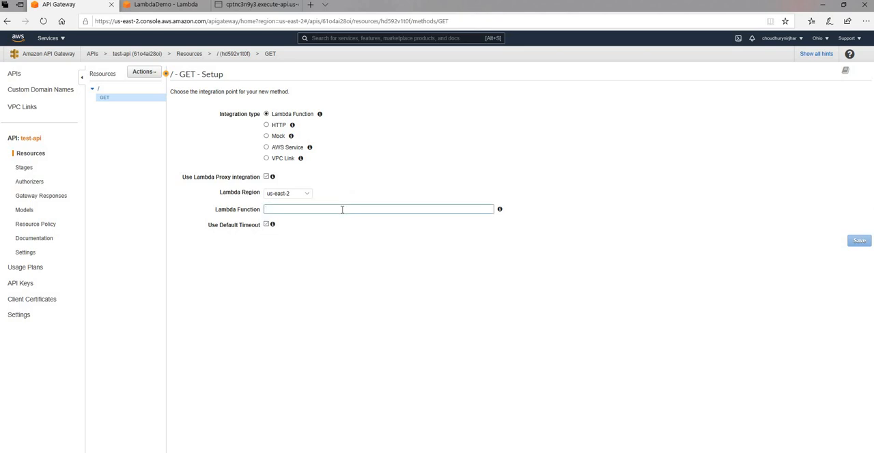
type("L")
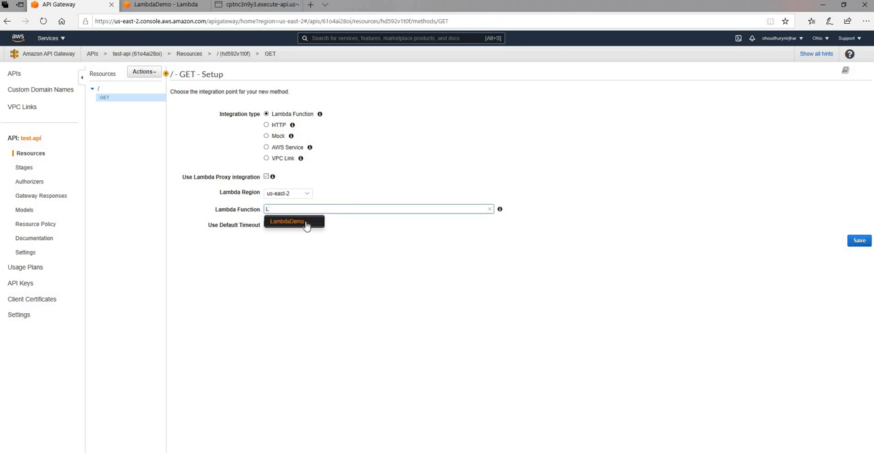
left_click(287, 221)
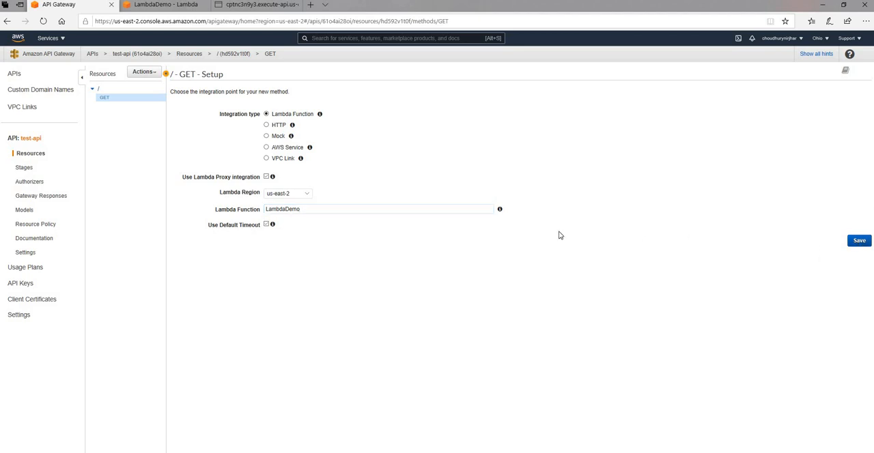
left_click(859, 240)
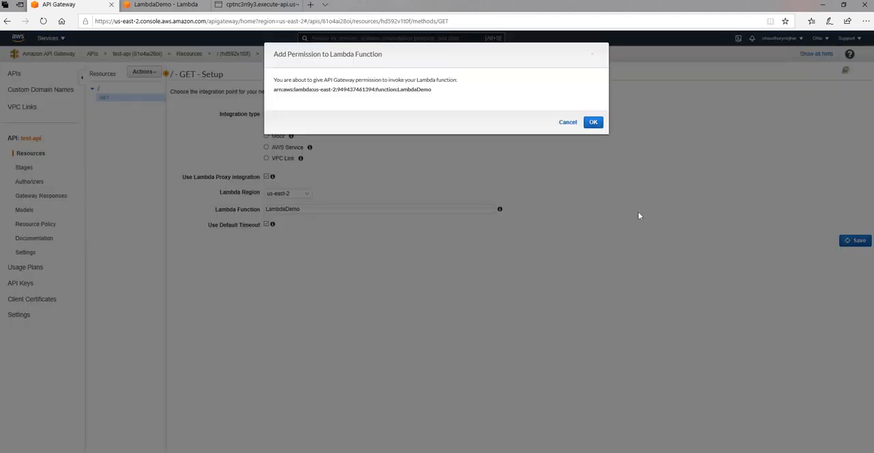
Grant invoke permission on LambdaDemo and deploy the API to a new stage named prod.
left_click(593, 121)
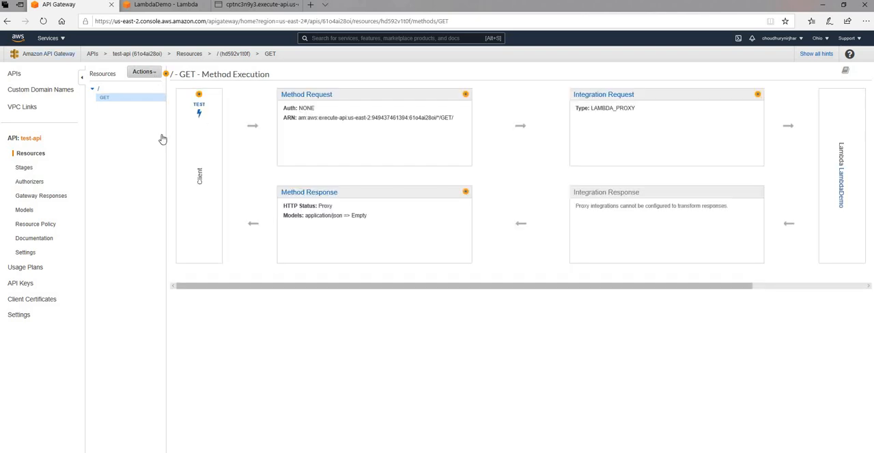
left_click(142, 72)
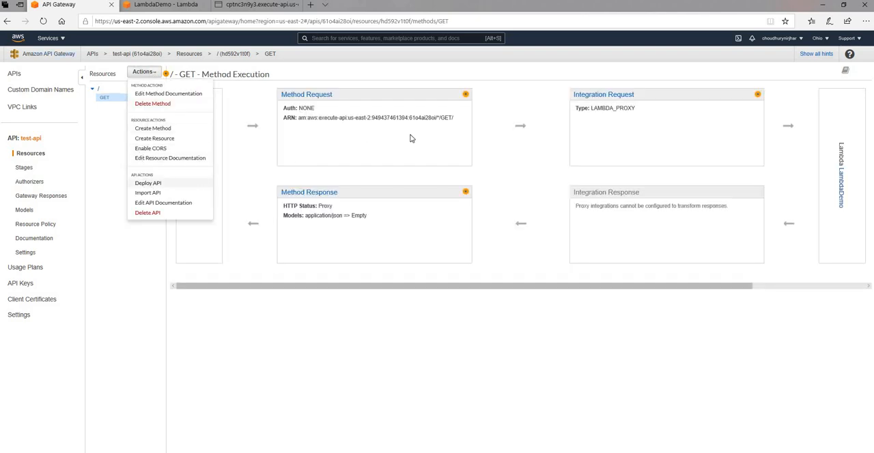
left_click(148, 183)
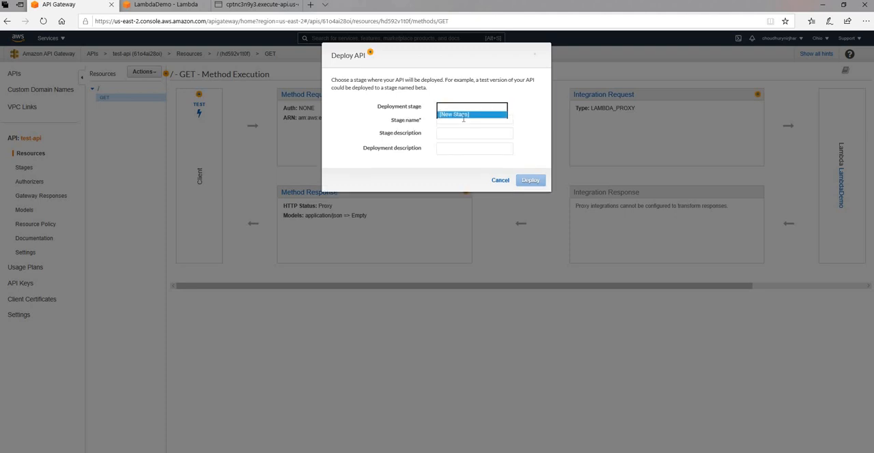
type("pro")
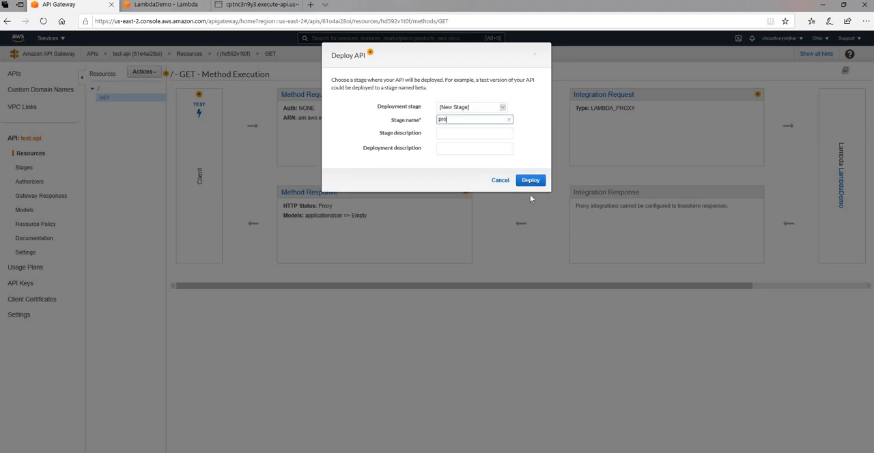
left_click(530, 180)
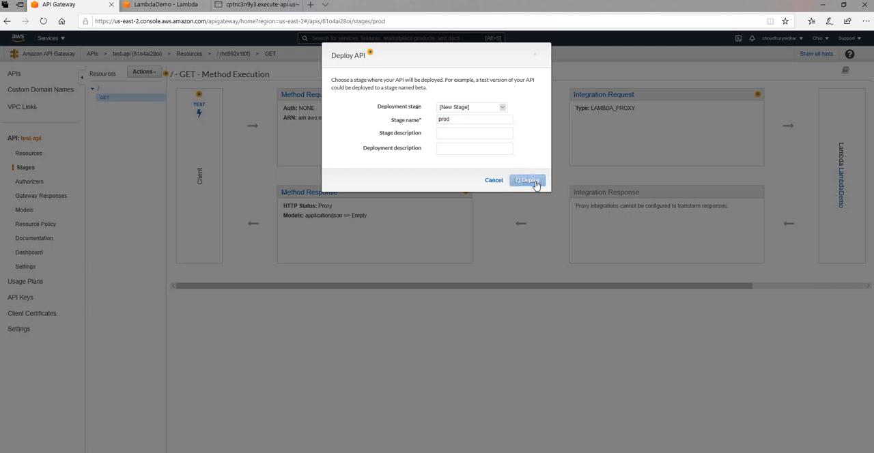
left_click(527, 180)
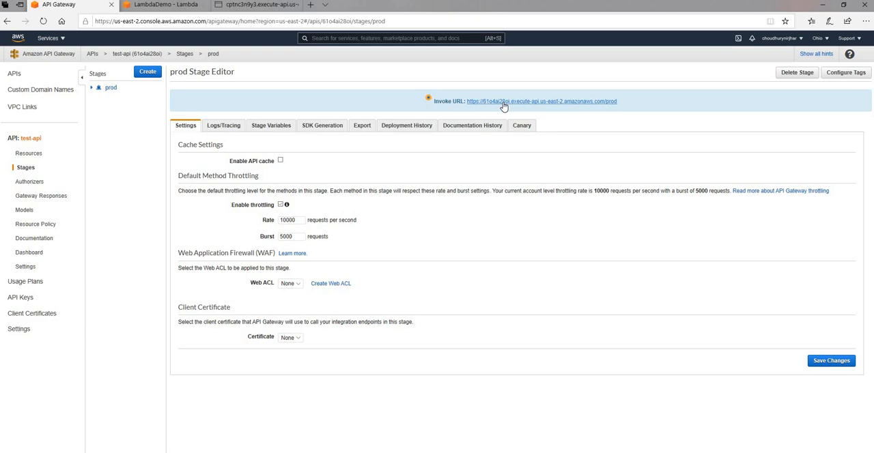
Open the prod invoke URL and edit the address to add ?name=test.
left_click(541, 101)
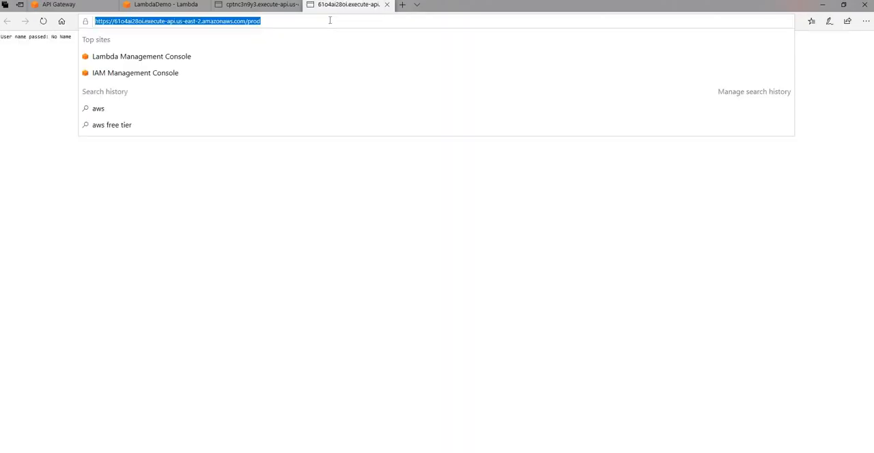
left_click(866, 22)
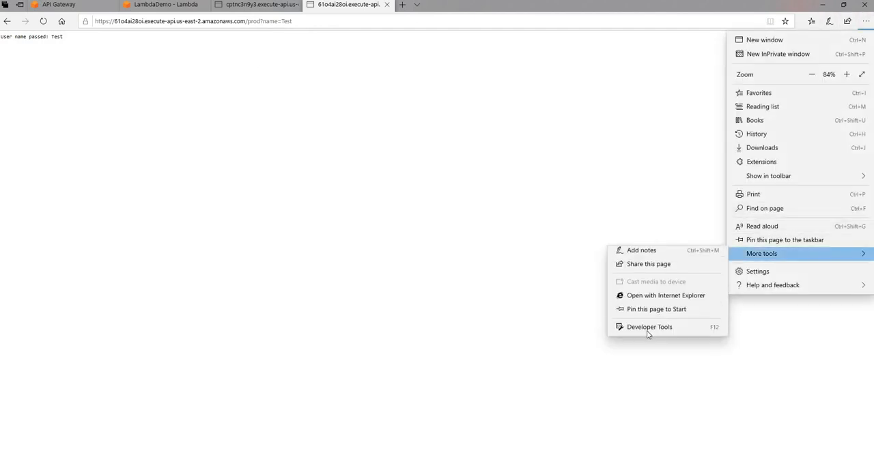
Inspect the prod?name=test request in Edge DevTools Network, confirming 200 and body 'User name passed: test'.
left_click(651, 328)
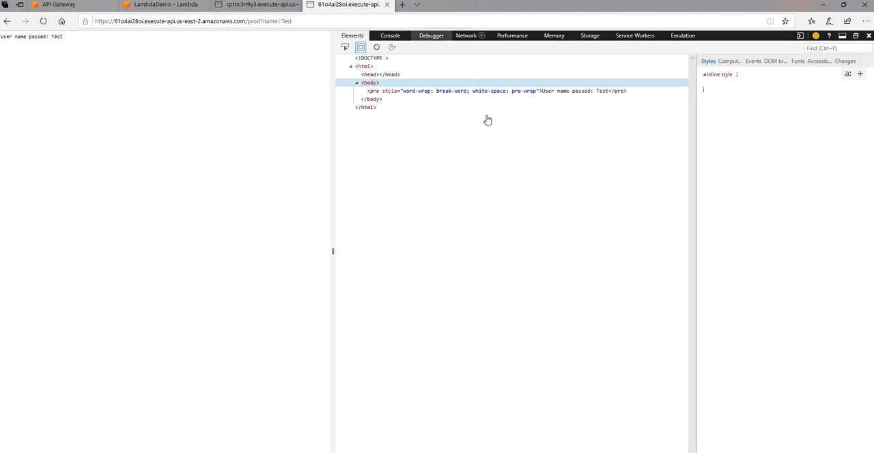
left_click(466, 36)
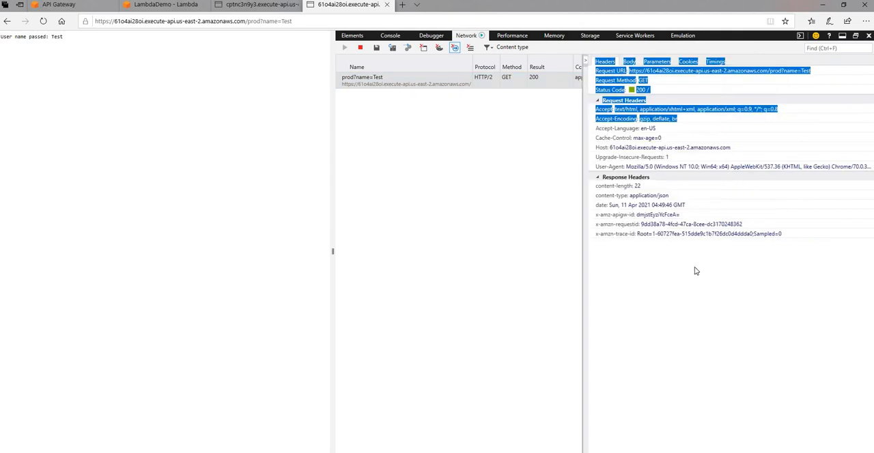
left_click(629, 62)
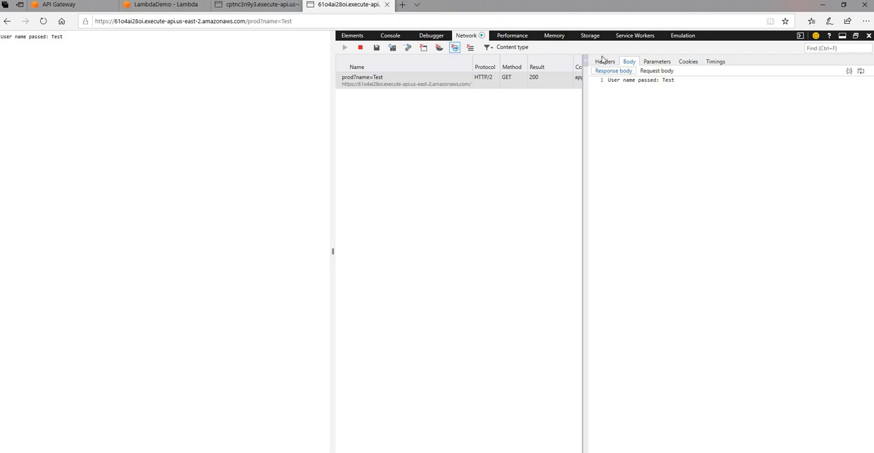
left_click(604, 61)
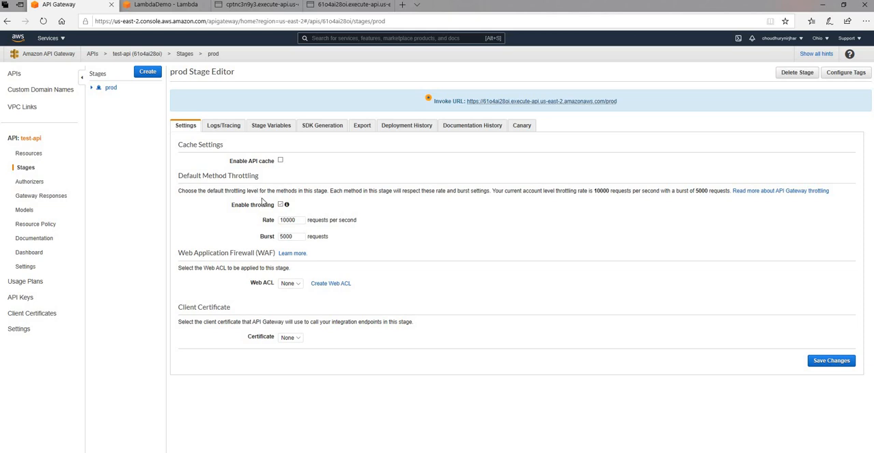
mouse_move(363, 270)
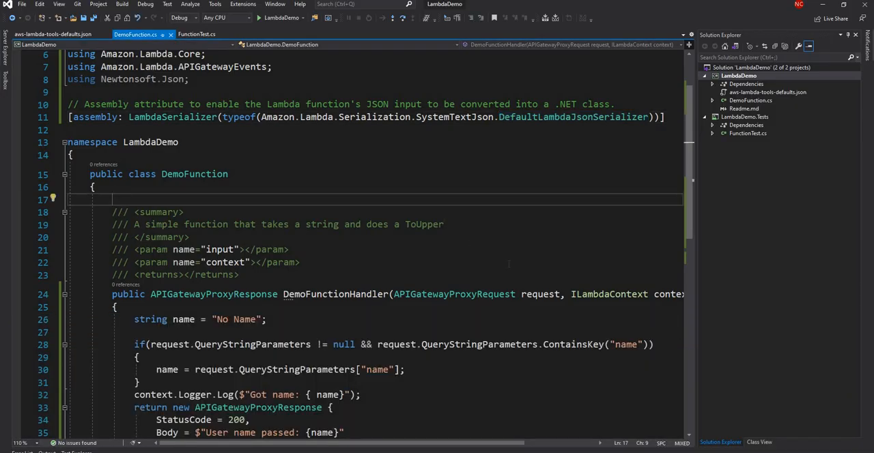
Review DemoFunctionHandler's query-parameter read and the returned APIGatewayProxyResponse statement.
scroll("down", 3)
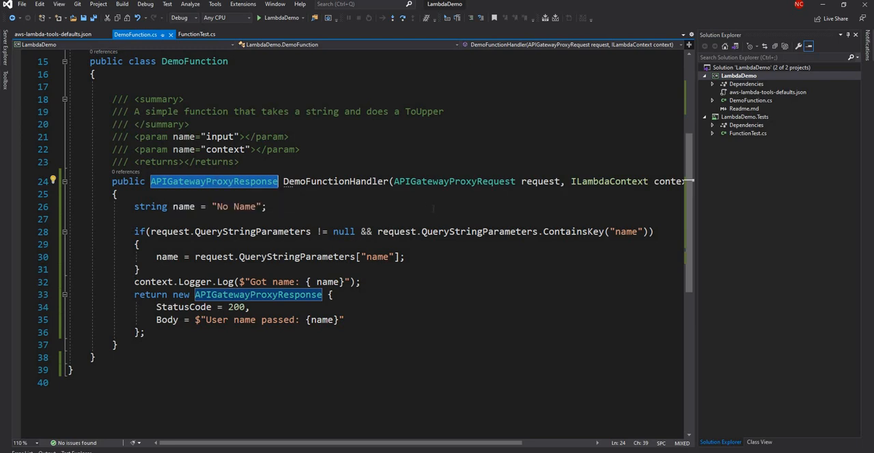
mouse_move(475, 186)
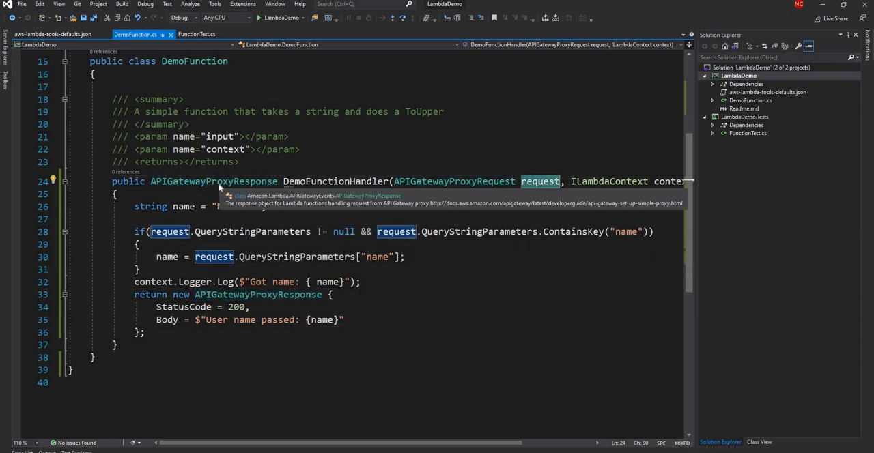
left_click(213, 180)
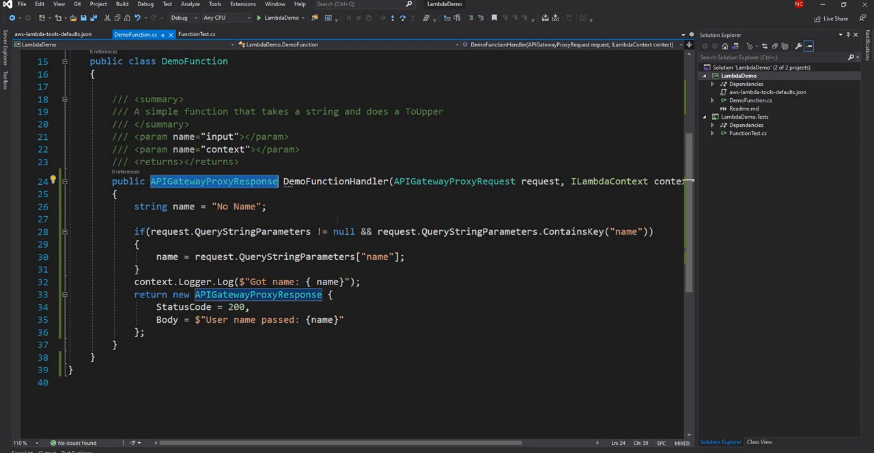
mouse_move(538, 190)
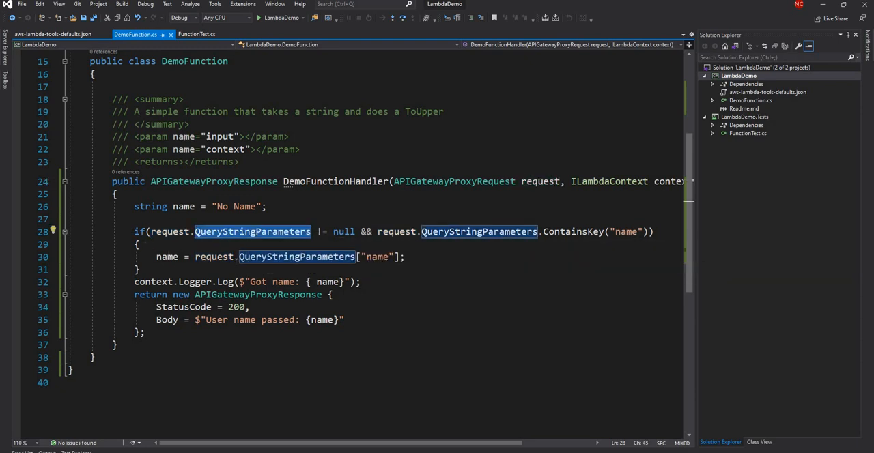
left_click_drag(134, 233, 140, 269)
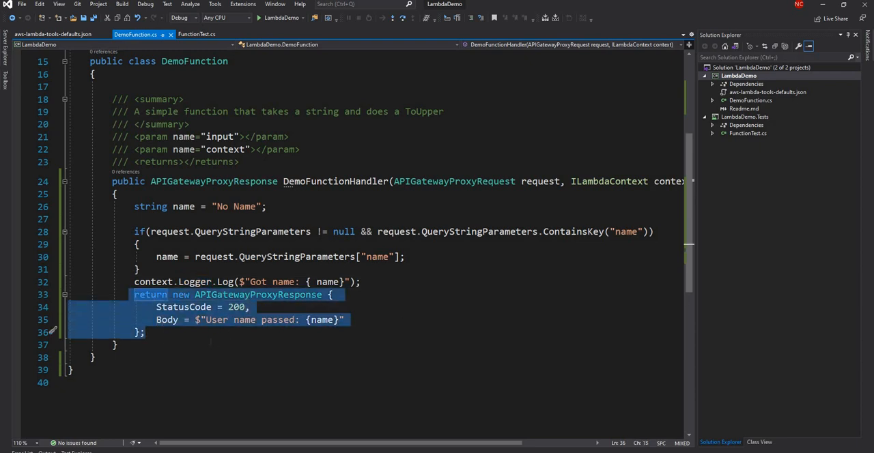
left_click(116, 344)
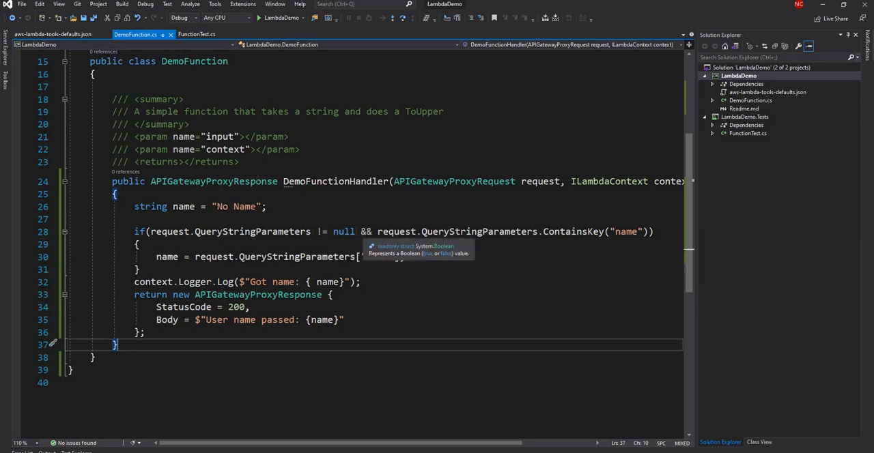
mouse_move(694, 260)
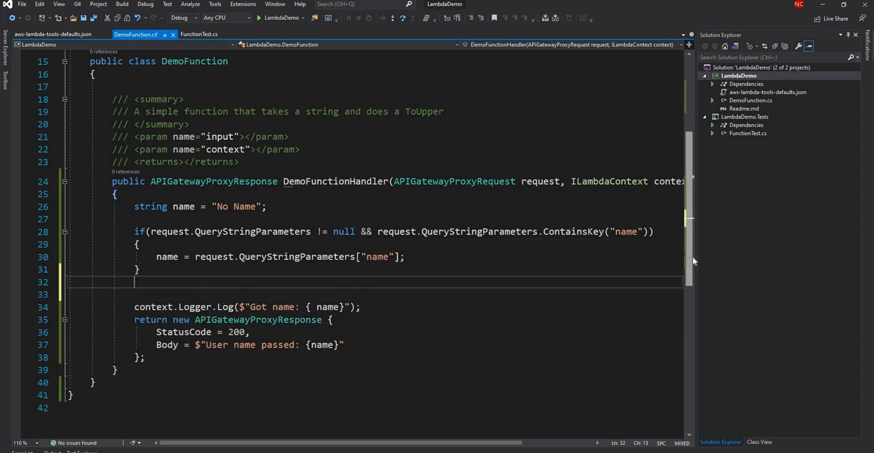
Write if(request.HttpMethod == "POST") with a // comment placeholder inside the block.
type("request")
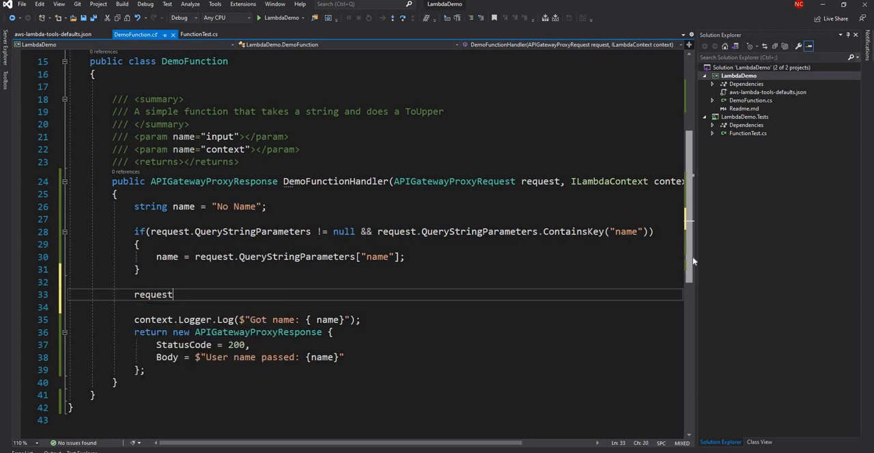
type(".me")
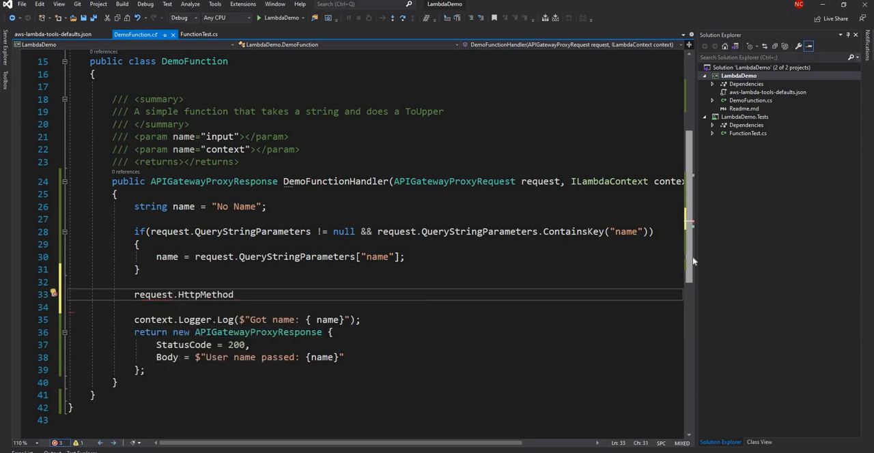
type("if(")
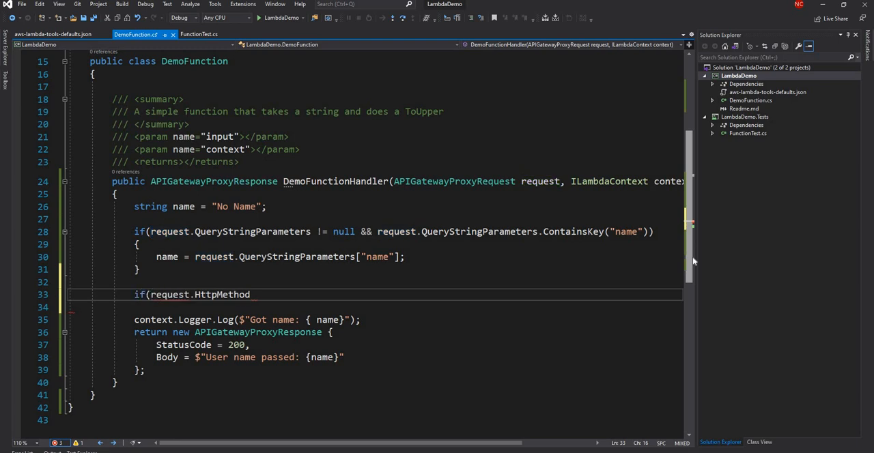
type("== PO")
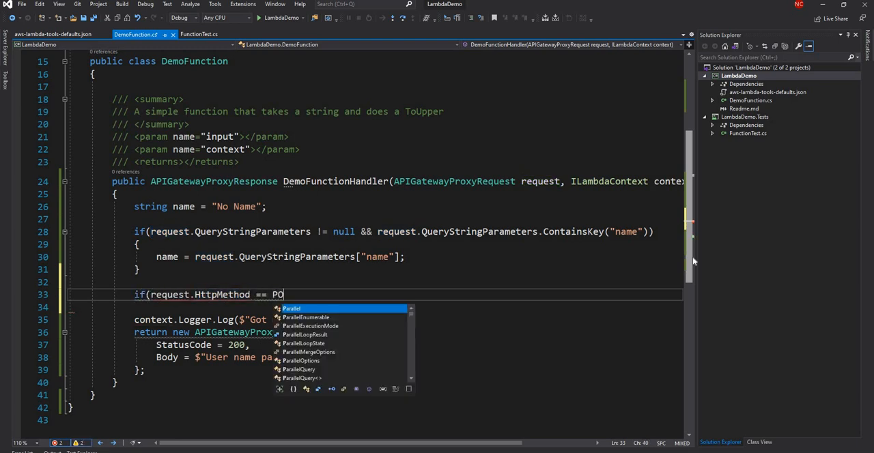
type("ST\"")
left_click(375, 307)
type("{ ")
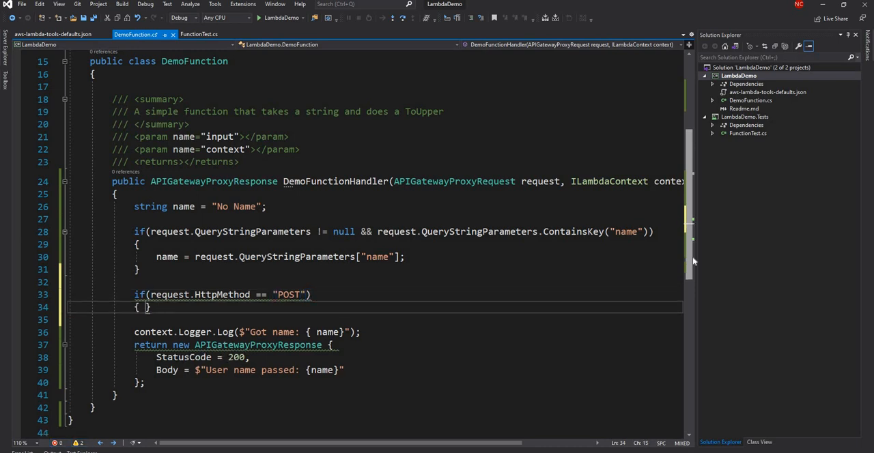
type("//")
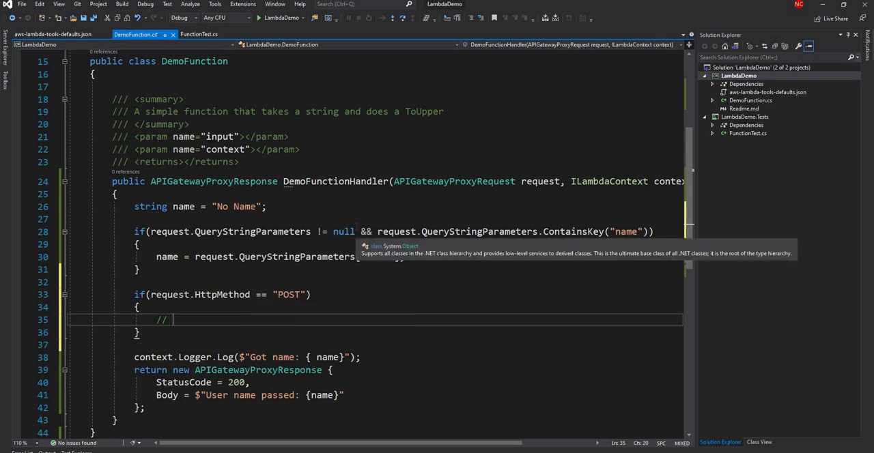
mouse_move(252, 239)
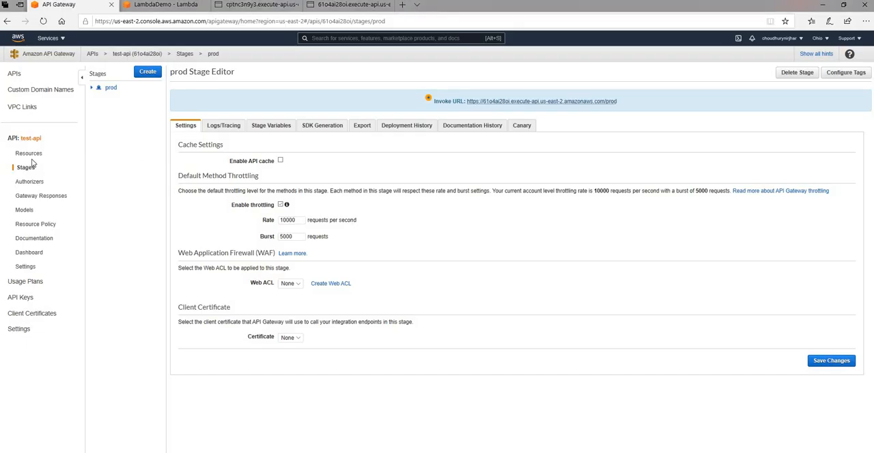
mouse_move(375, 232)
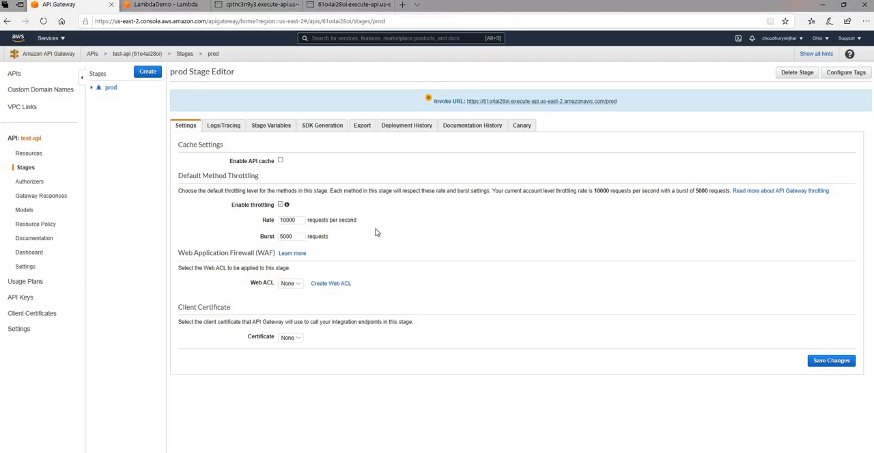
mouse_move(137, 150)
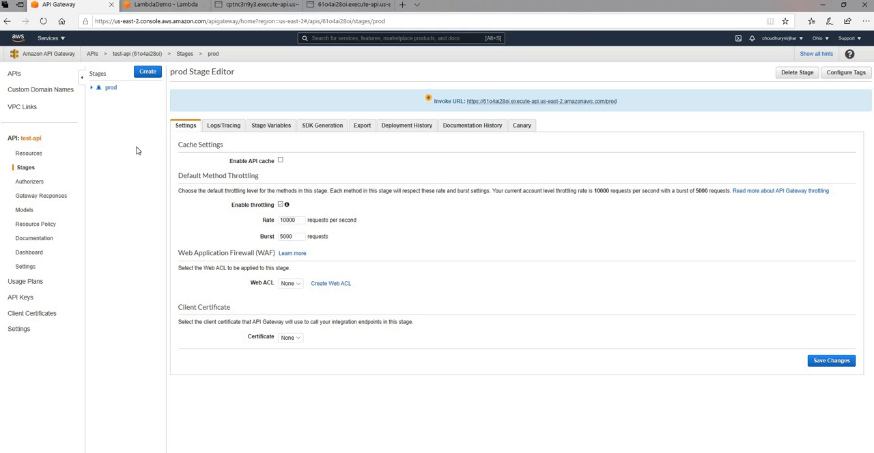
Show test-api's Resources with the root GET method.
left_click(29, 153)
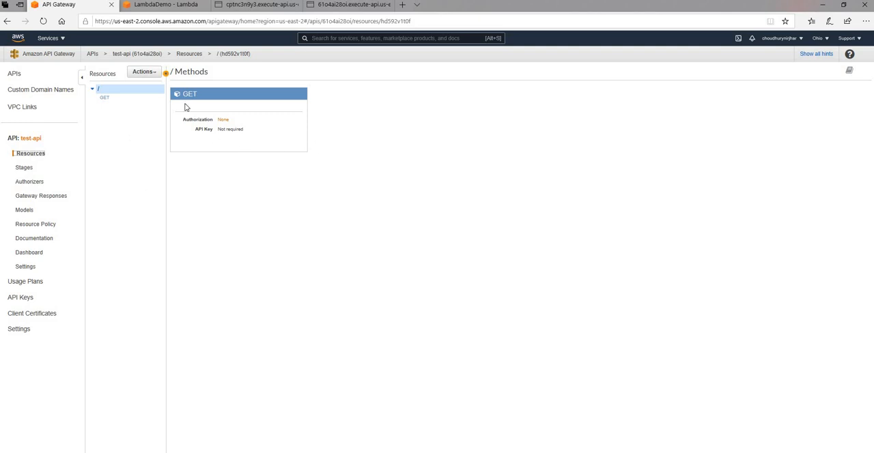
Create a new POST method on the root resource via Actions > Create Method.
left_click(144, 71)
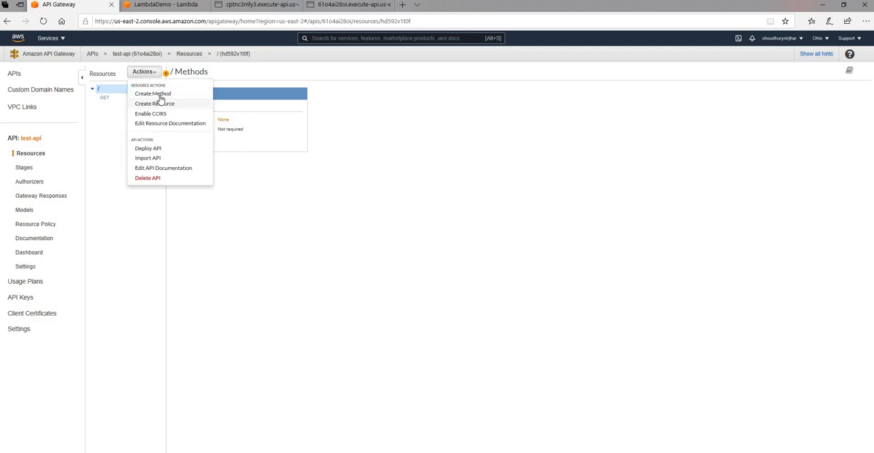
left_click(153, 93)
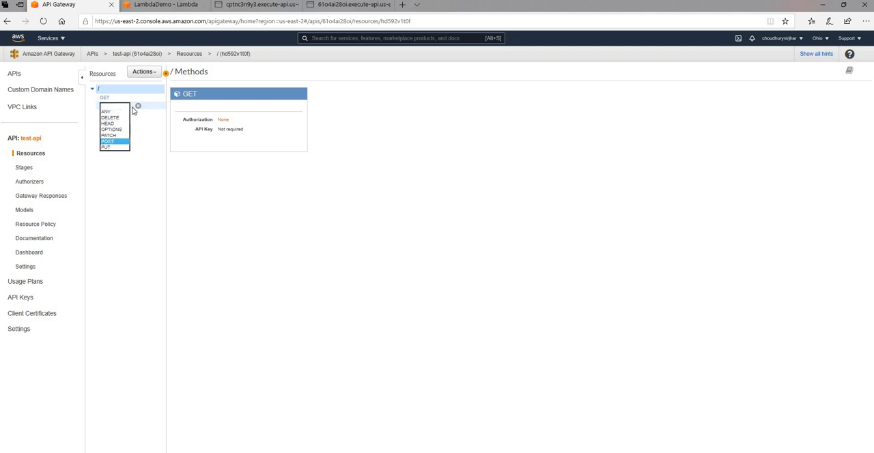
left_click(107, 142)
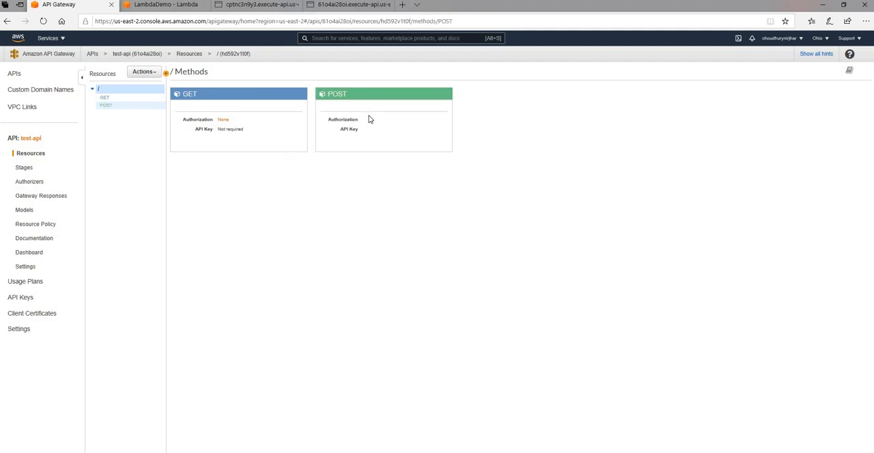
left_click(384, 93)
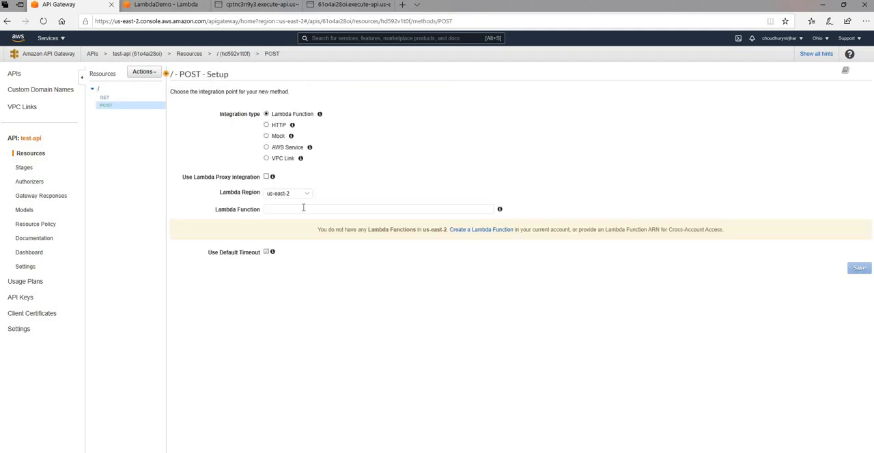
Point the POST method at Lambda function LambdaDemo, save, and grant invoke permission.
left_click(380, 209)
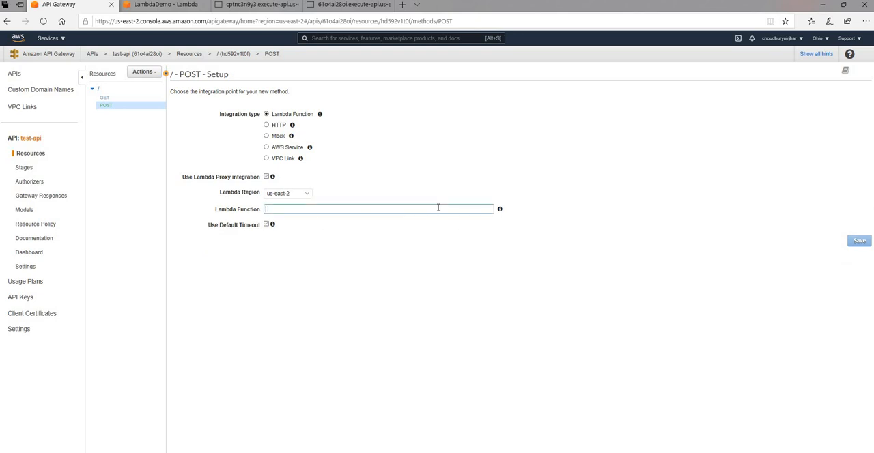
type("Lam")
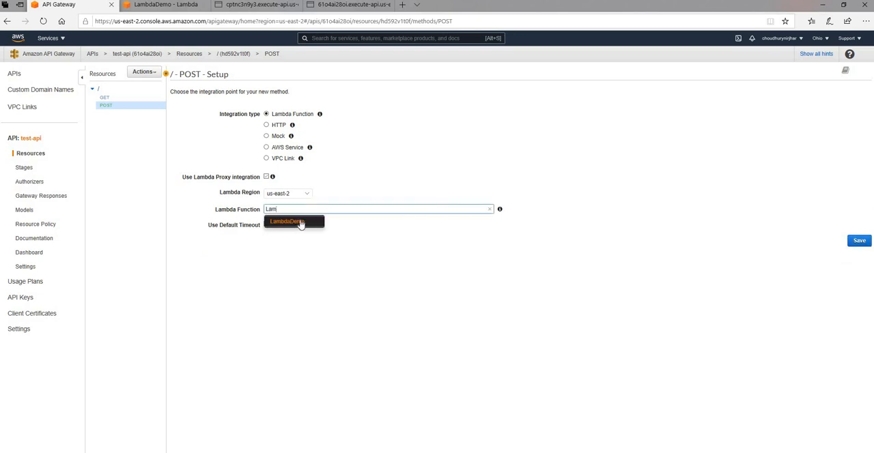
left_click(287, 222)
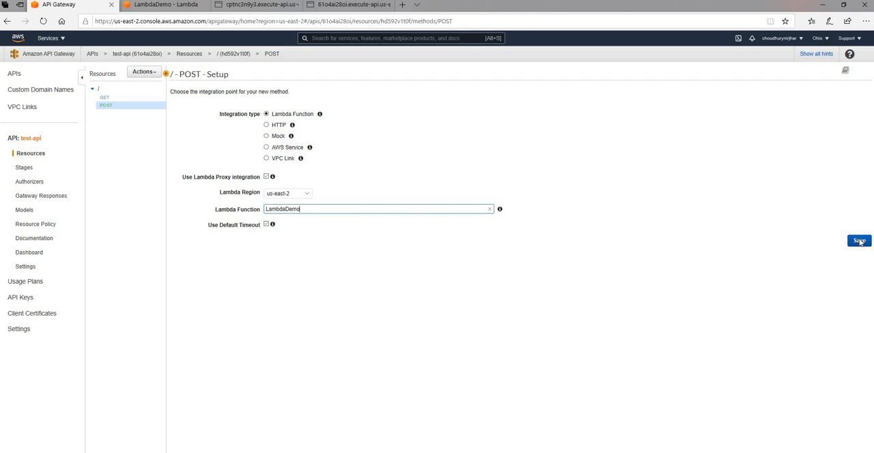
left_click(861, 241)
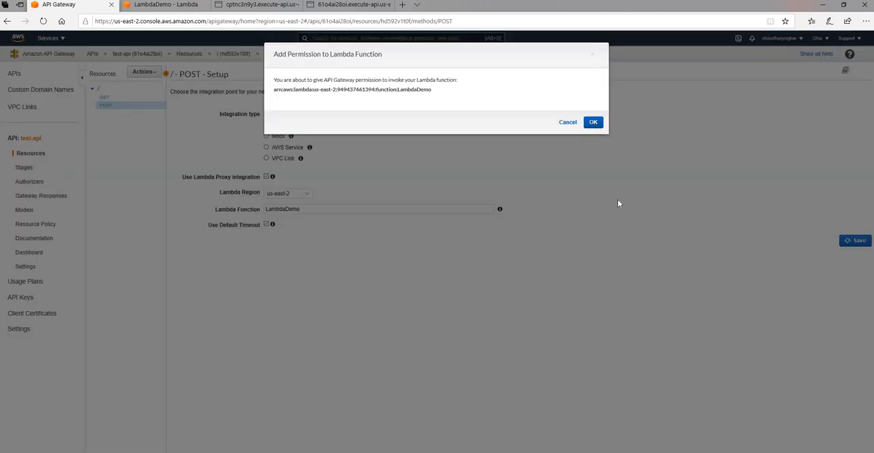
left_click(593, 121)
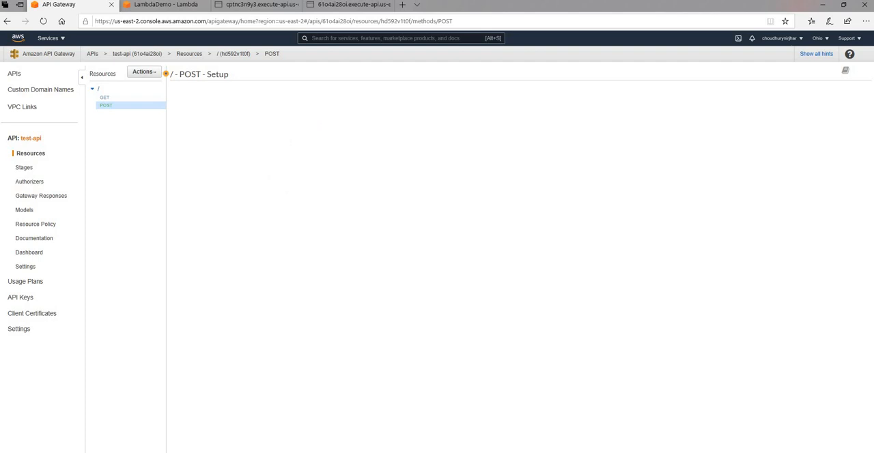
Run a test of the POST method, returning 200 with 'User name passed: No Name'.
left_click(106, 105)
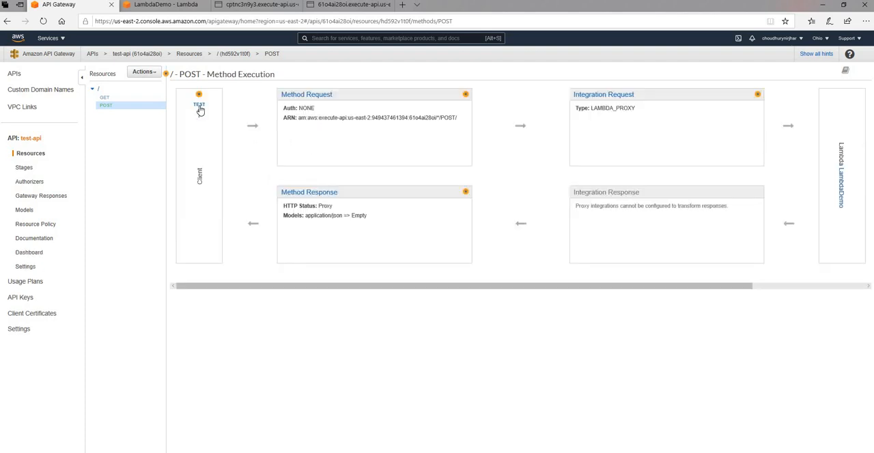
left_click(200, 107)
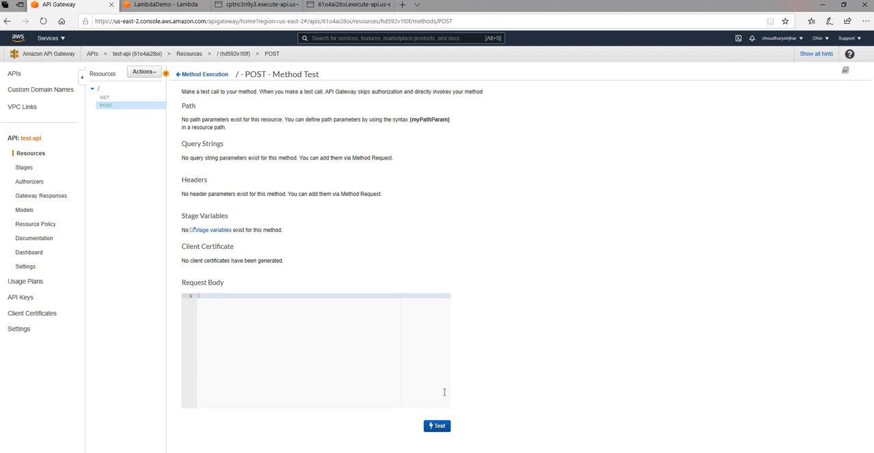
left_click(437, 426)
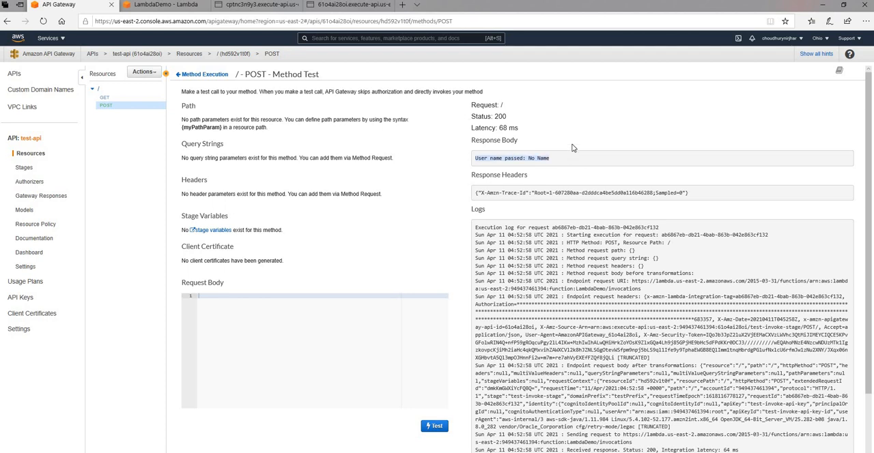
mouse_move(290, 276)
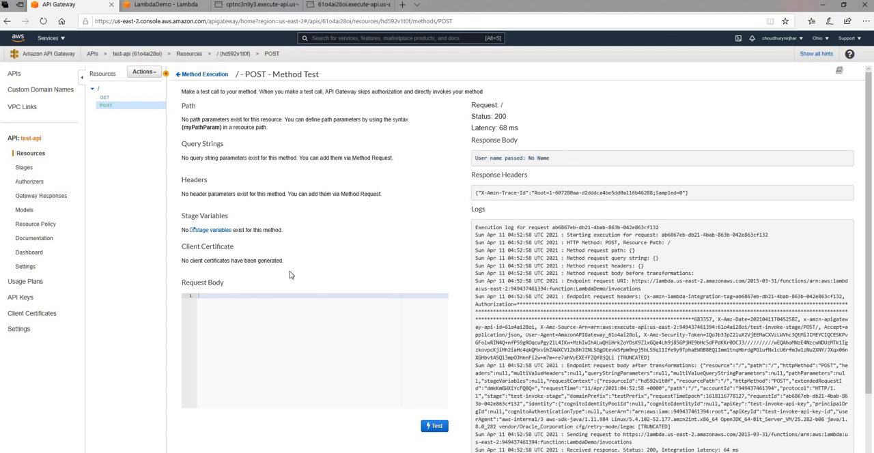
mouse_move(391, 392)
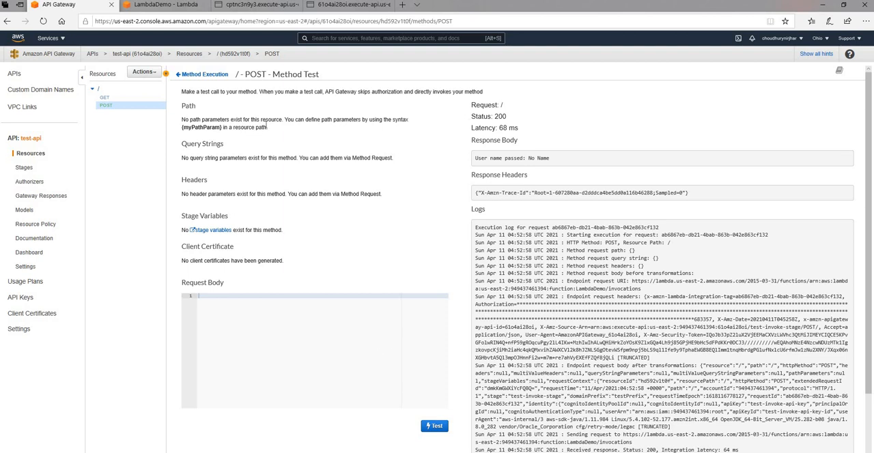
mouse_move(133, 192)
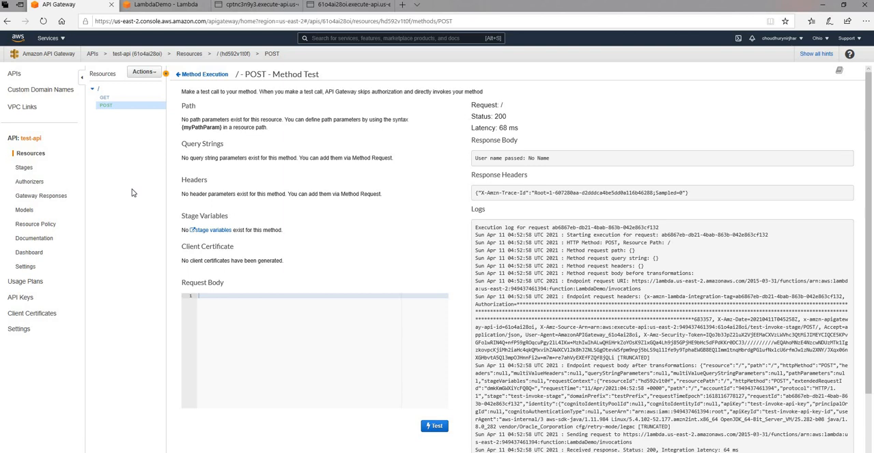
mouse_move(134, 193)
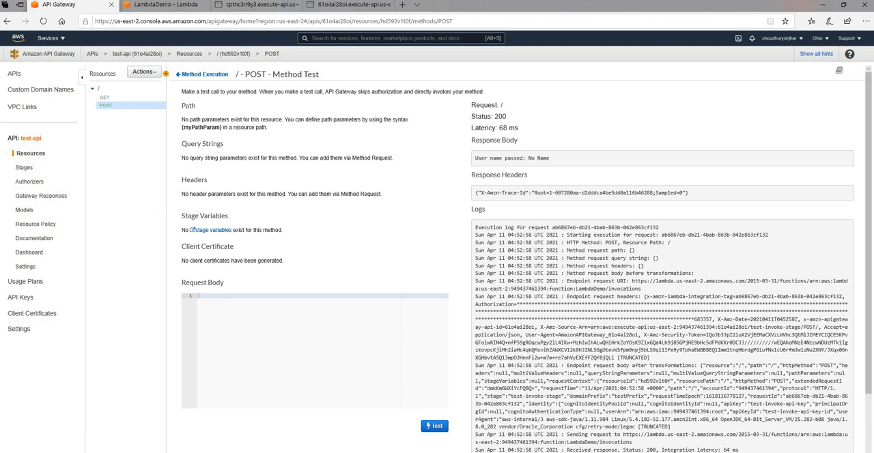